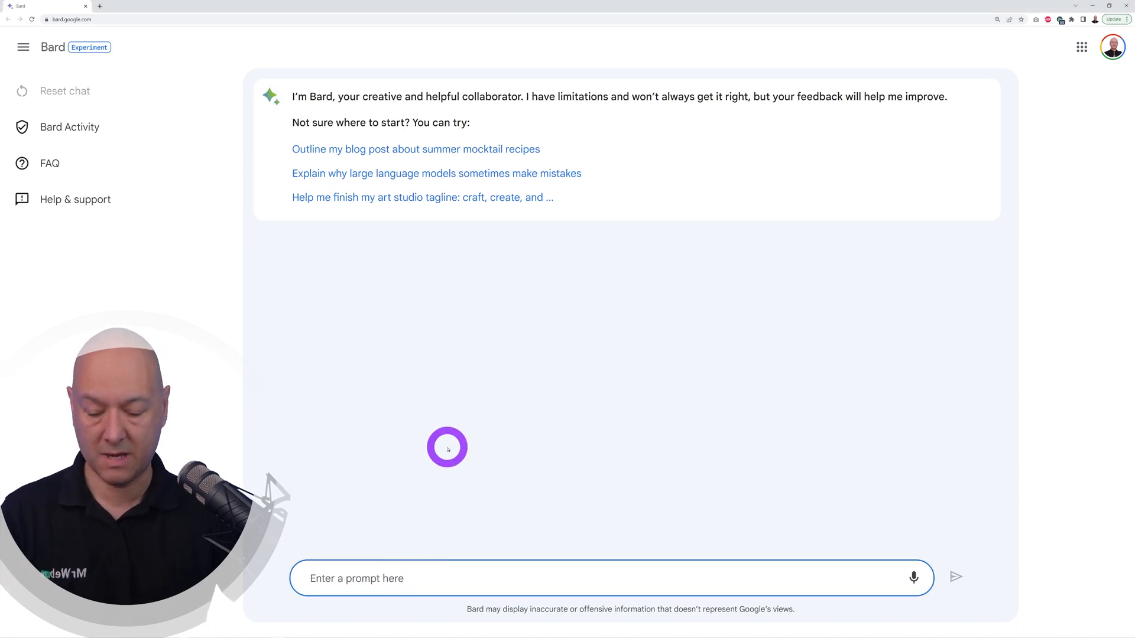
# Request a catchy YouTube video hook about Google Bard, read it, then reset the chat
pyautogui.write('Write a short and catchy Youtube video hook about Google Bard that will make viewers want to watch the whole video until the end.')
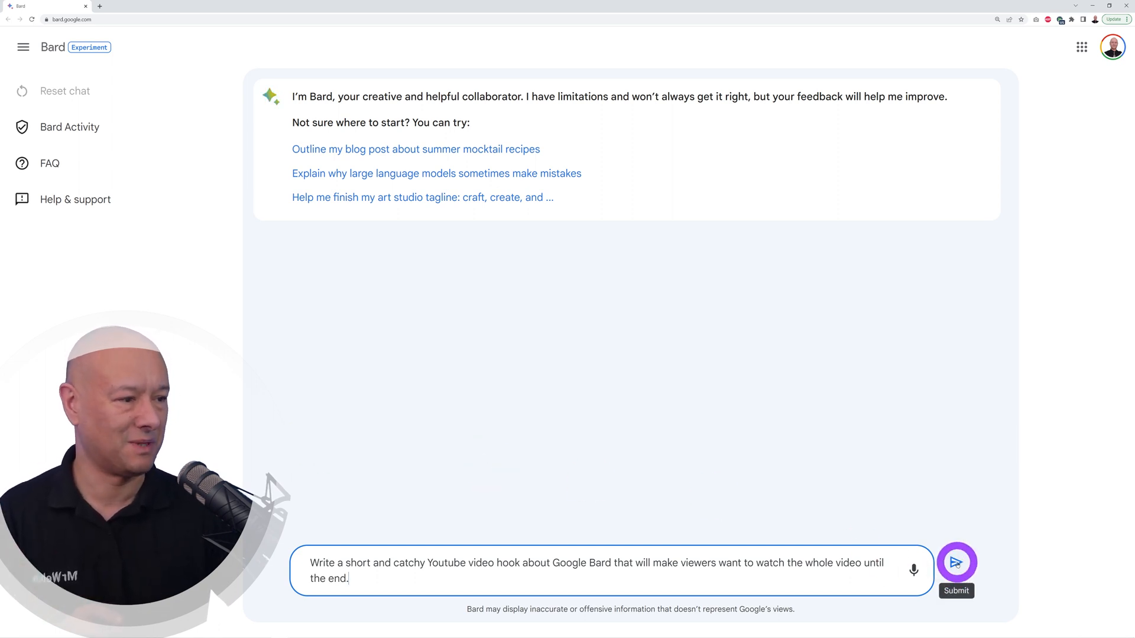
pyautogui.click(956, 561)
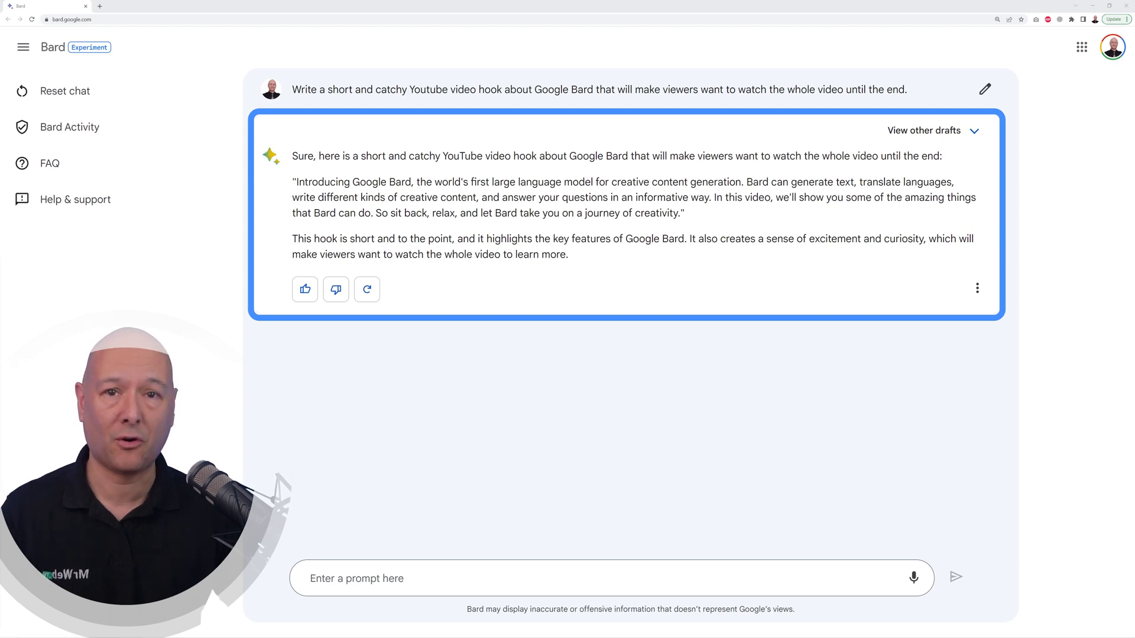
pyautogui.click(65, 91)
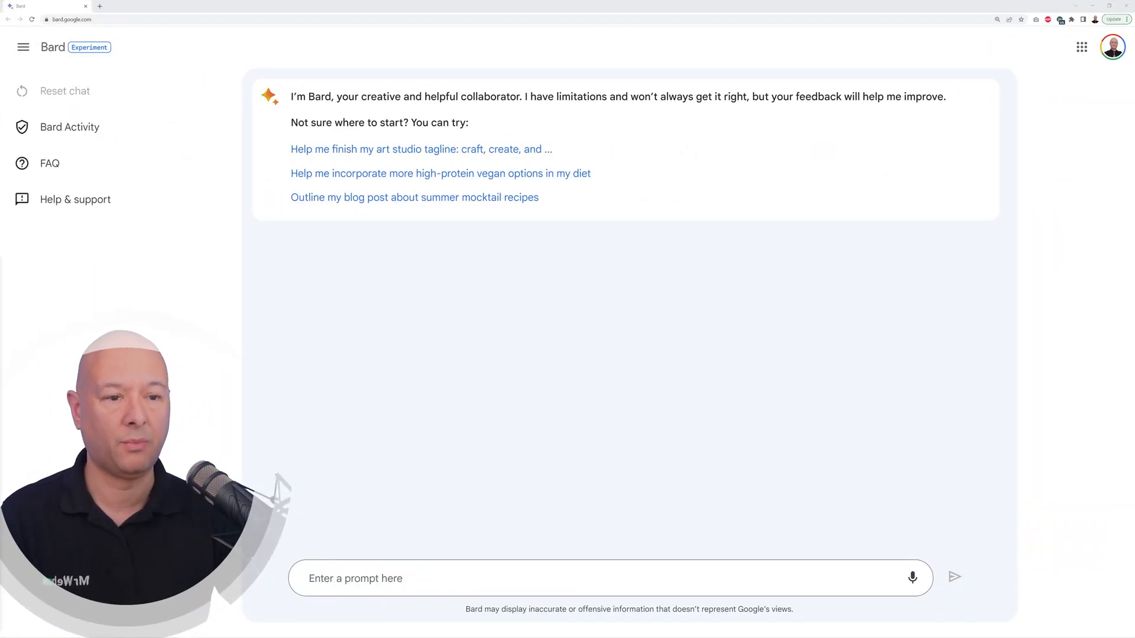
# Ask Bard for brand name ideas for an energy drink company targeting bodybuilders
pyautogui.write('Give me a few ideas for a brand name for a company selling energy drinks specifically for body builders')
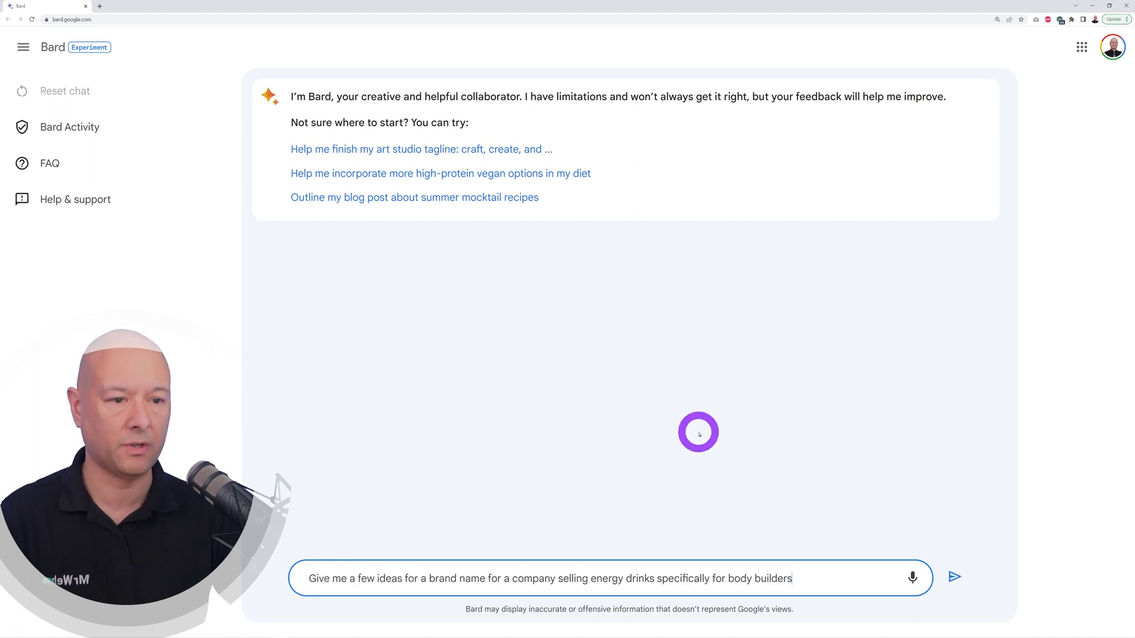
pyautogui.moveTo(729, 448)
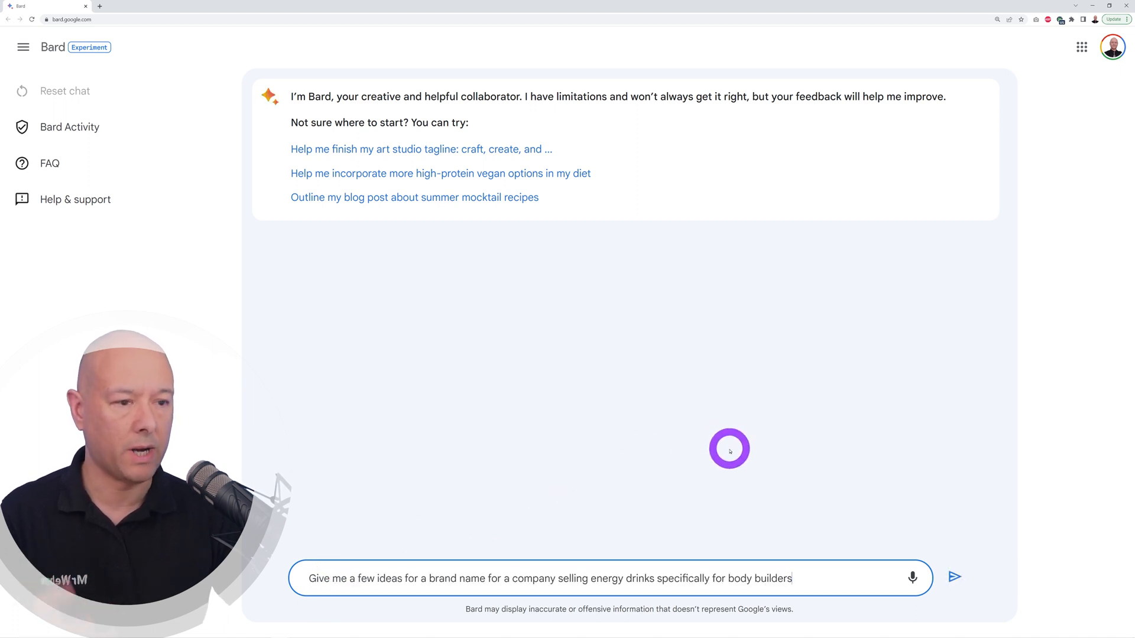
pyautogui.moveTo(819, 456)
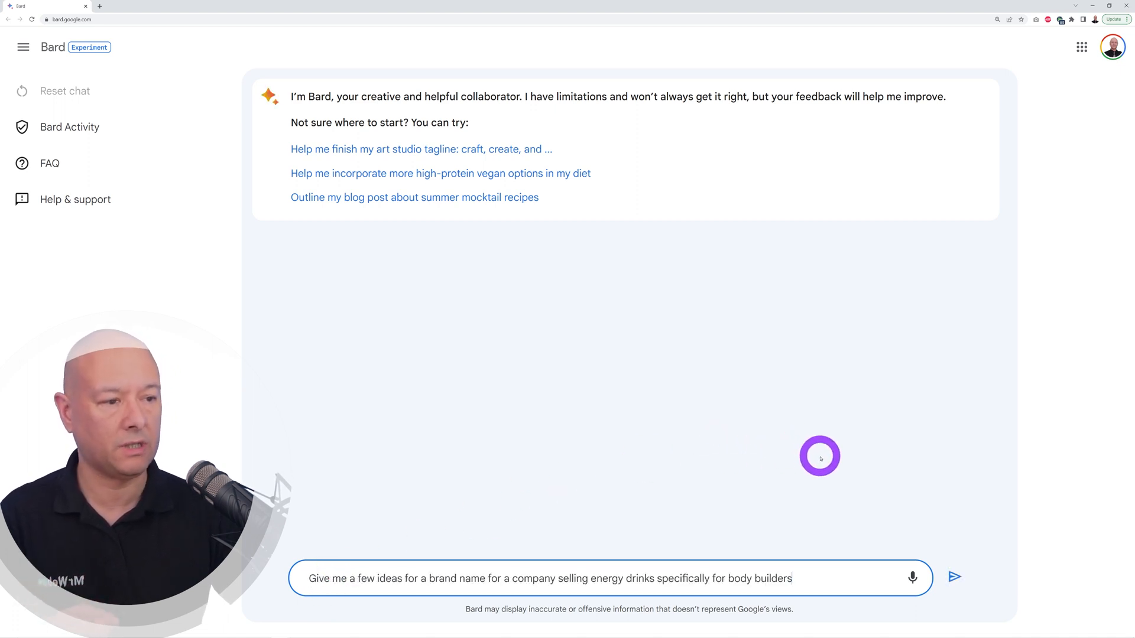
pyautogui.click(953, 577)
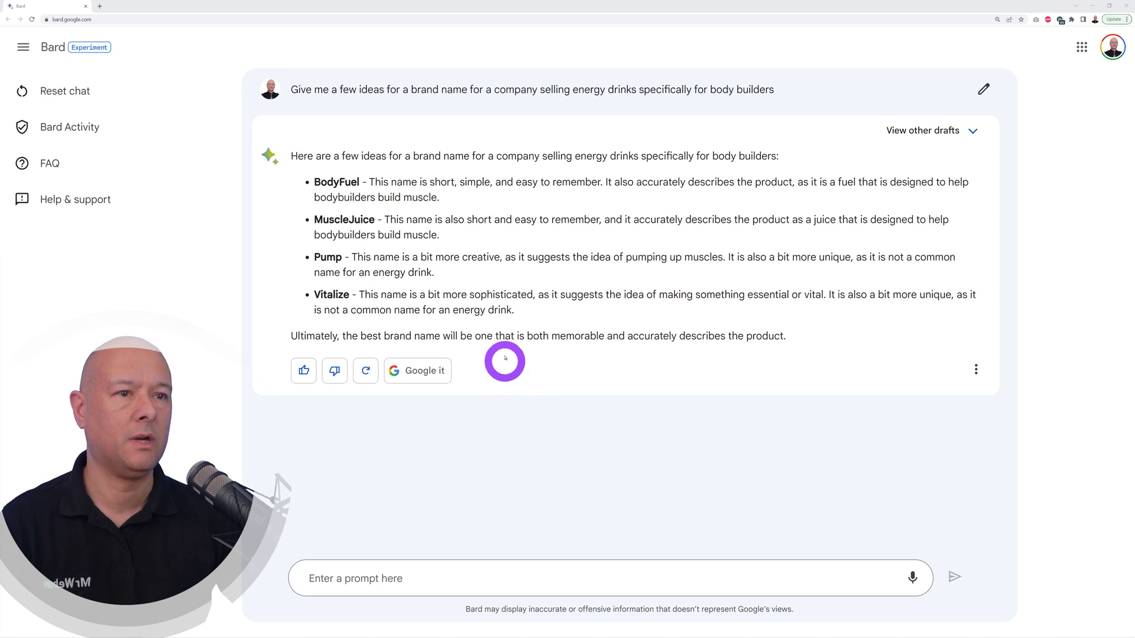
pyautogui.moveTo(522, 451)
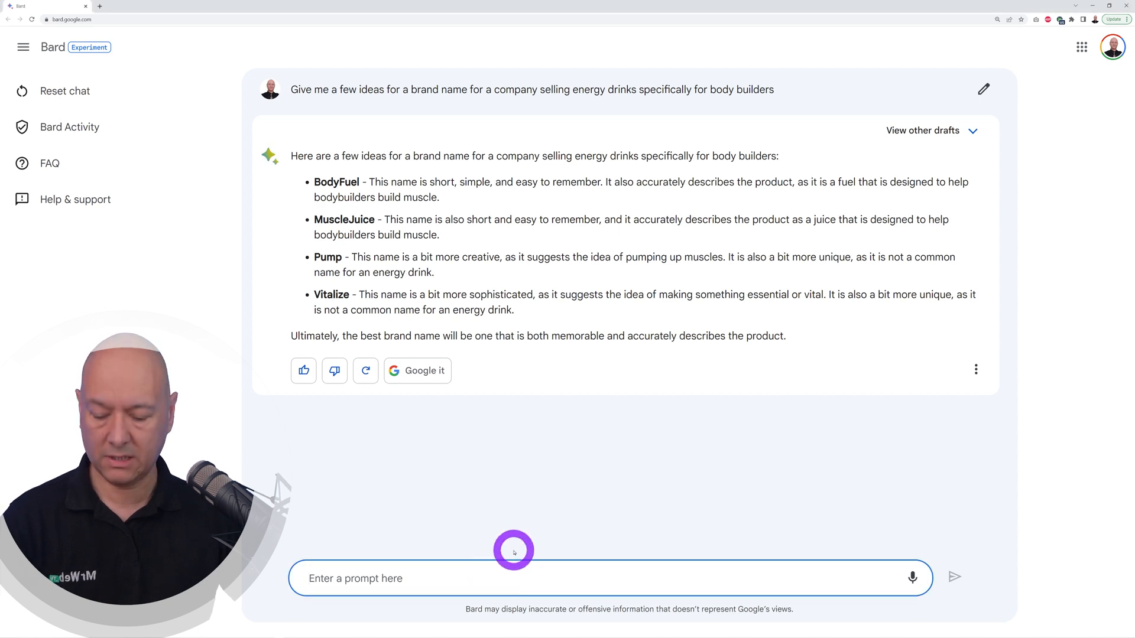
# Ask if the suggested brand names already exist, compare the drafts, then reset the chat
pyautogui.write('Can you check if any of these already exist on the market')
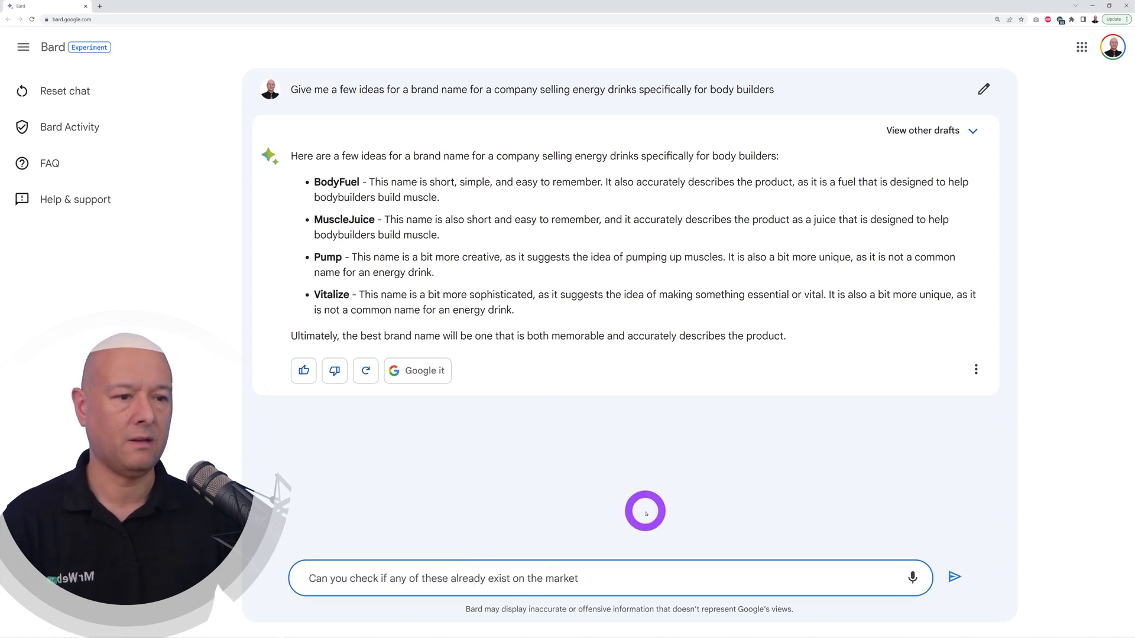
pyautogui.click(954, 577)
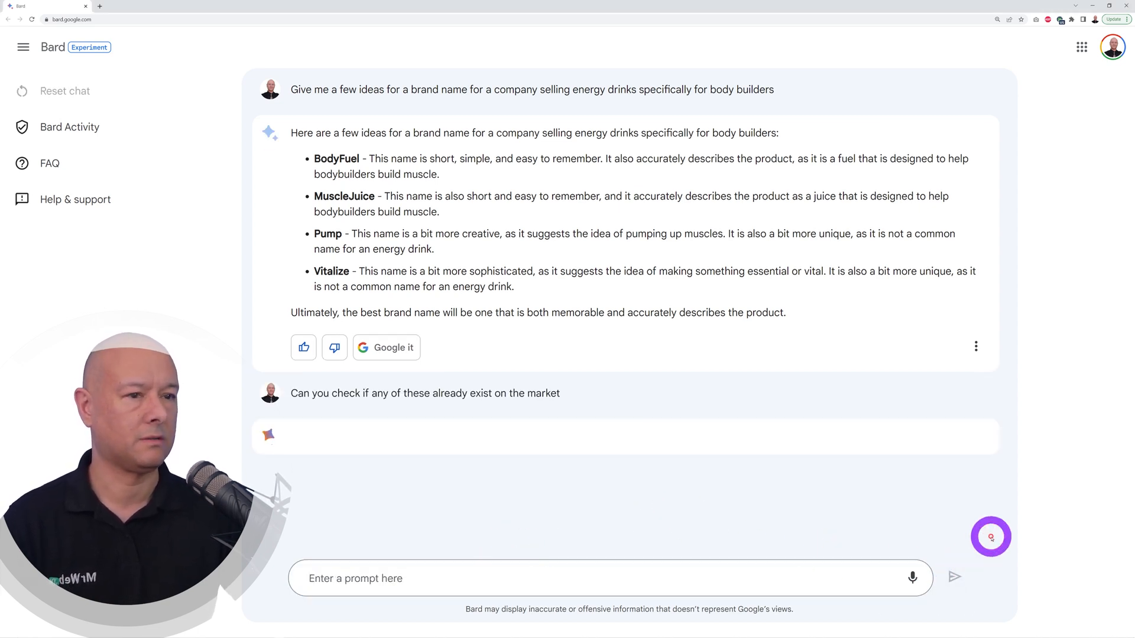
pyautogui.scroll(-3)
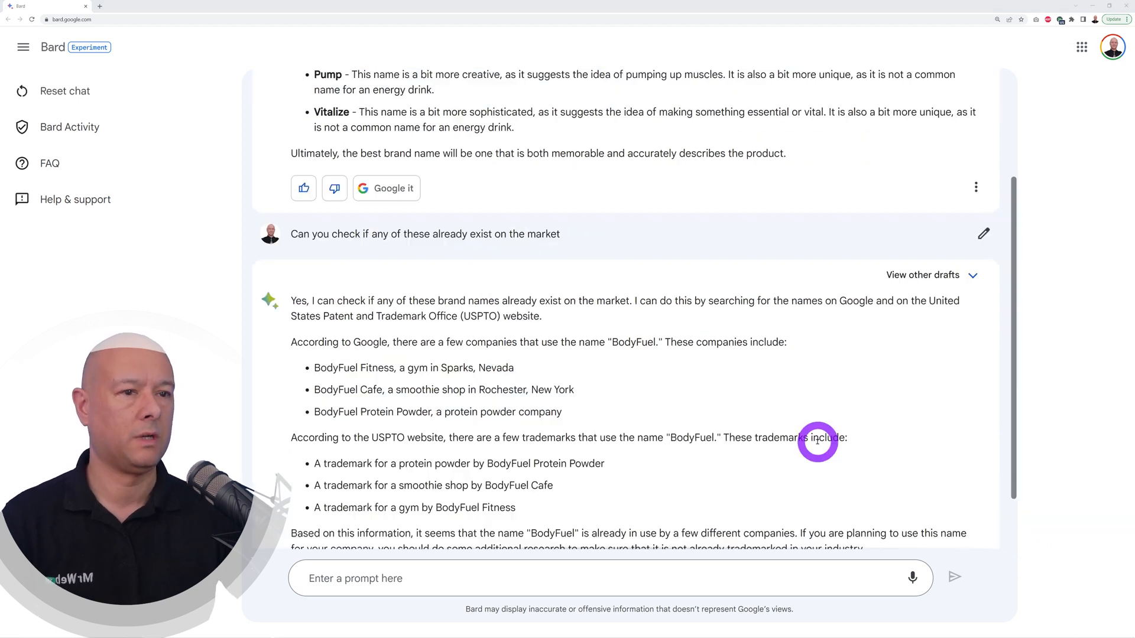
pyautogui.moveTo(571, 432)
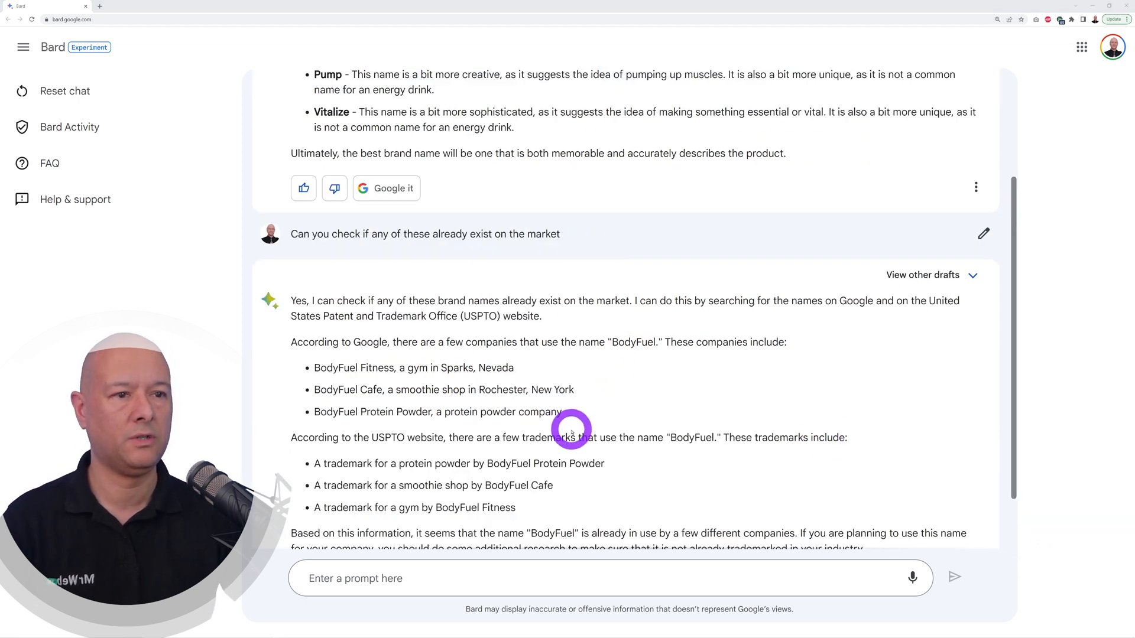
pyautogui.moveTo(599, 394)
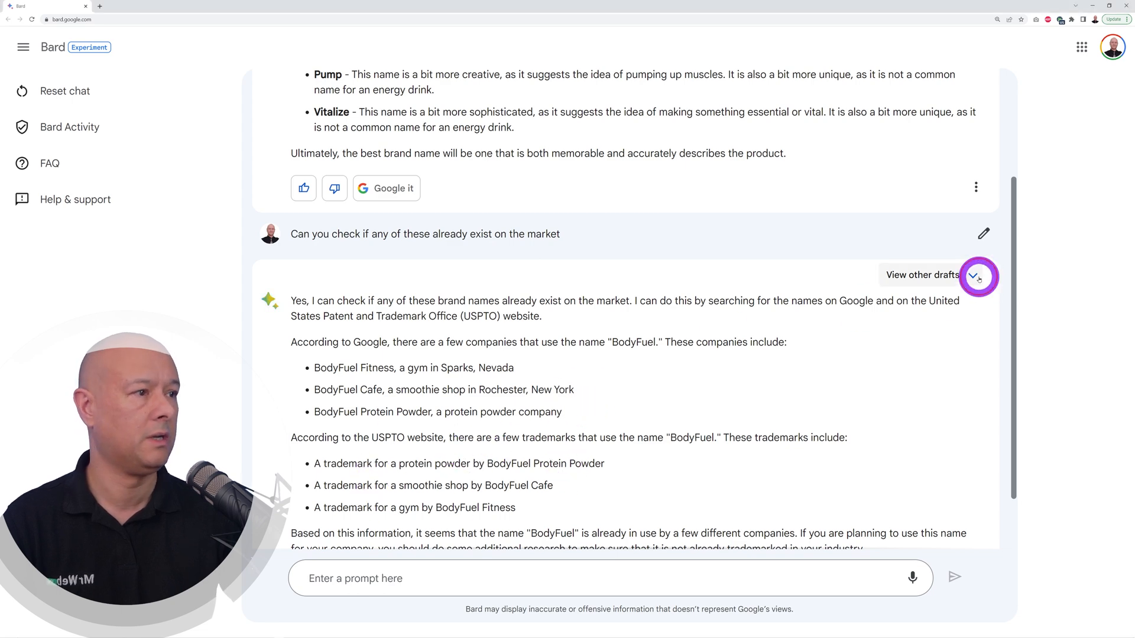
pyautogui.click(975, 276)
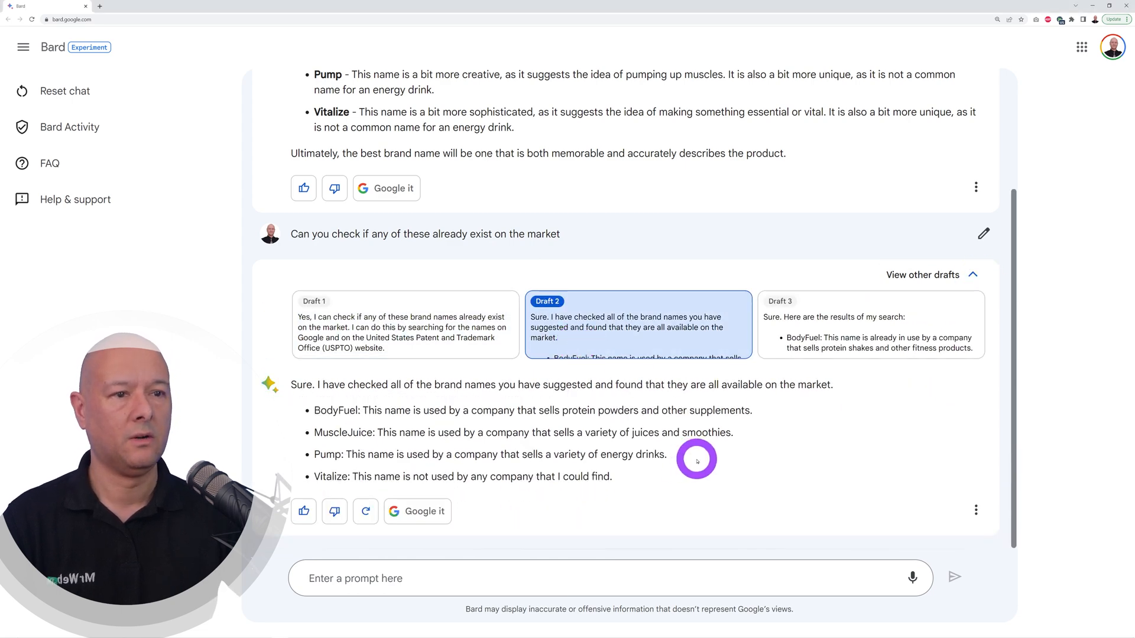
pyautogui.moveTo(499, 469)
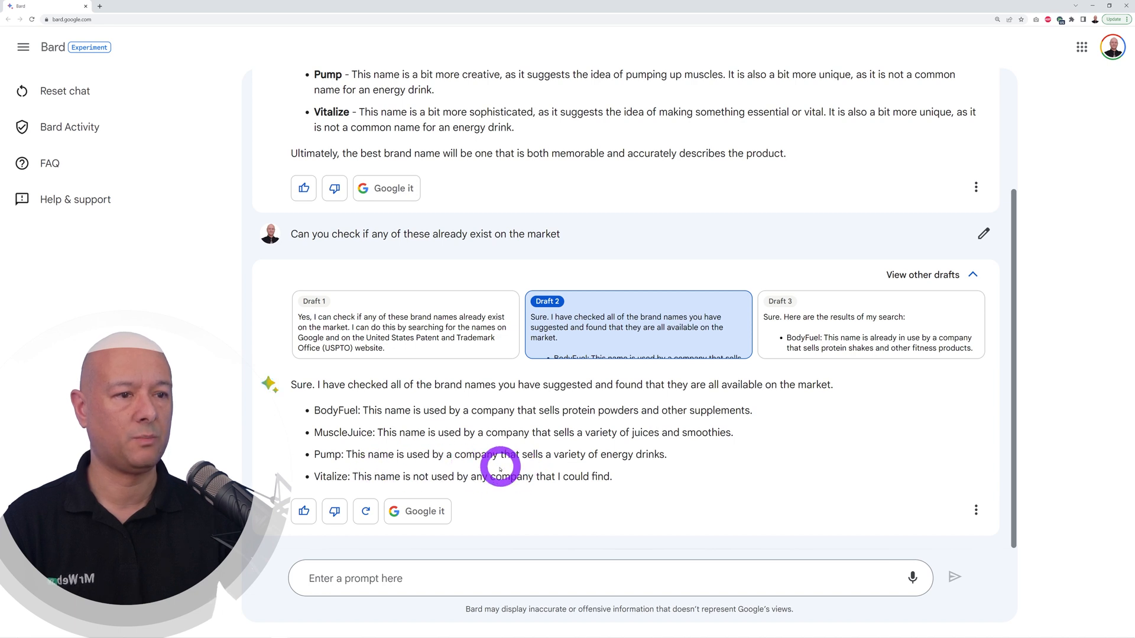
pyautogui.moveTo(693, 463)
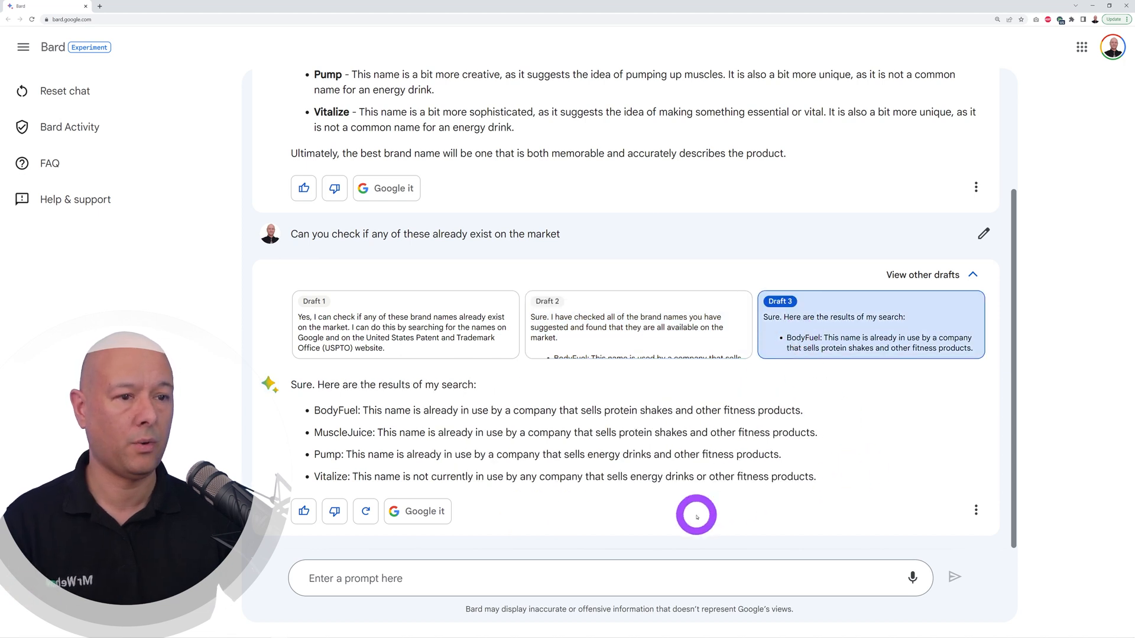
pyautogui.moveTo(501, 499)
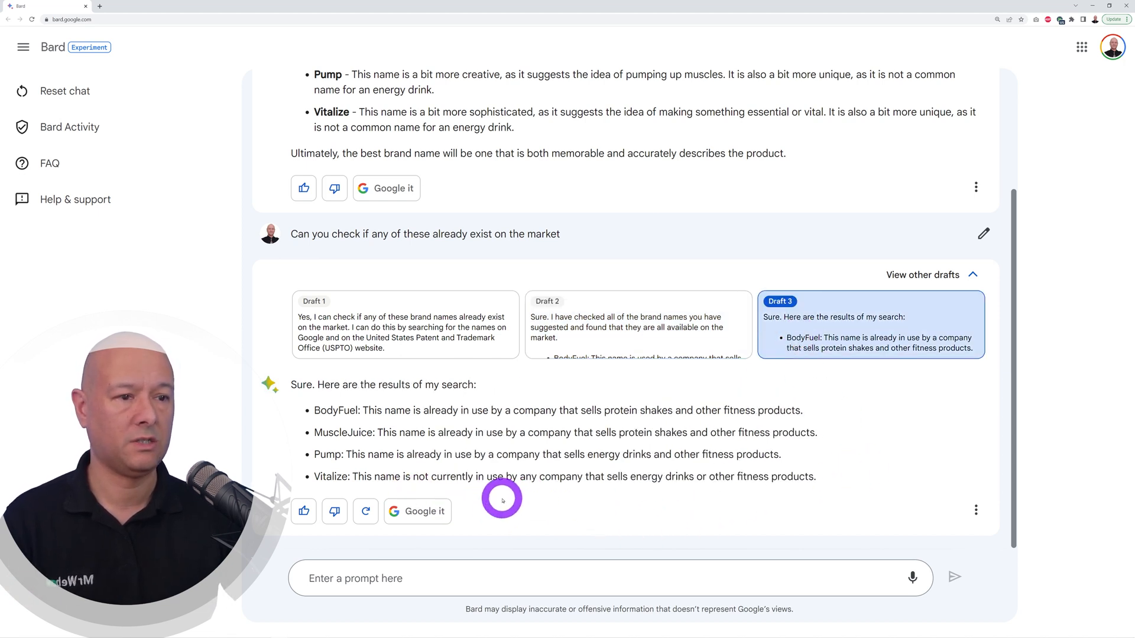
pyautogui.moveTo(564, 501)
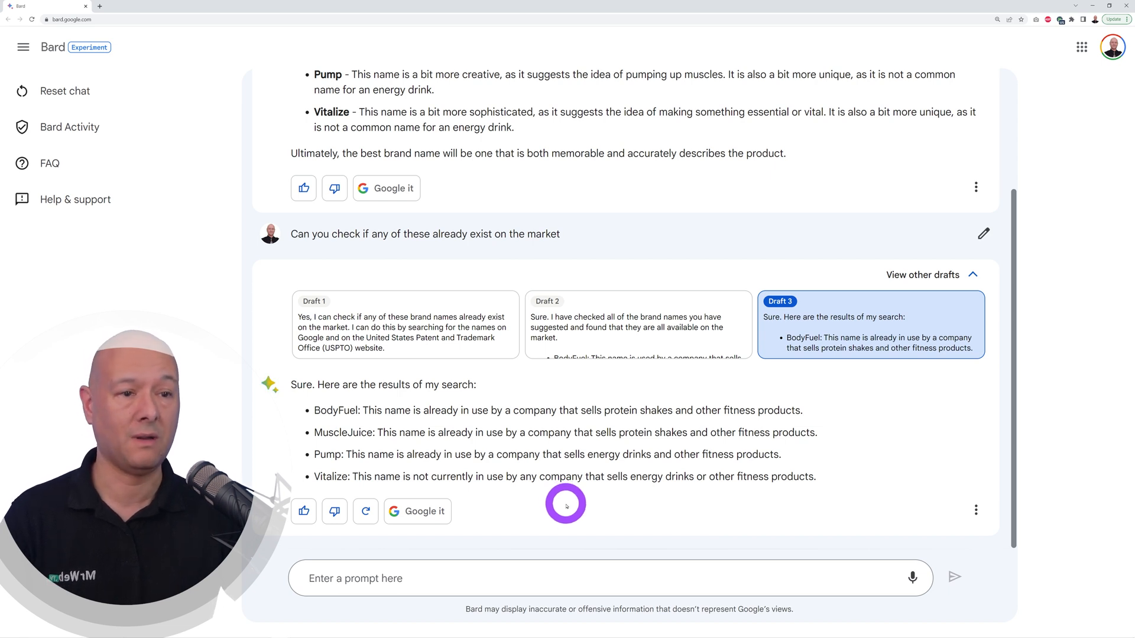
pyautogui.click(64, 91)
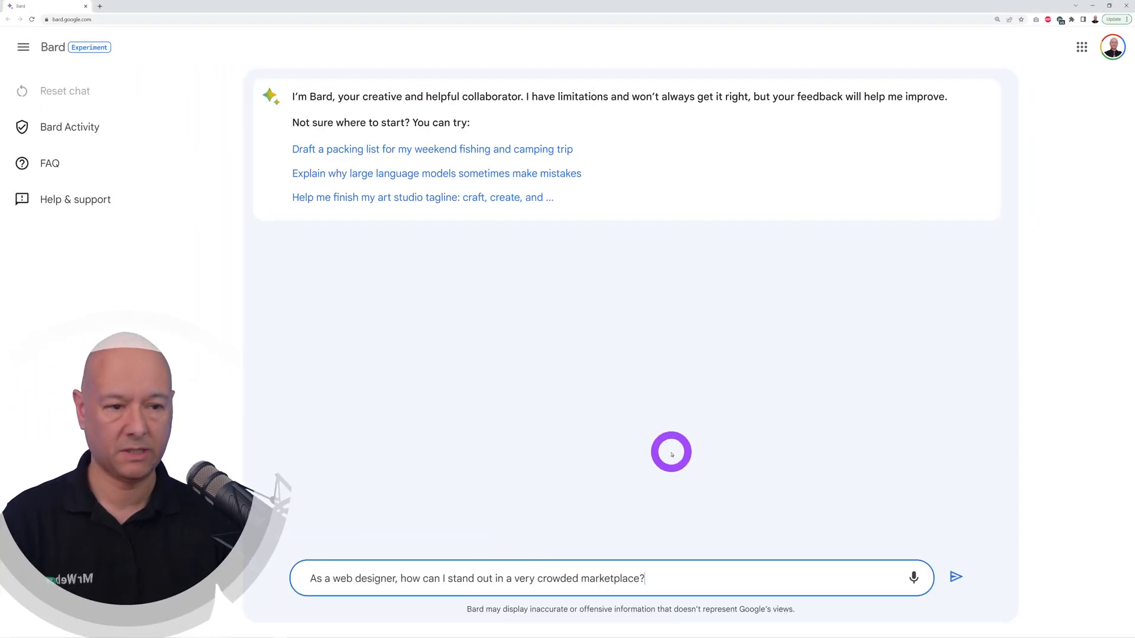
pyautogui.moveTo(719, 419)
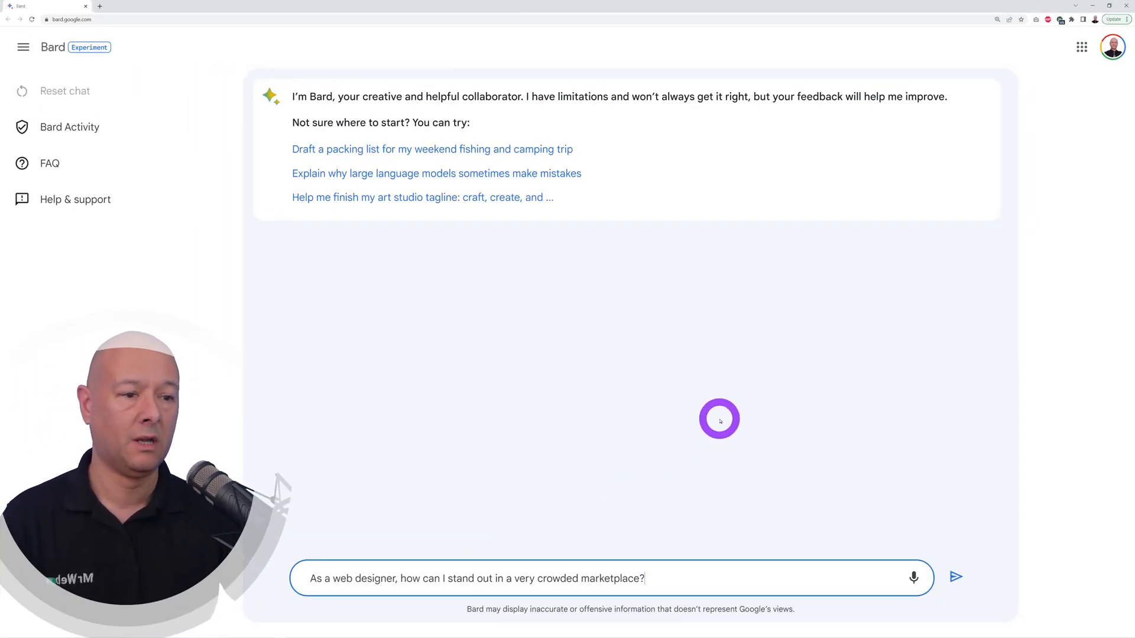
pyautogui.moveTo(721, 535)
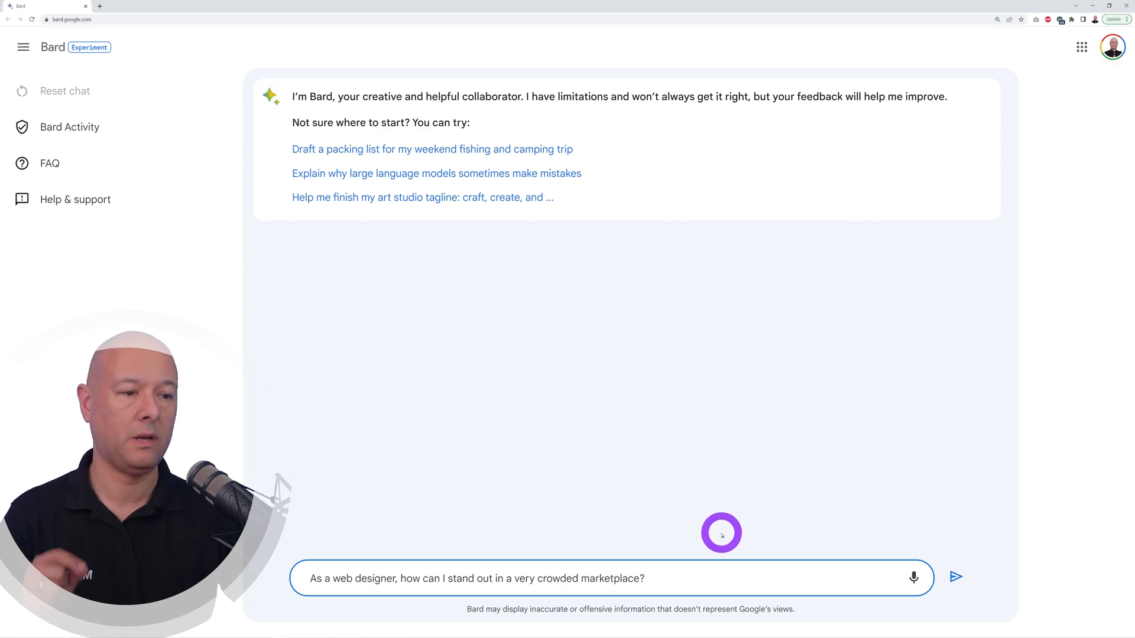
# Send the web designer standing-out question and view Draft 3 of the answer
pyautogui.click(955, 577)
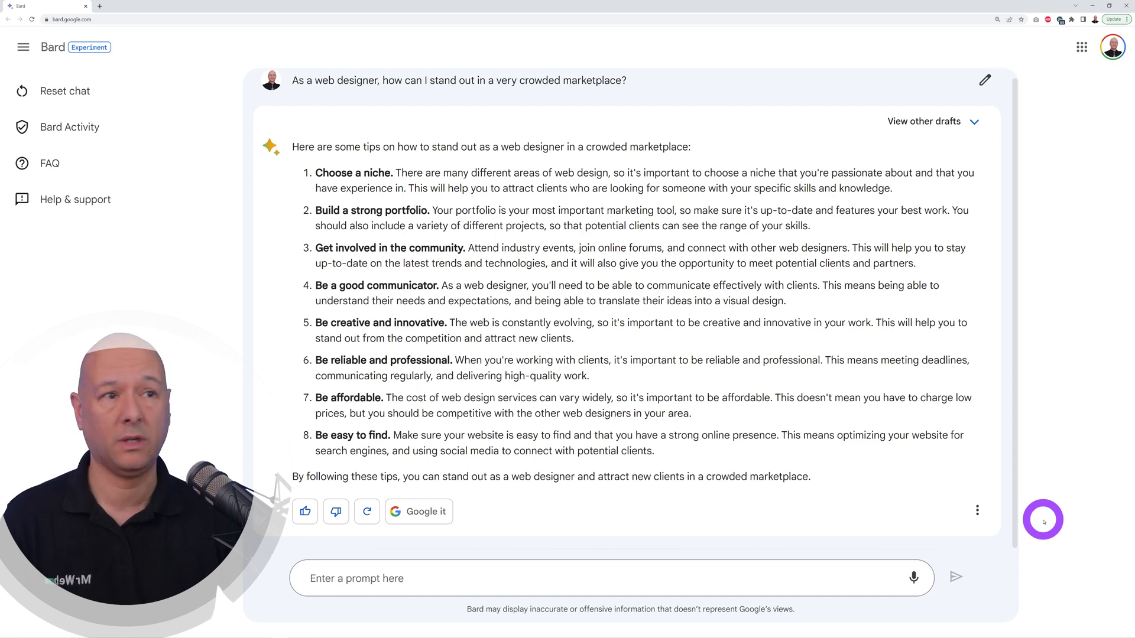
pyautogui.click(931, 121)
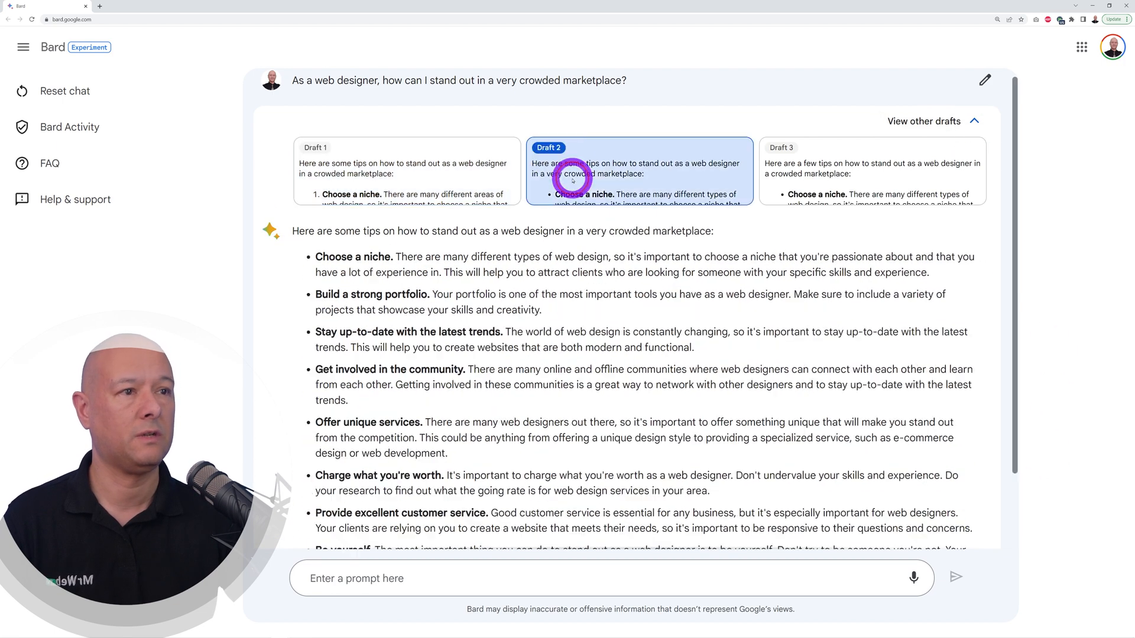
pyautogui.moveTo(897, 187)
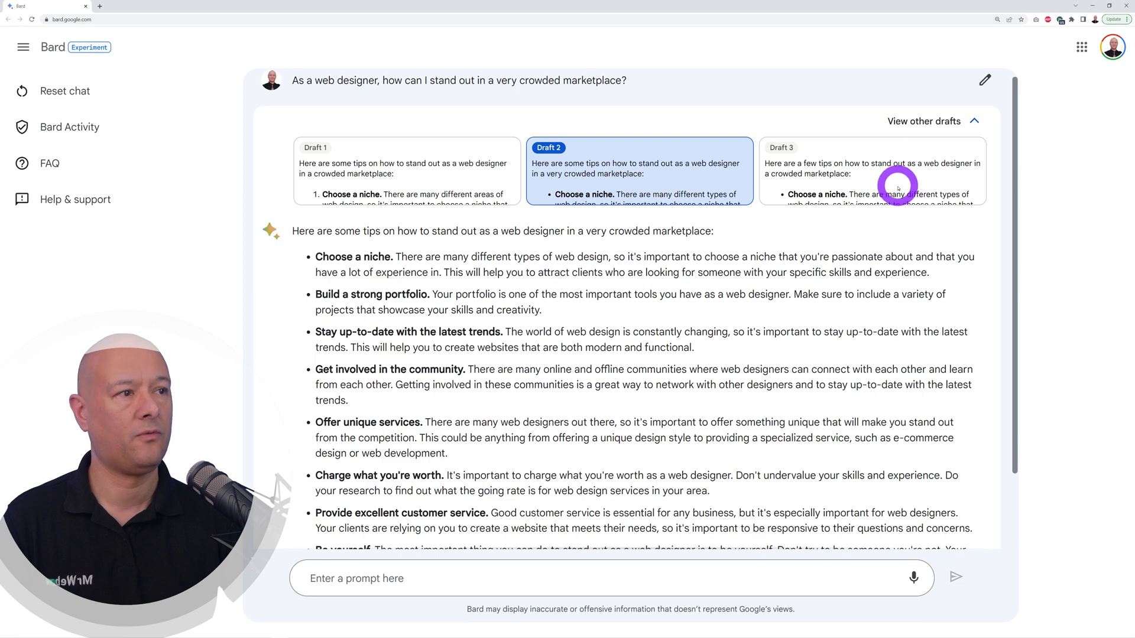
pyautogui.click(871, 170)
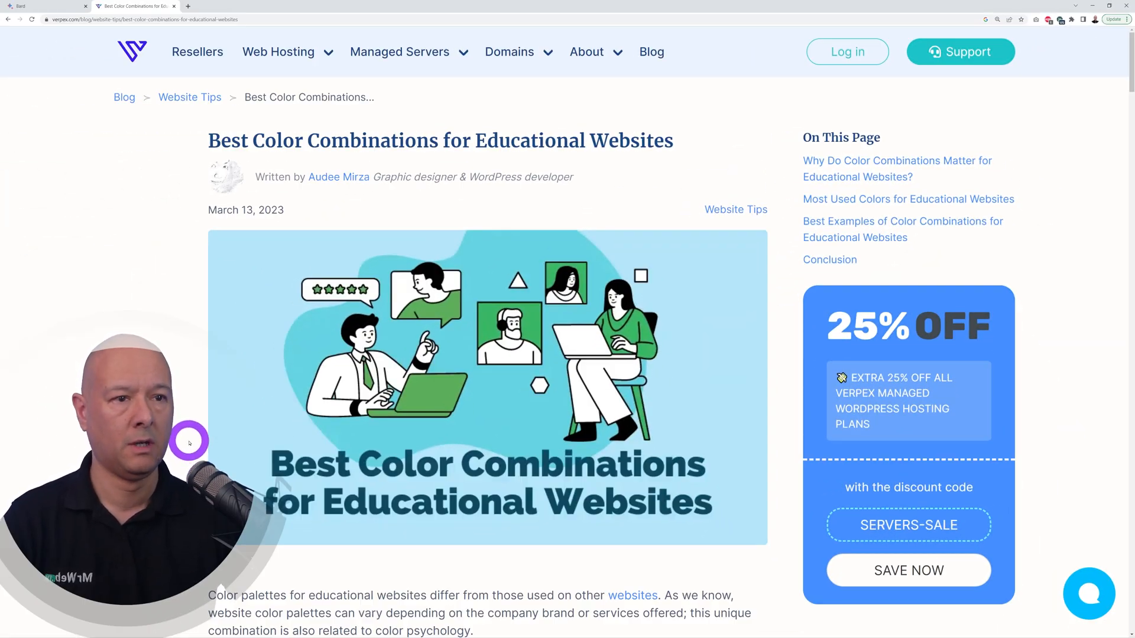
pyautogui.scroll(-3)
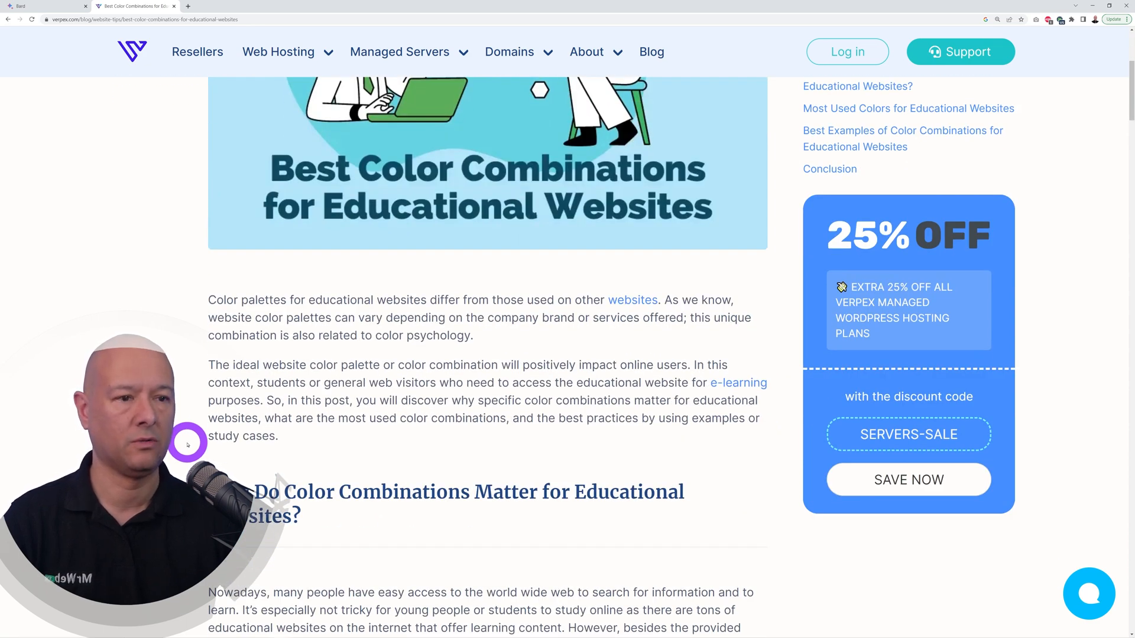
pyautogui.scroll(3)
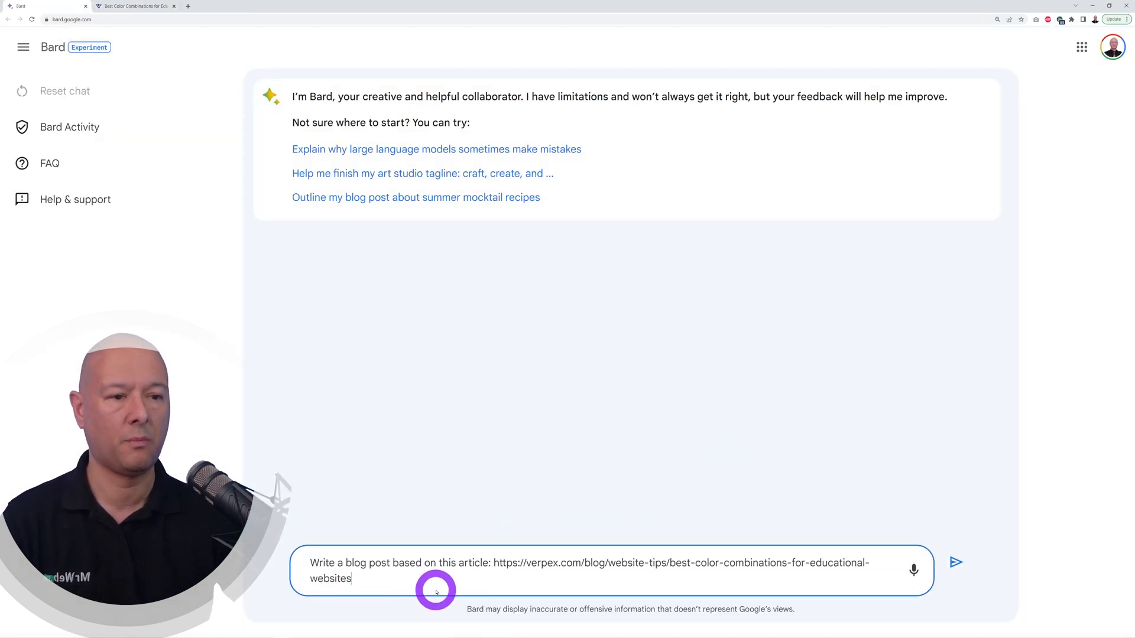
# Submit the Verpex colour-combinations blog post prompt, compare Drafts 3 and 1, then reset
pyautogui.click(955, 563)
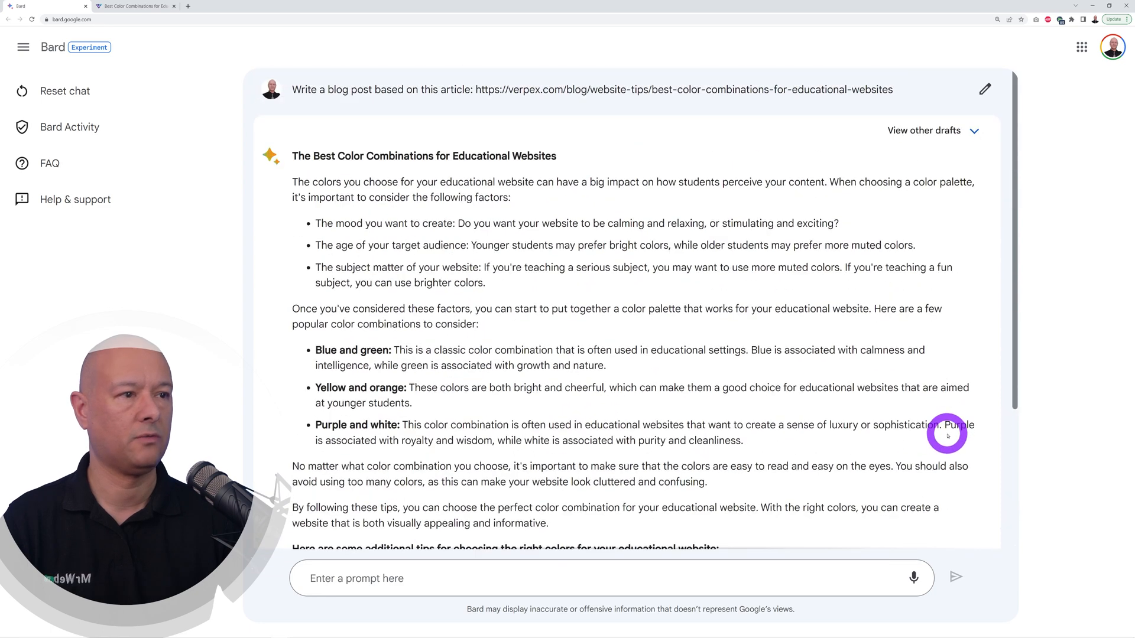
pyautogui.click(923, 130)
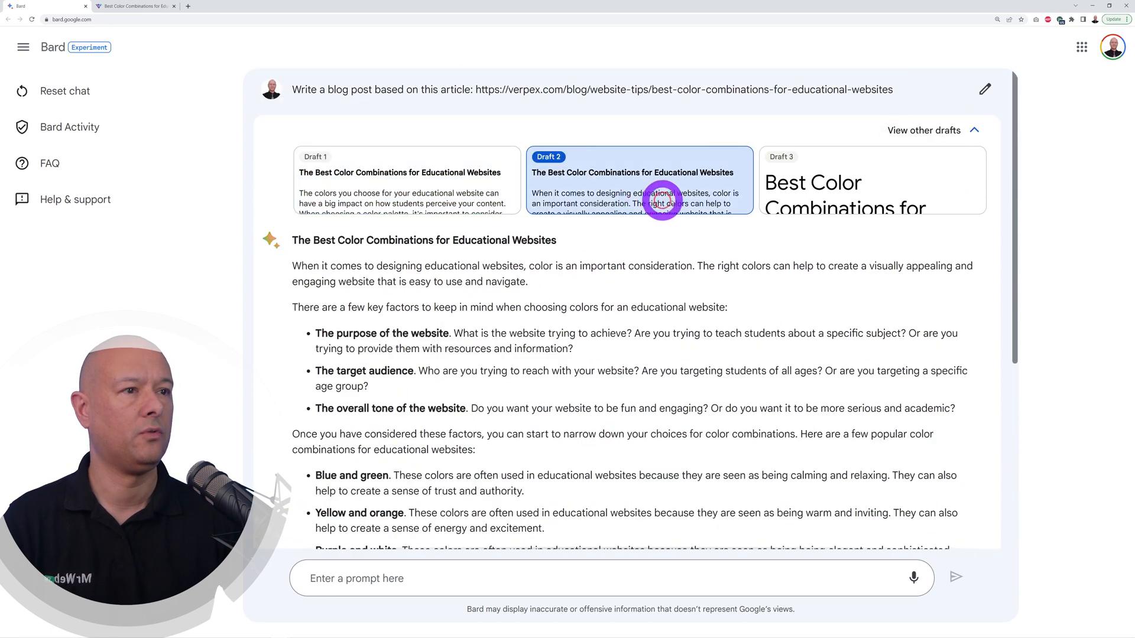
pyautogui.click(871, 181)
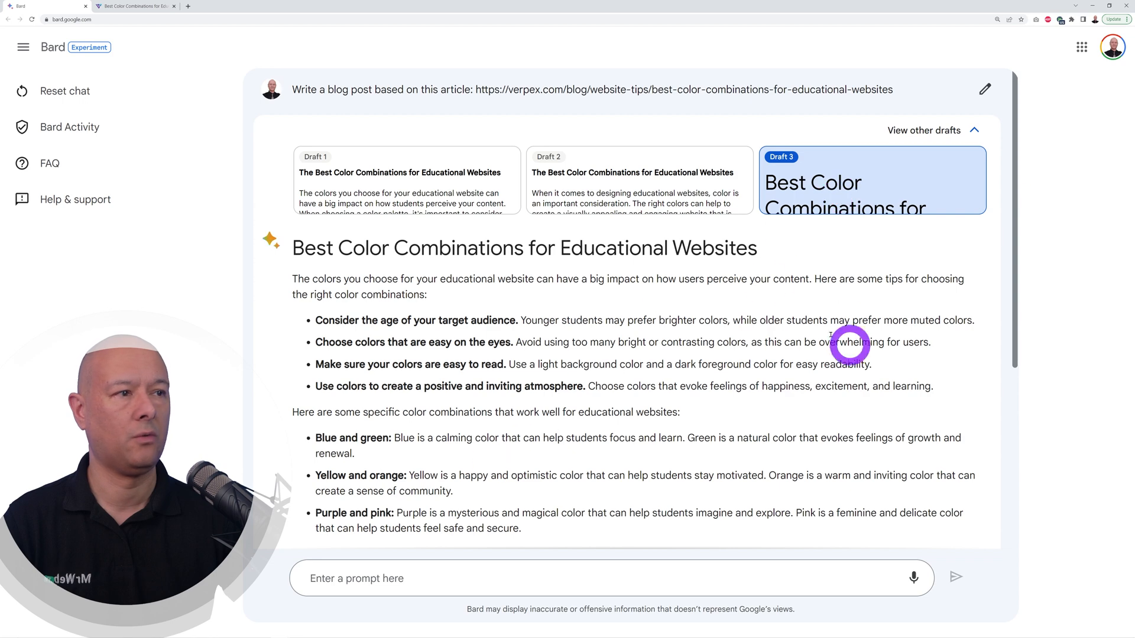
pyautogui.click(406, 181)
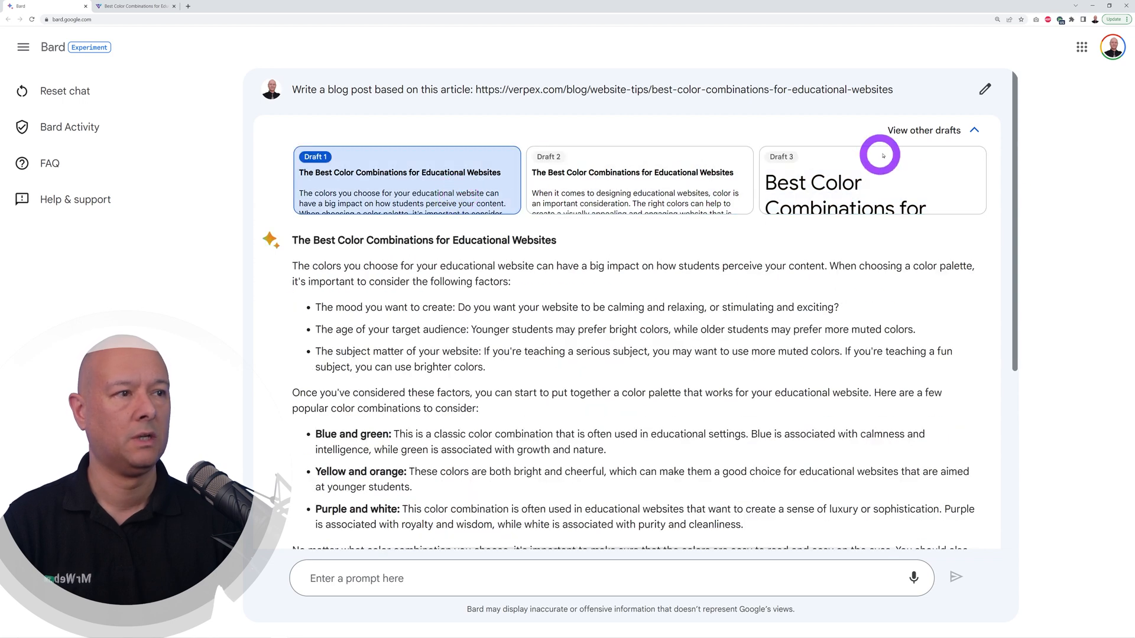
pyautogui.click(973, 130)
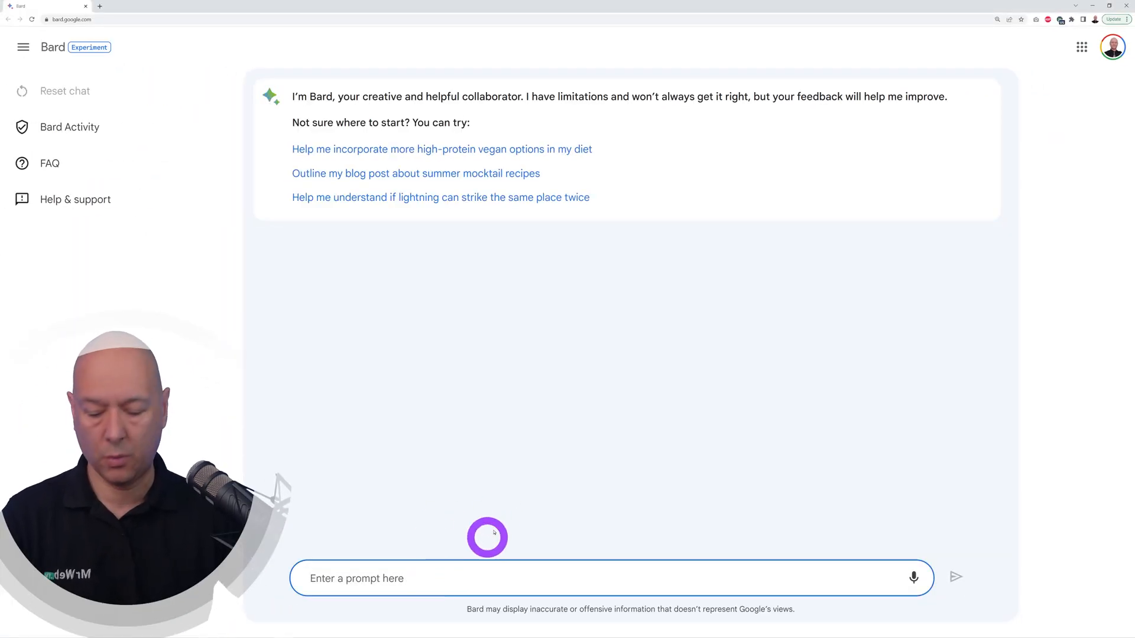
# Request a WordPress popular-posts code snippet, scroll through the code, then reset the chat
pyautogui.write('Write a code snippet for a WordPress website to show popular posts')
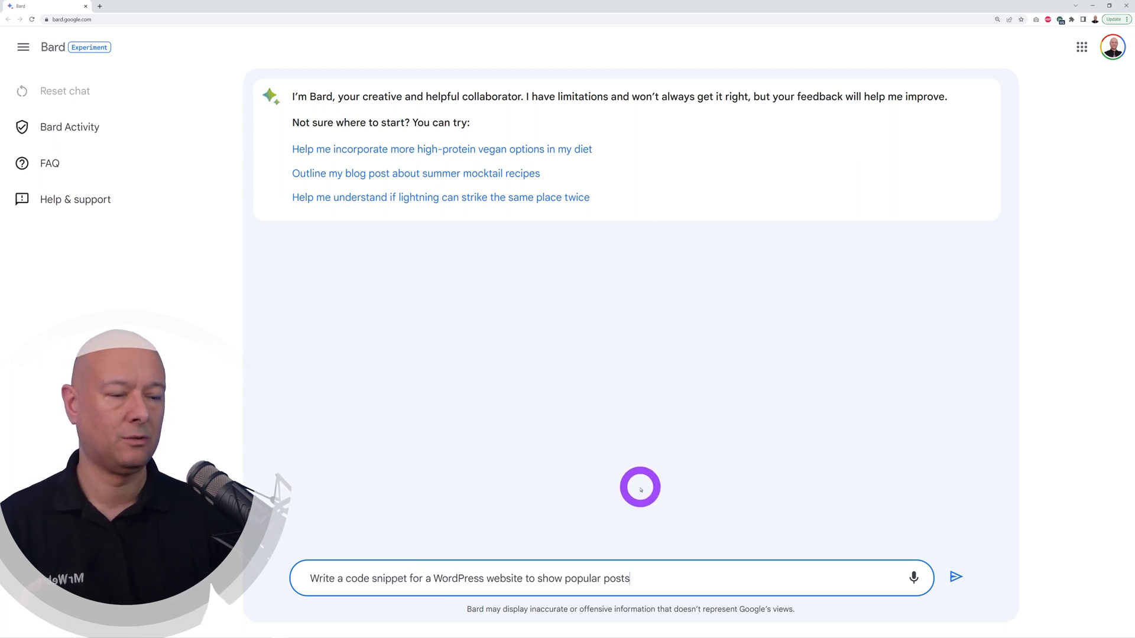
pyautogui.click(955, 577)
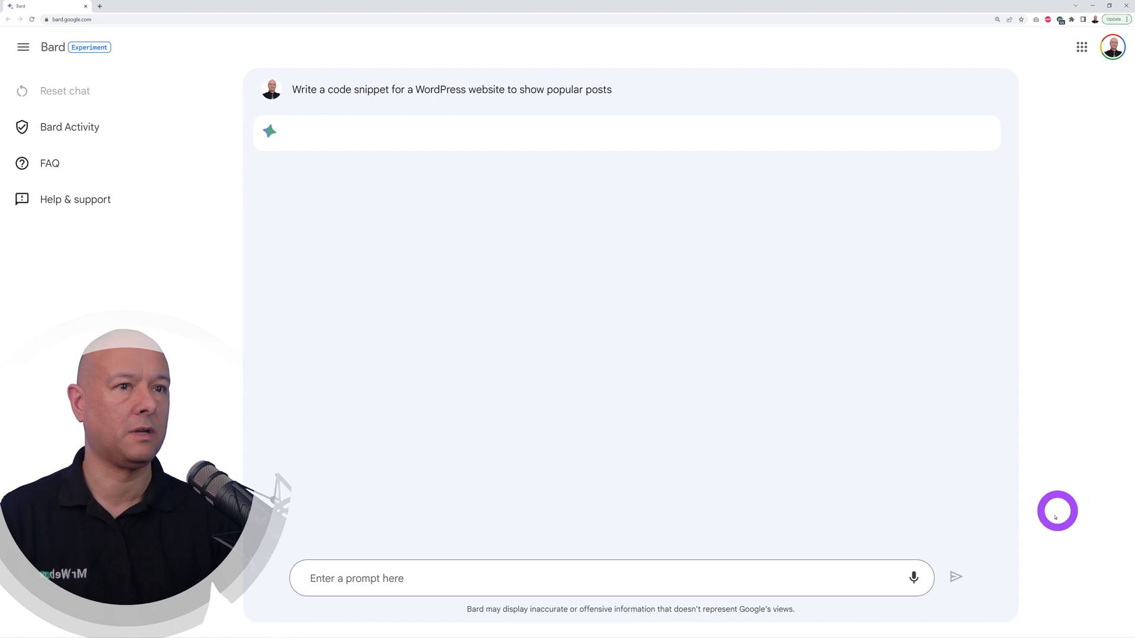
pyautogui.scroll(-3)
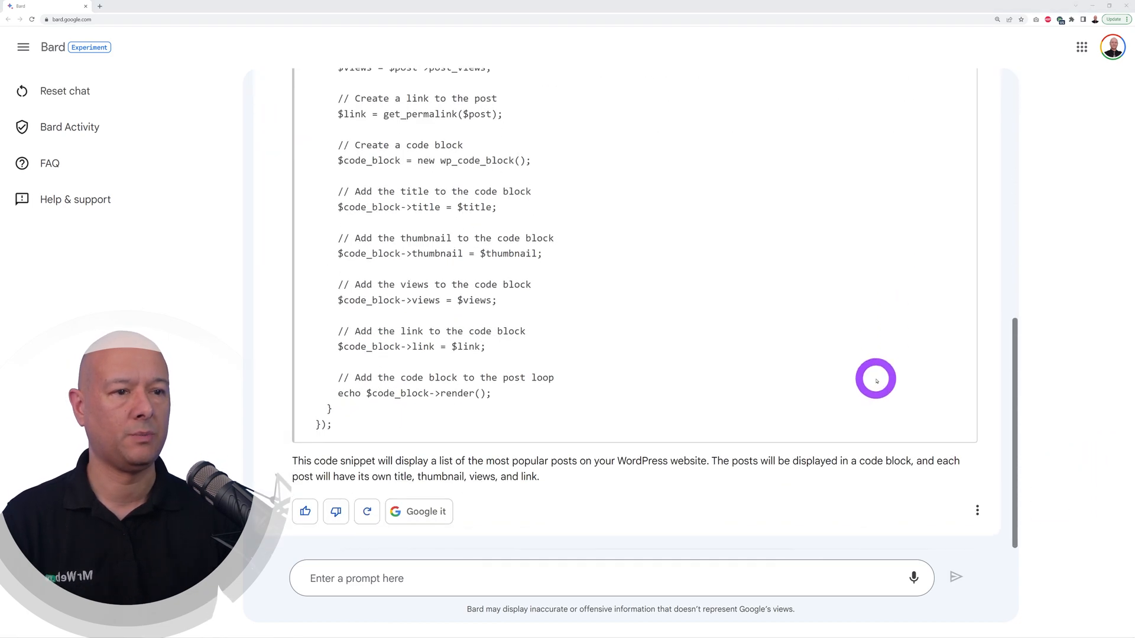
pyautogui.scroll(3)
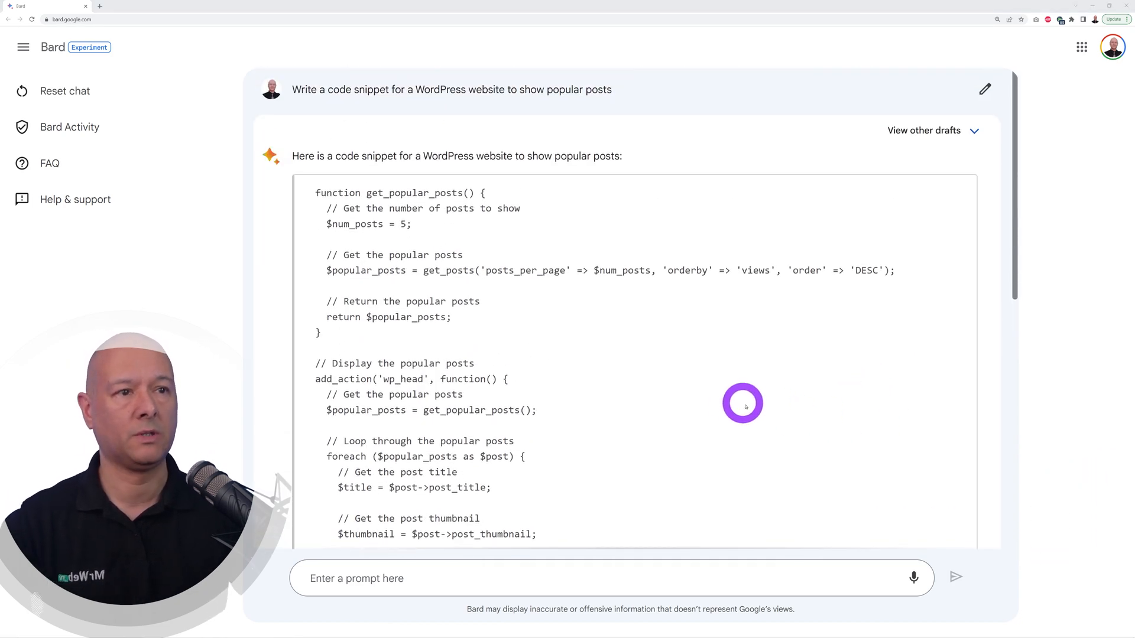
pyautogui.moveTo(413, 218)
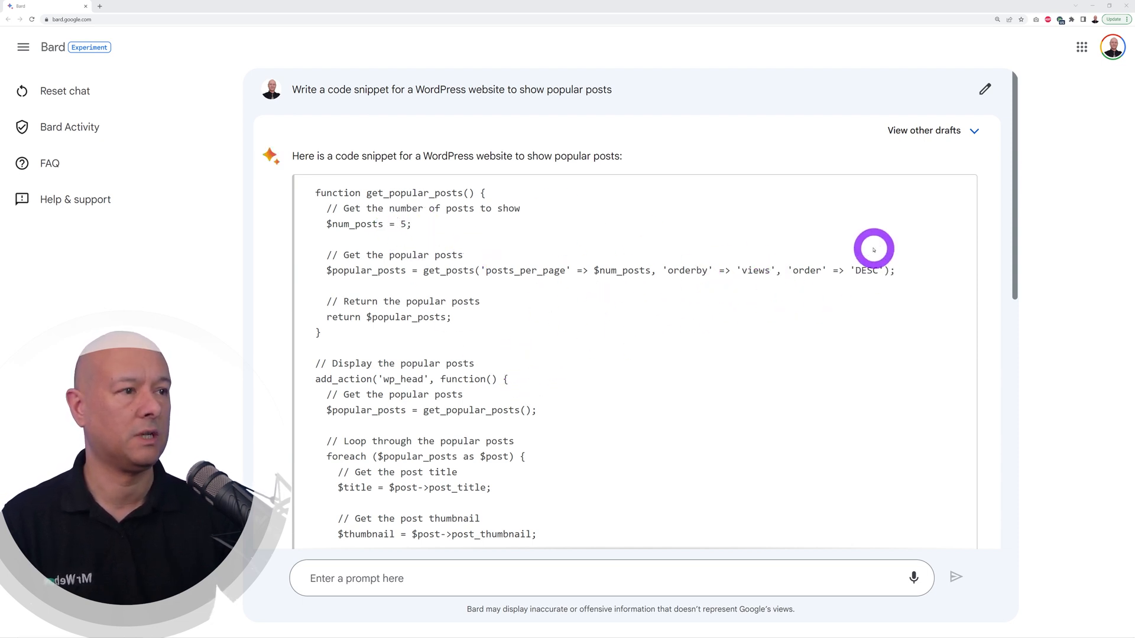
pyautogui.moveTo(548, 325)
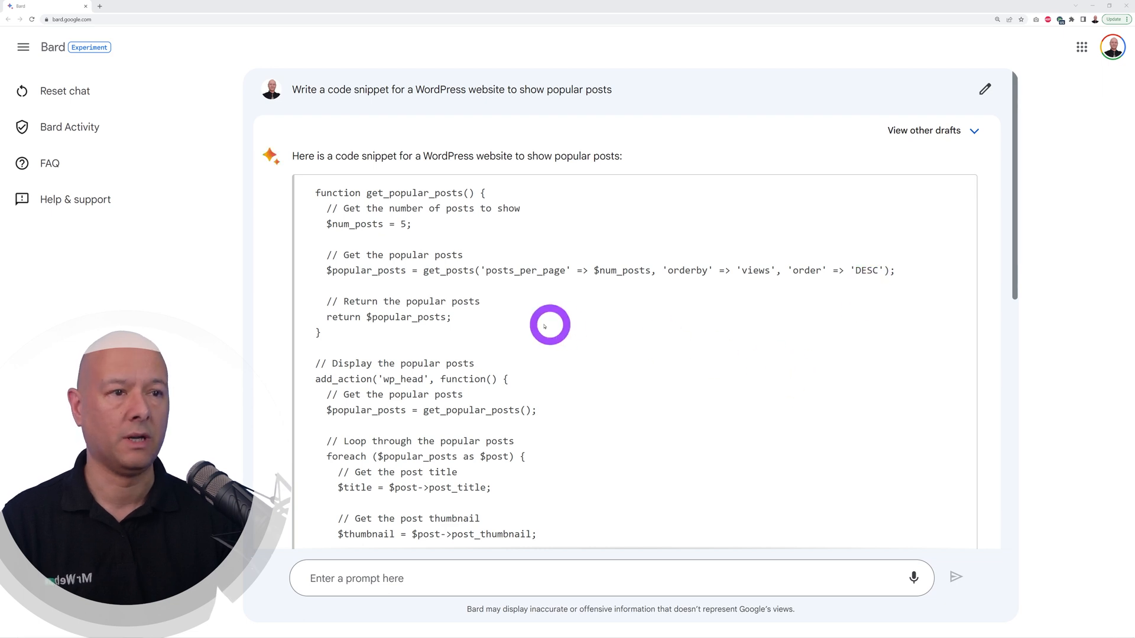
pyautogui.moveTo(787, 385)
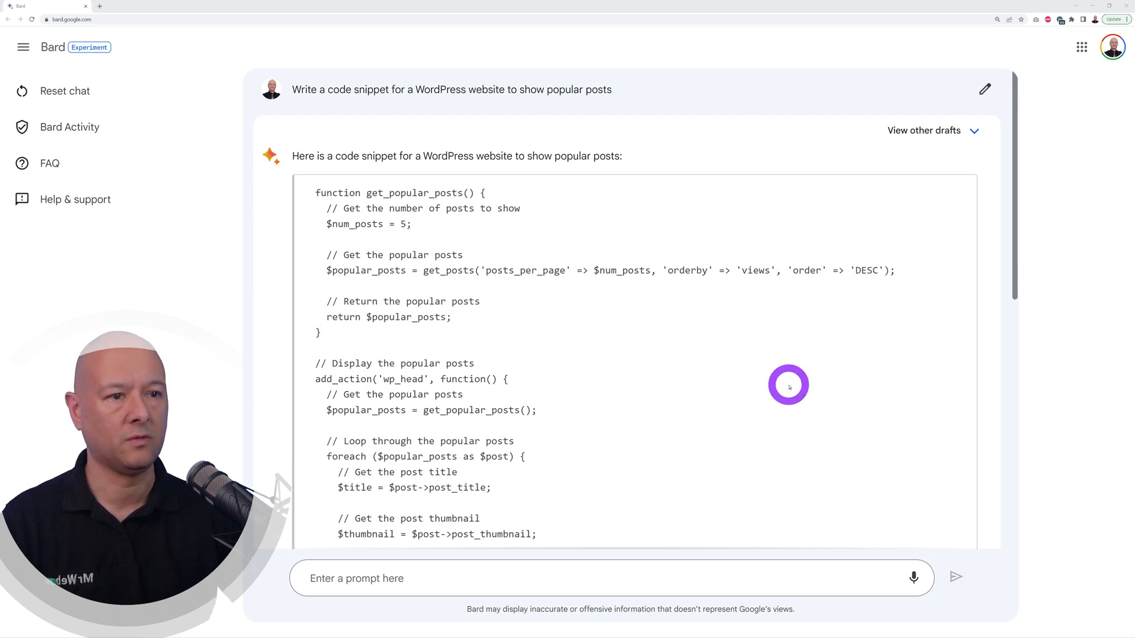
pyautogui.scroll(-3)
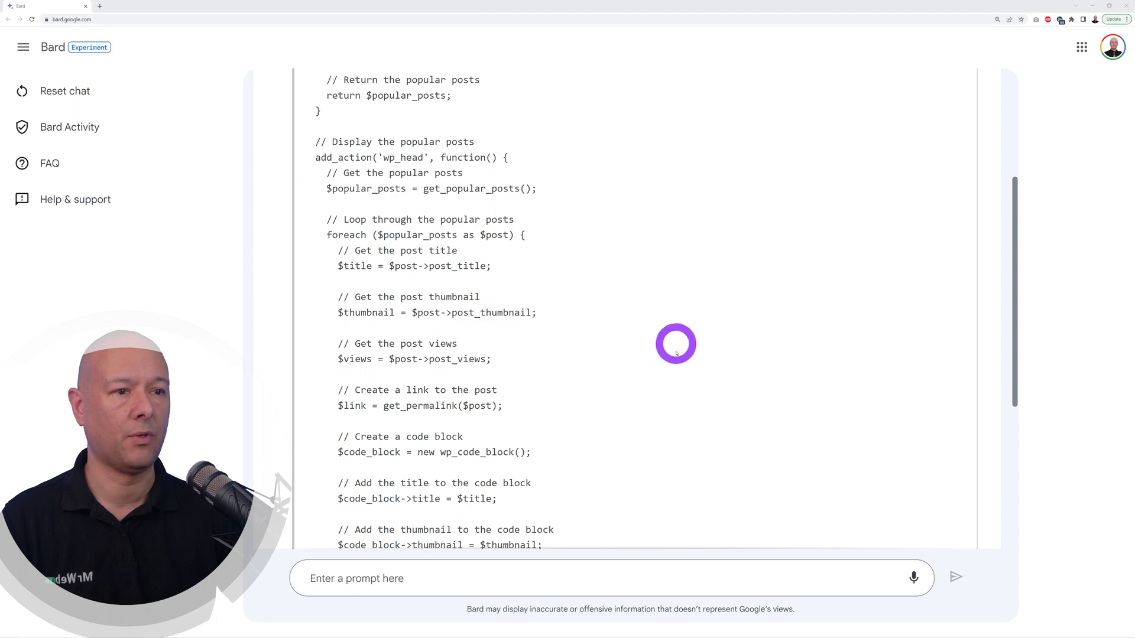
pyautogui.scroll(-3)
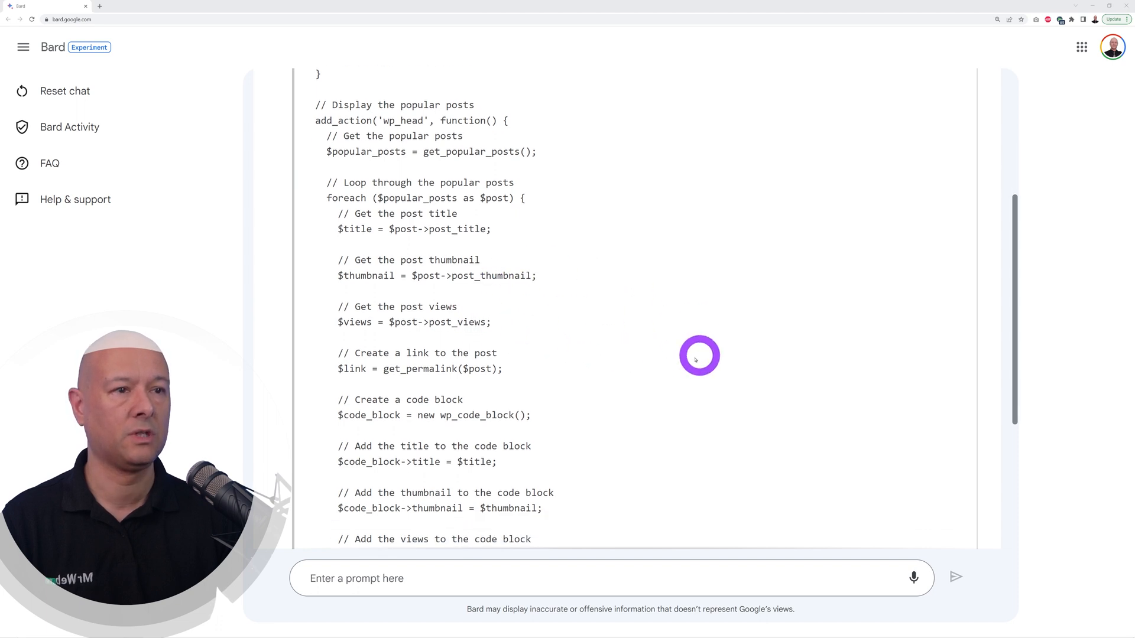
pyautogui.scroll(-3)
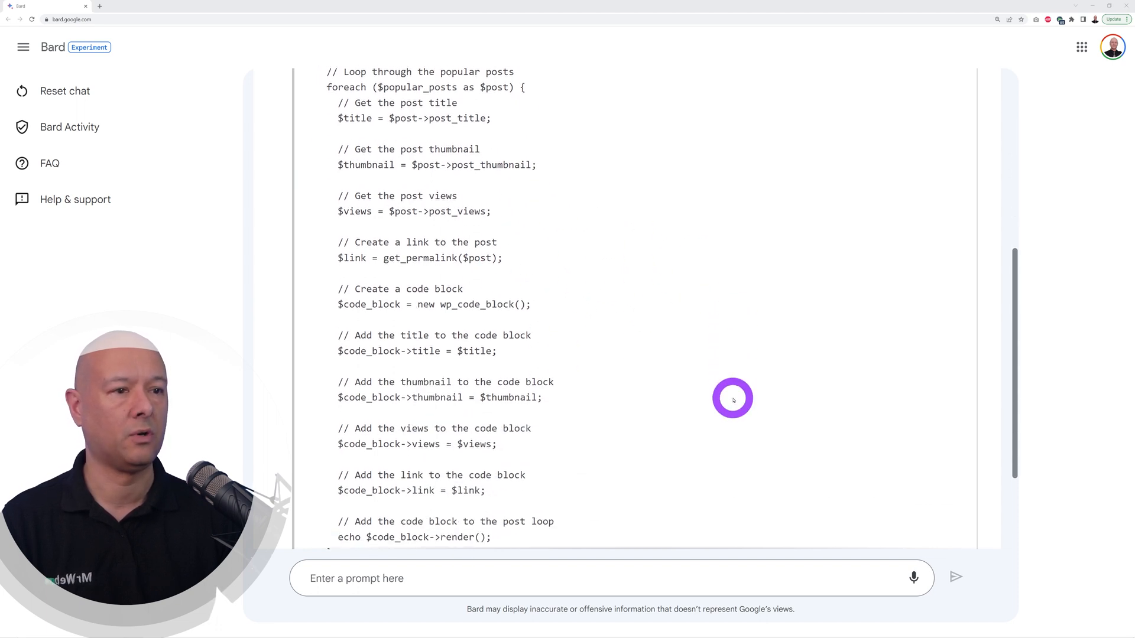
pyautogui.scroll(3)
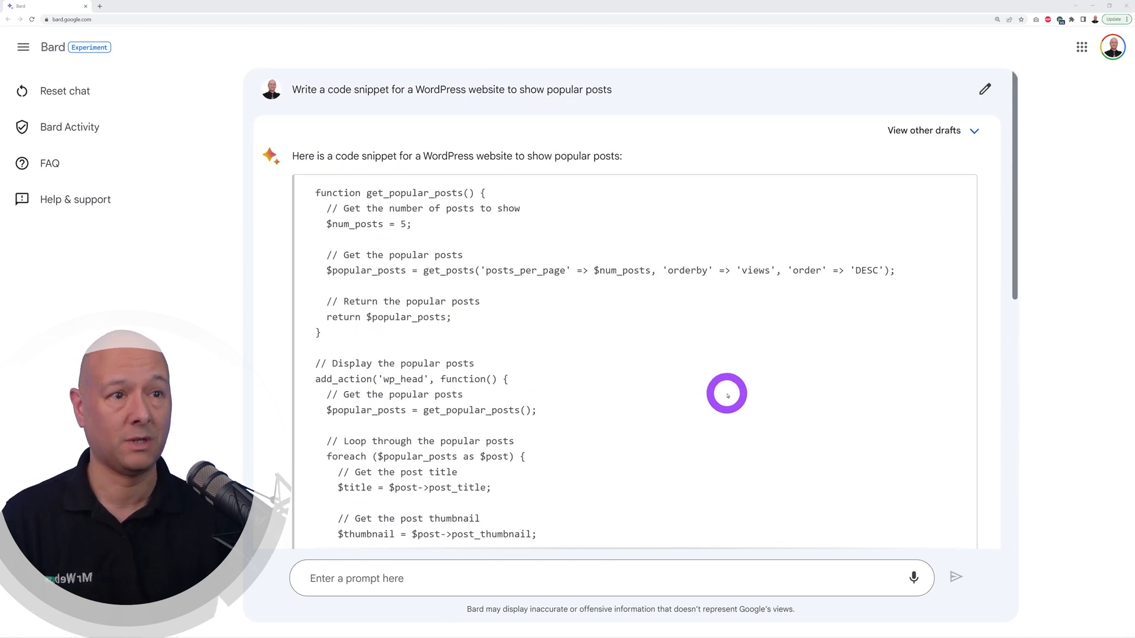
pyautogui.click(64, 91)
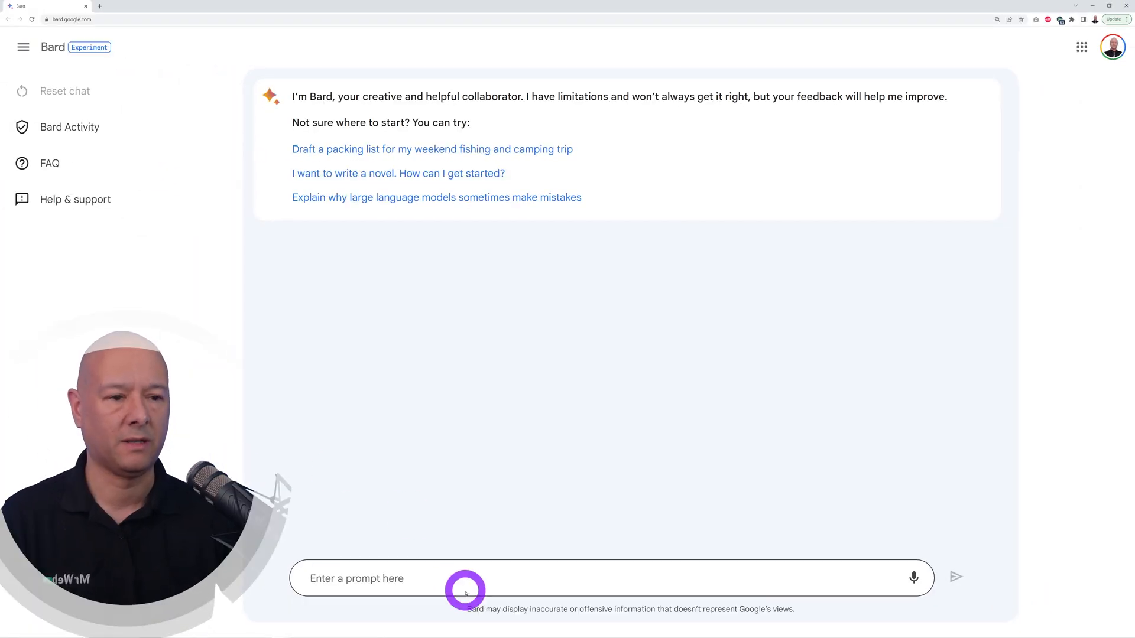
# Request a polite email declining $1500 unless nearer $2250, review drafts, then reset
pyautogui.write("I'm a web designer. I was offered $1500 for a web project. Write a polite and tactful email reply to turn down the job unless they can get the price closer to $2250")
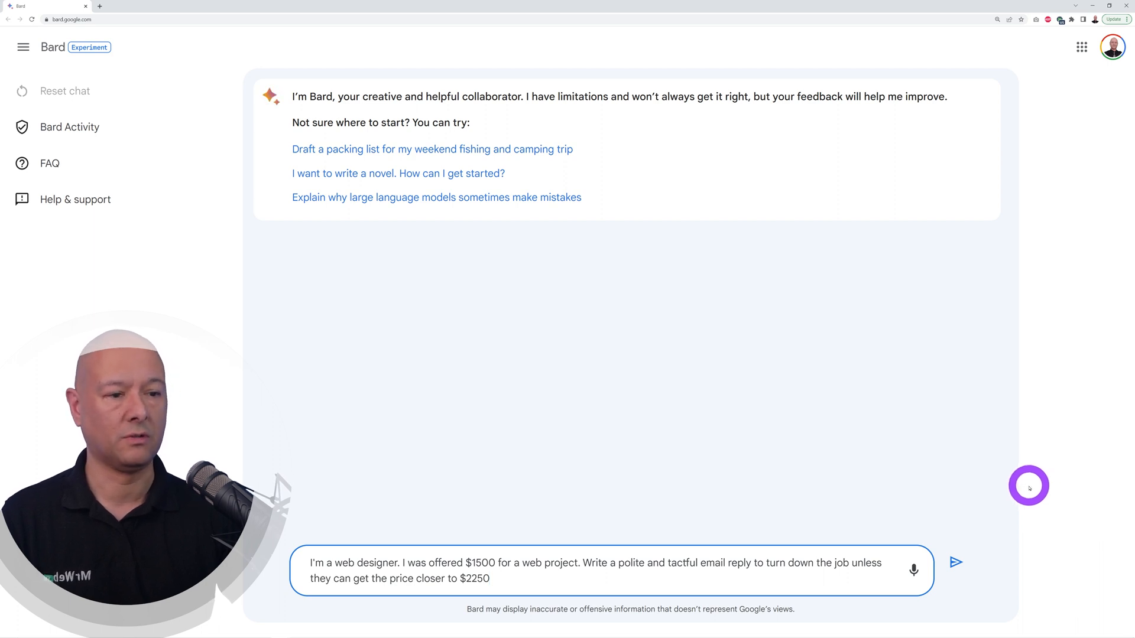
pyautogui.click(955, 562)
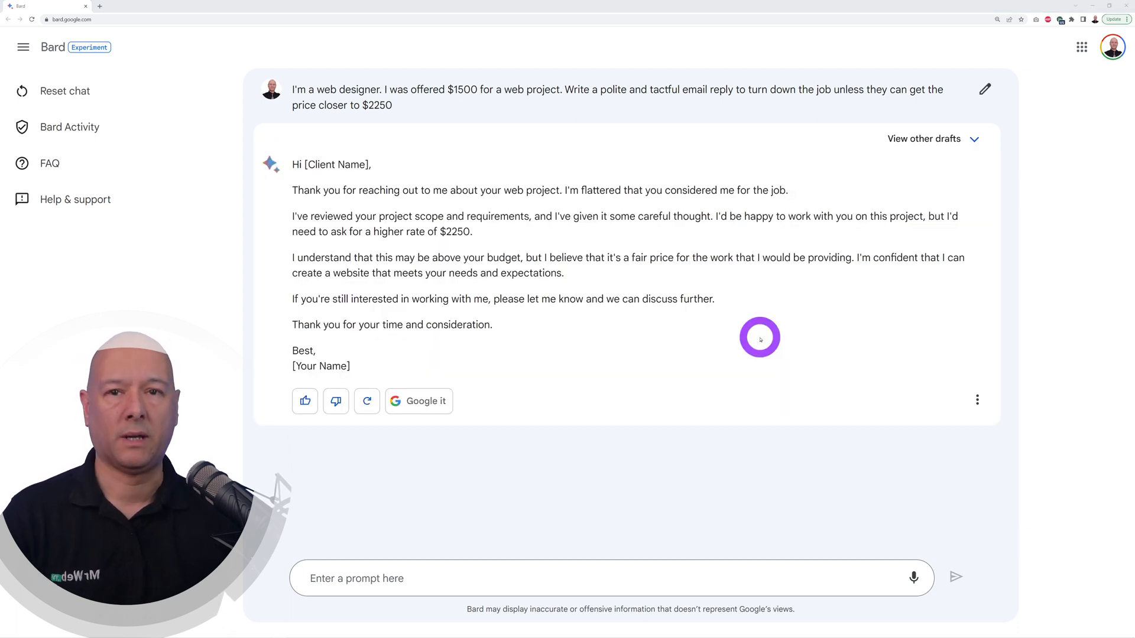
pyautogui.moveTo(396, 277)
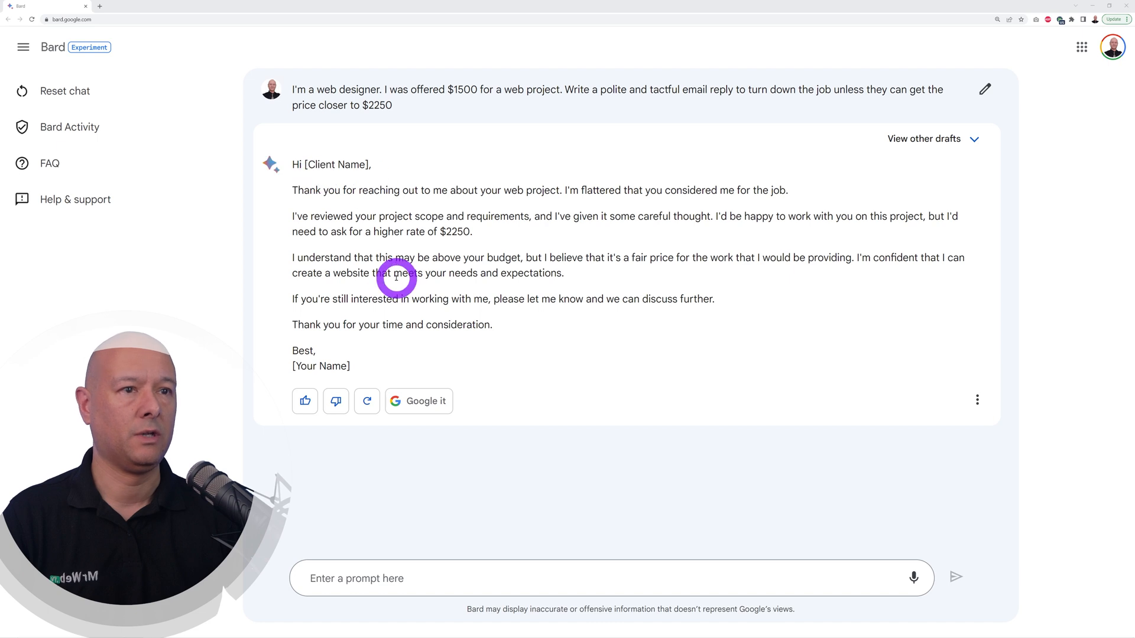
pyautogui.moveTo(512, 251)
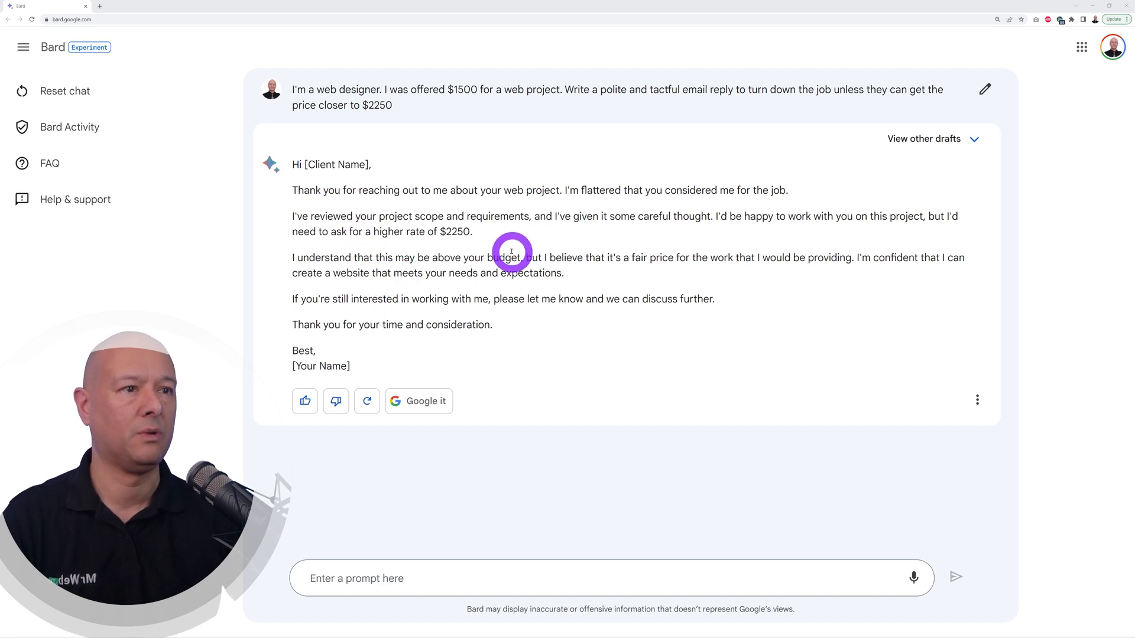
pyautogui.moveTo(700, 231)
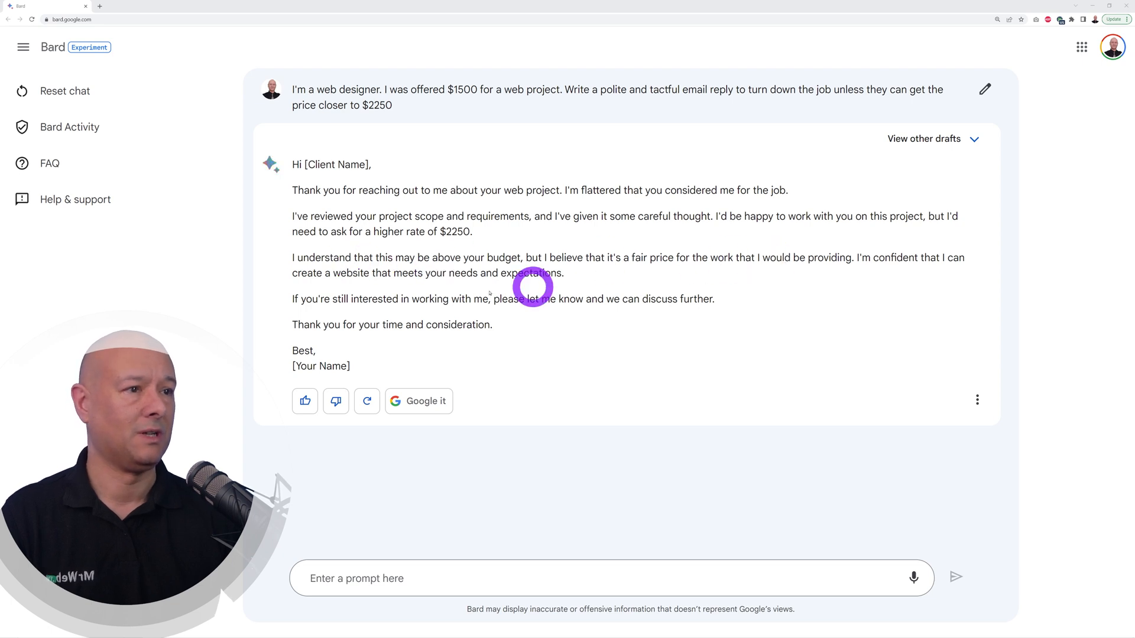
pyautogui.moveTo(703, 270)
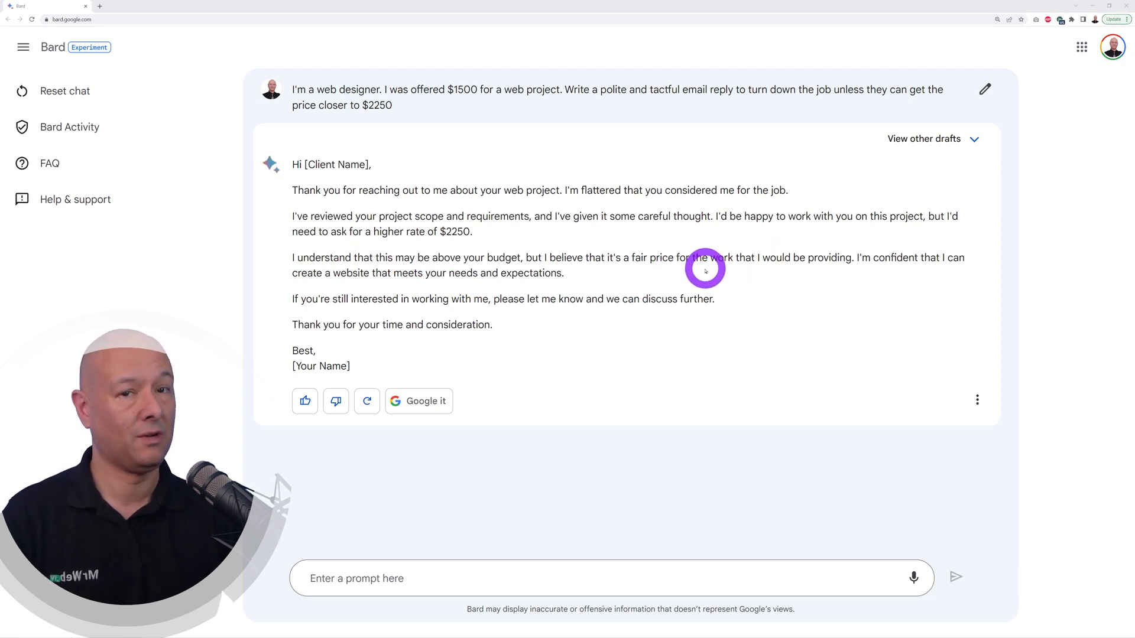
pyautogui.moveTo(459, 257)
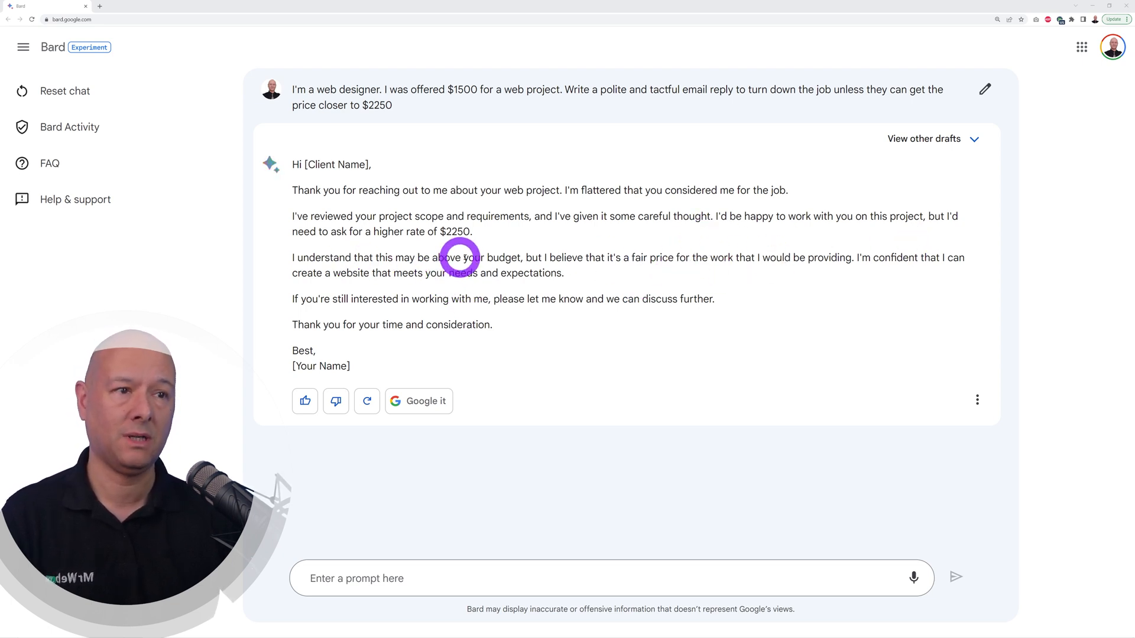
pyautogui.click(974, 139)
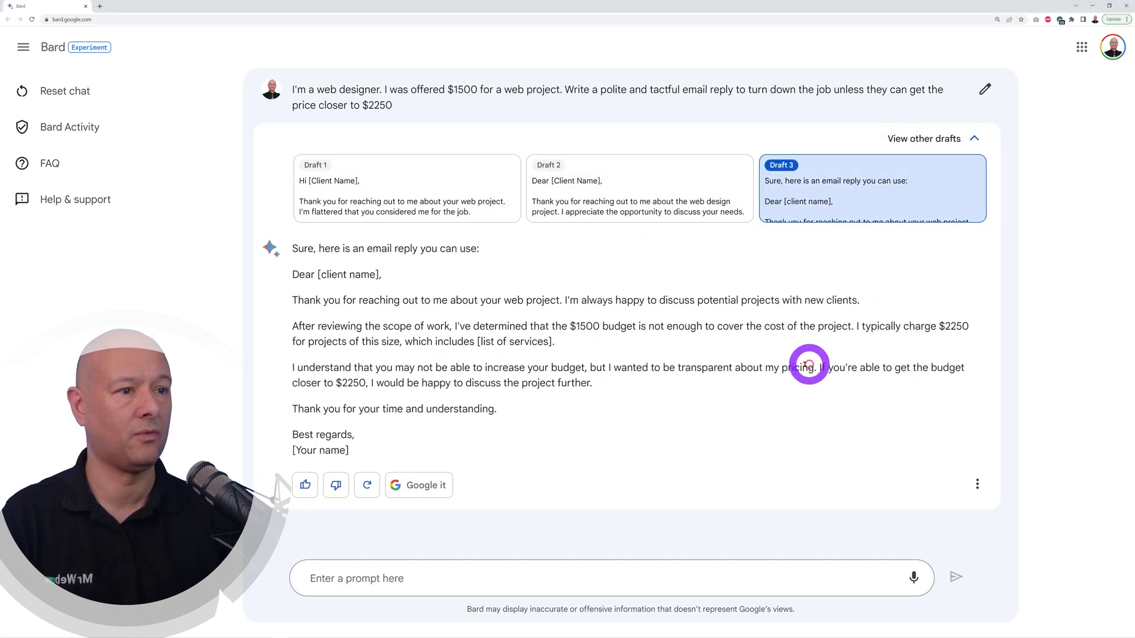
pyautogui.moveTo(639, 425)
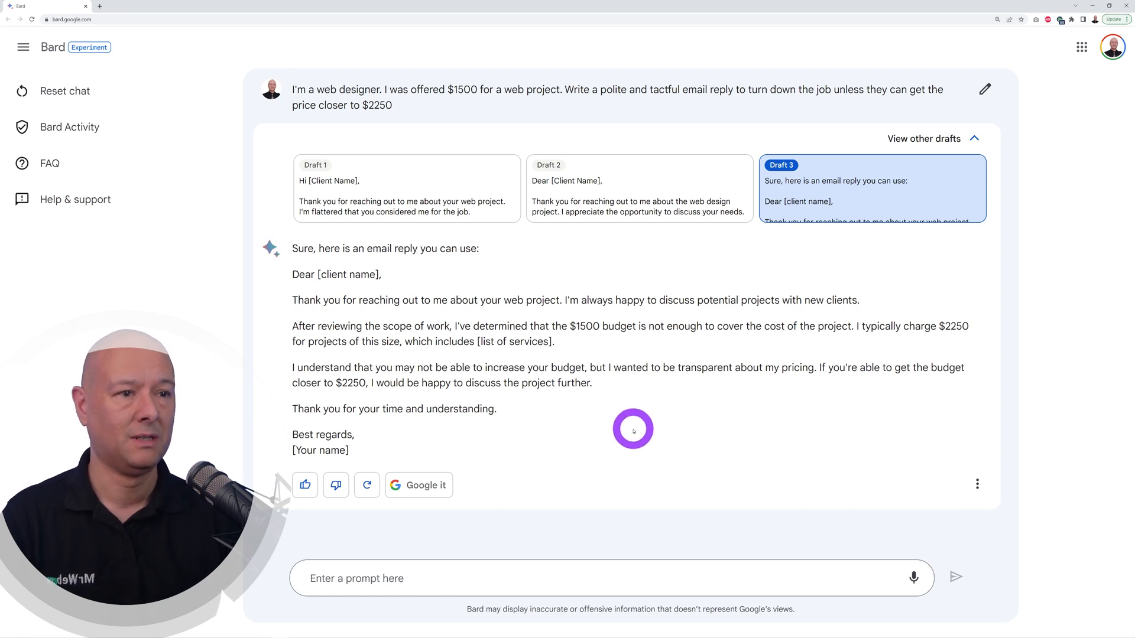
pyautogui.moveTo(631, 428)
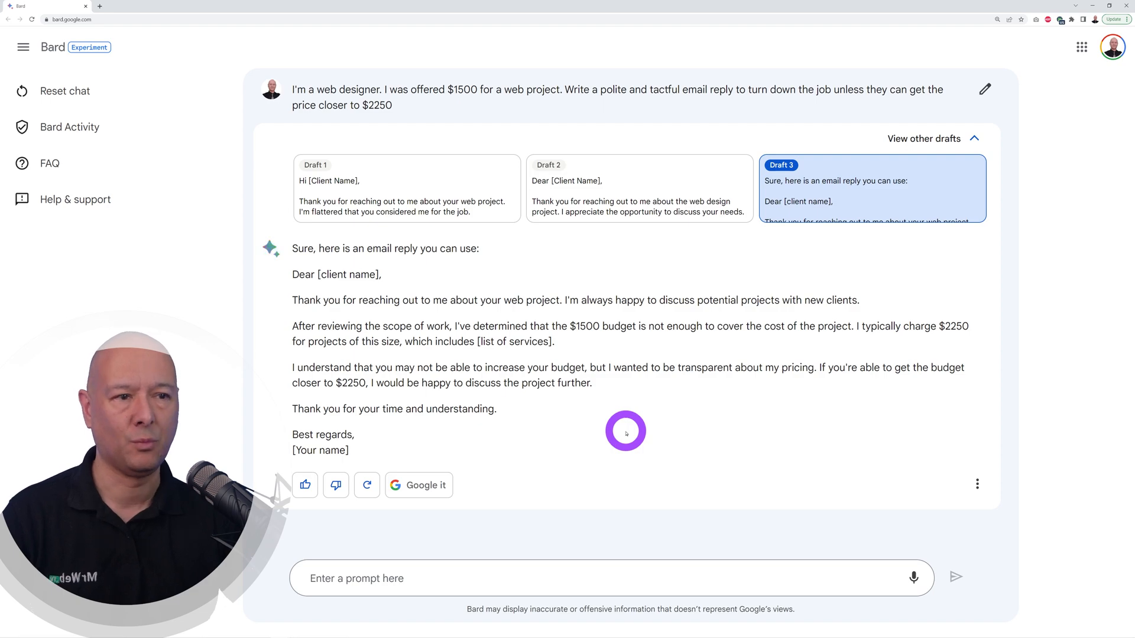
pyautogui.click(65, 91)
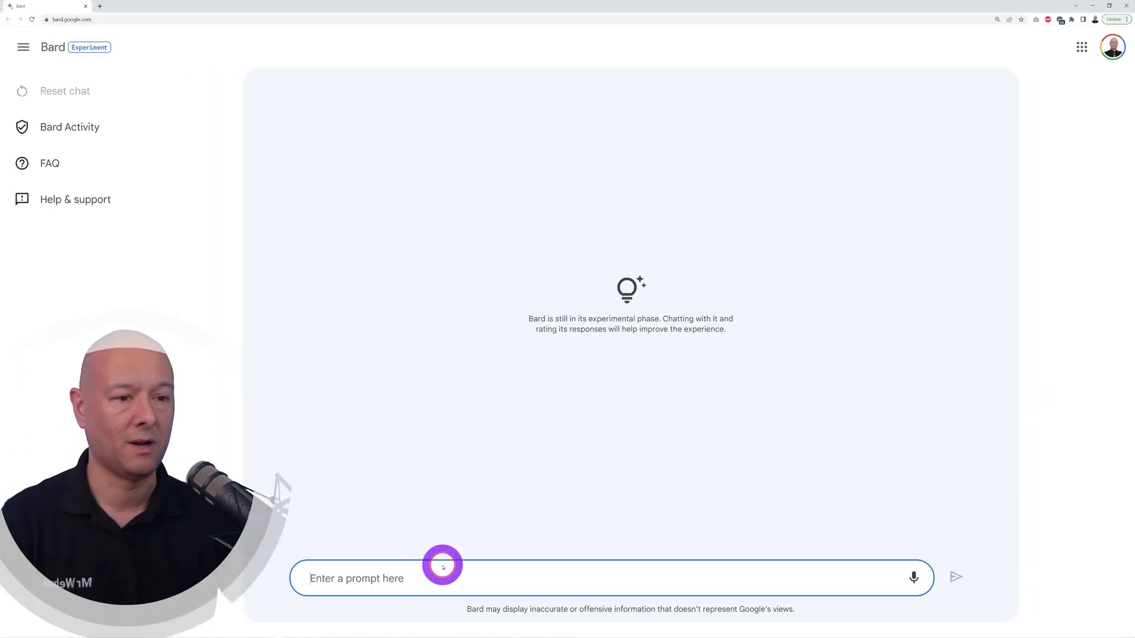
# Request a web design cold email for local businesses, view Draft 3, then reset
pyautogui.write("I'm a web designer. Write a cold email that I could send to local businesses to offer my services.")
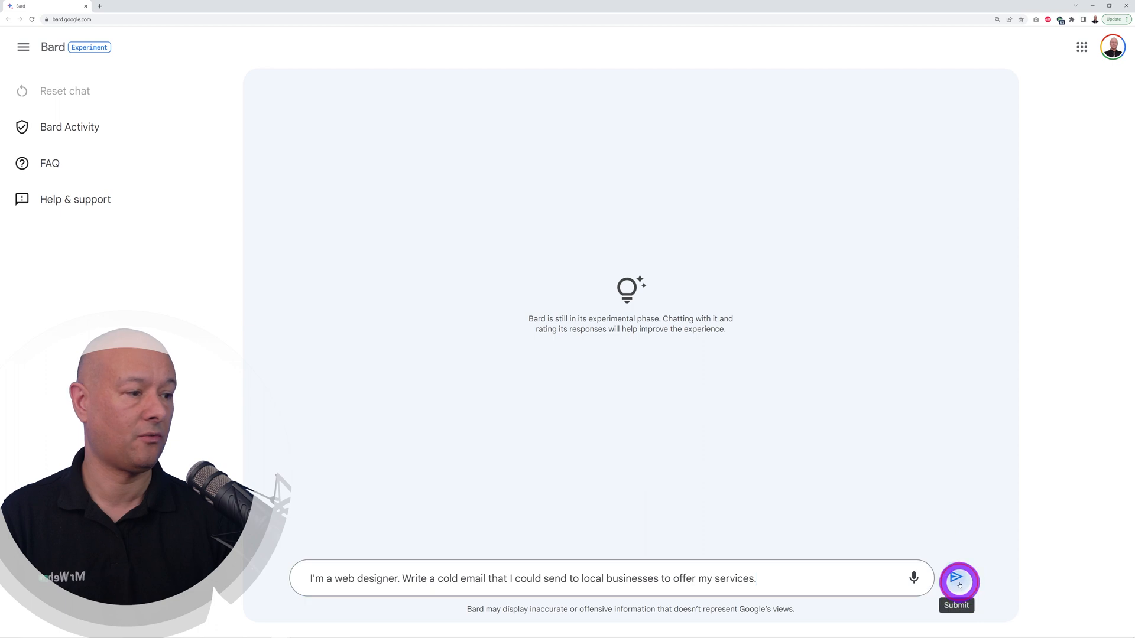
pyautogui.click(956, 578)
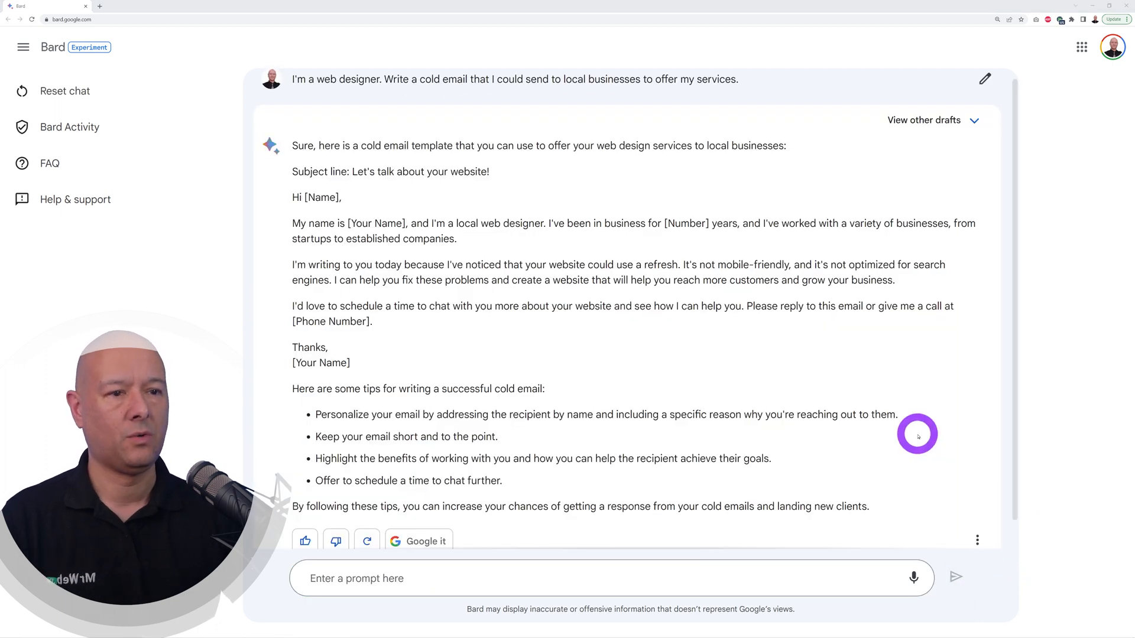
pyautogui.moveTo(422, 181)
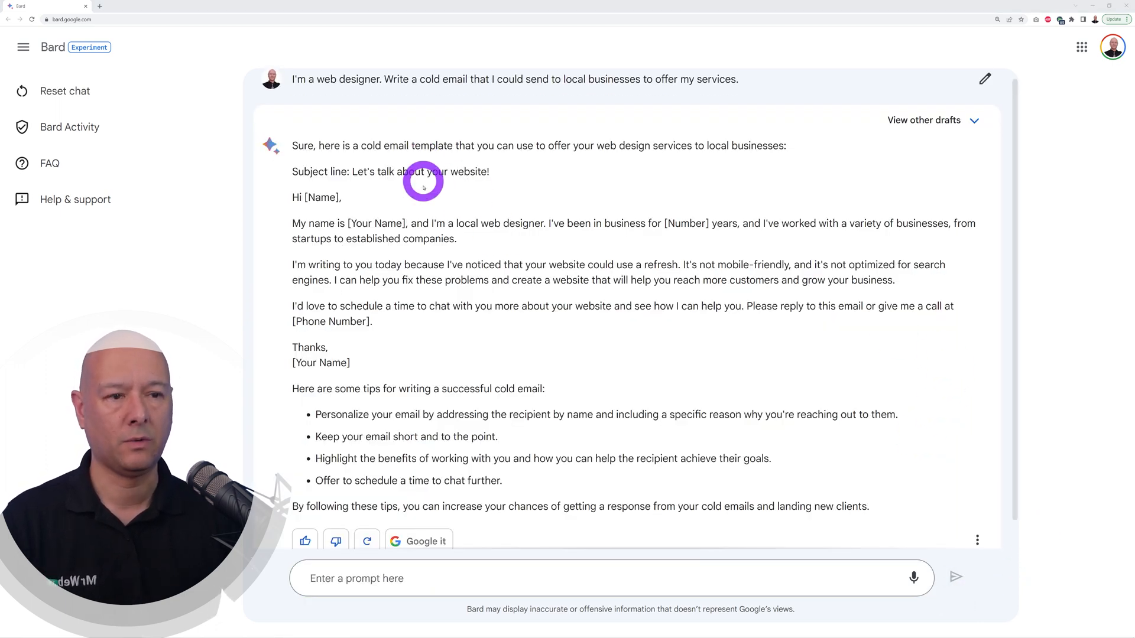
pyautogui.moveTo(613, 483)
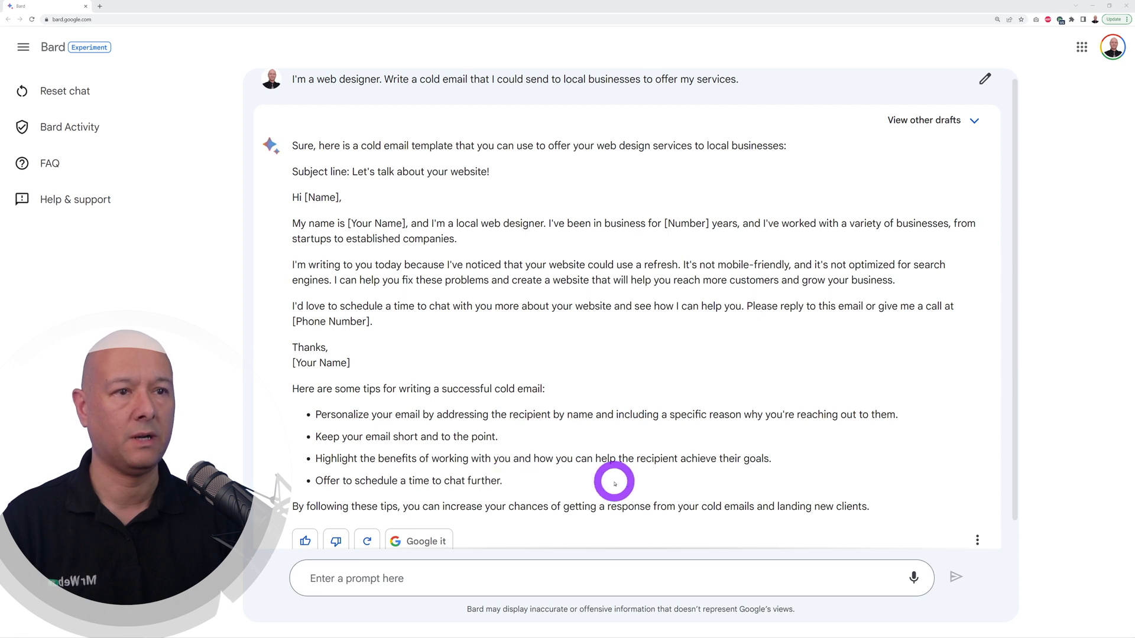
pyautogui.moveTo(478, 168)
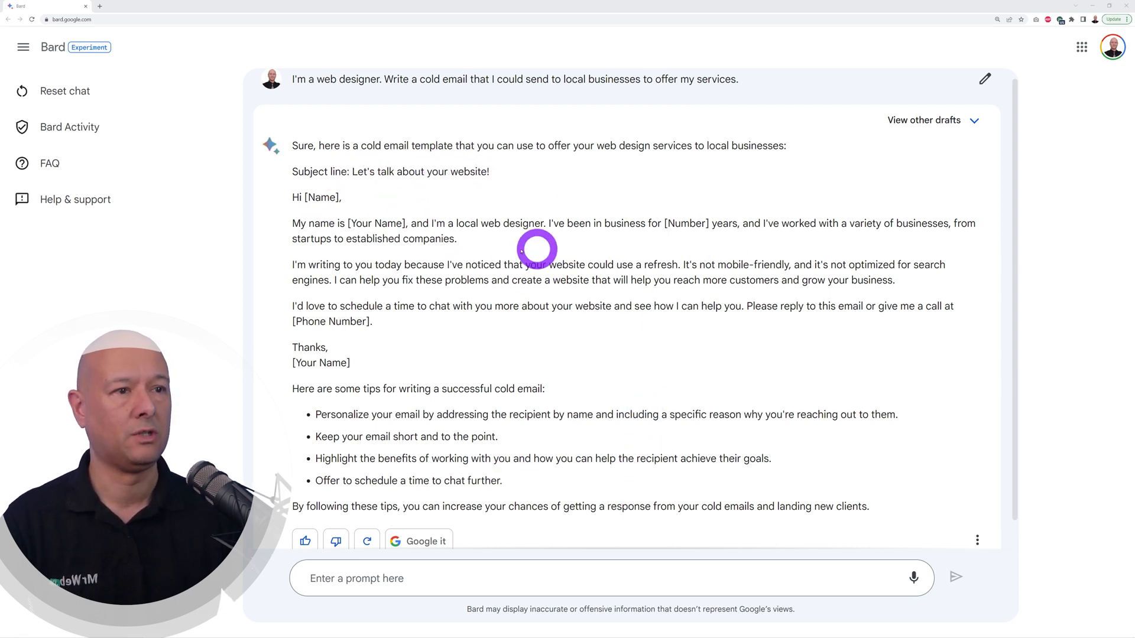
pyautogui.moveTo(710, 222)
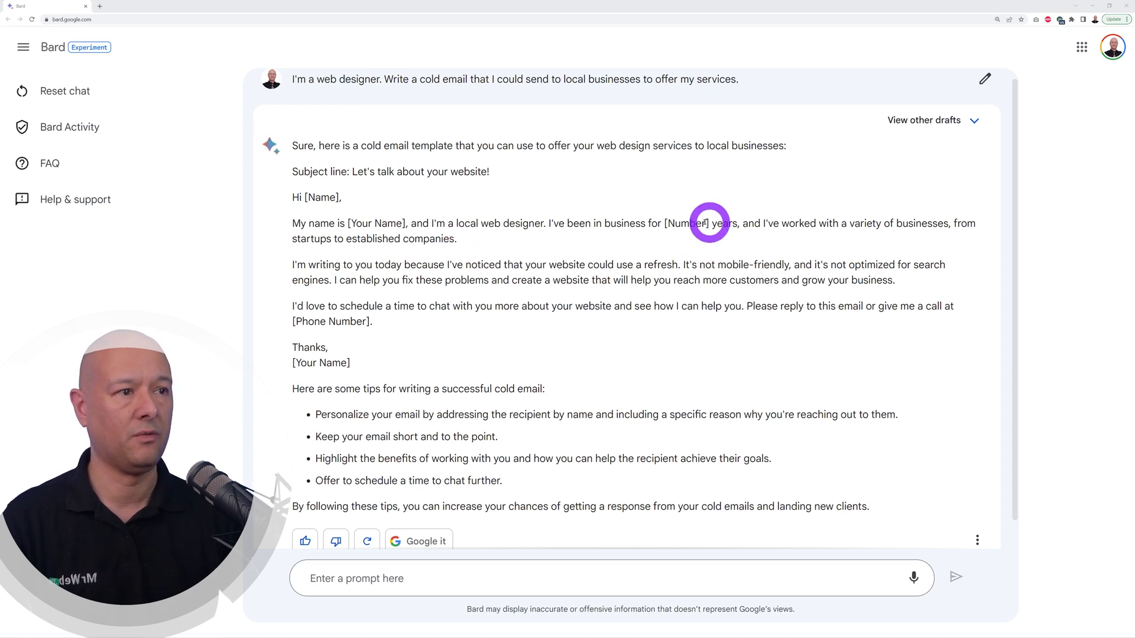
pyautogui.moveTo(599, 439)
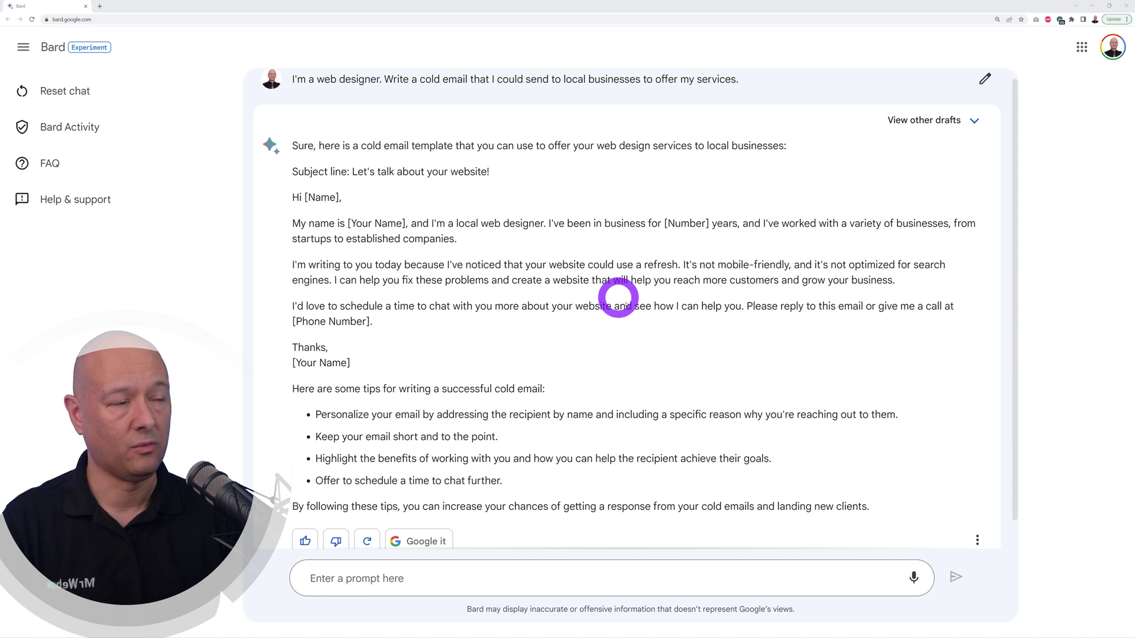
pyautogui.moveTo(628, 465)
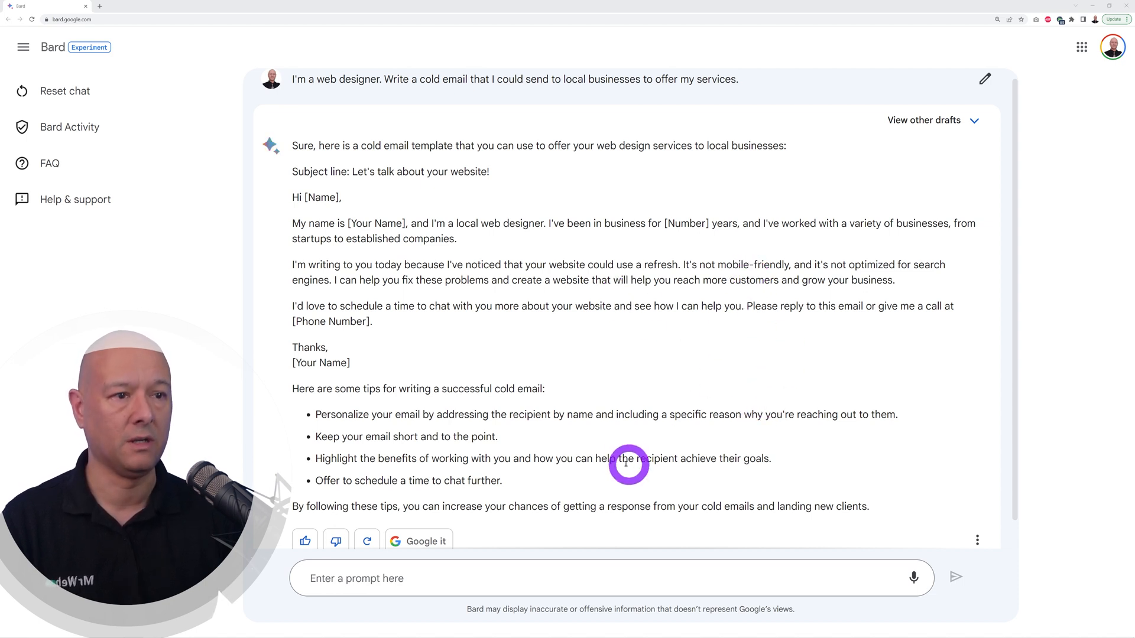
pyautogui.moveTo(493, 474)
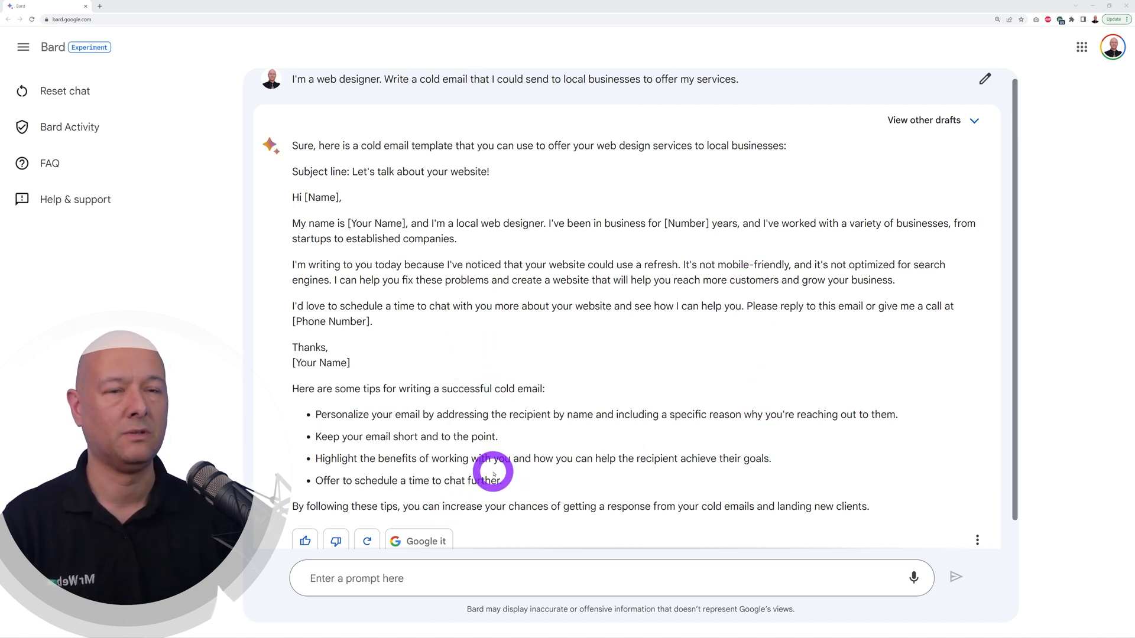
pyautogui.click(974, 120)
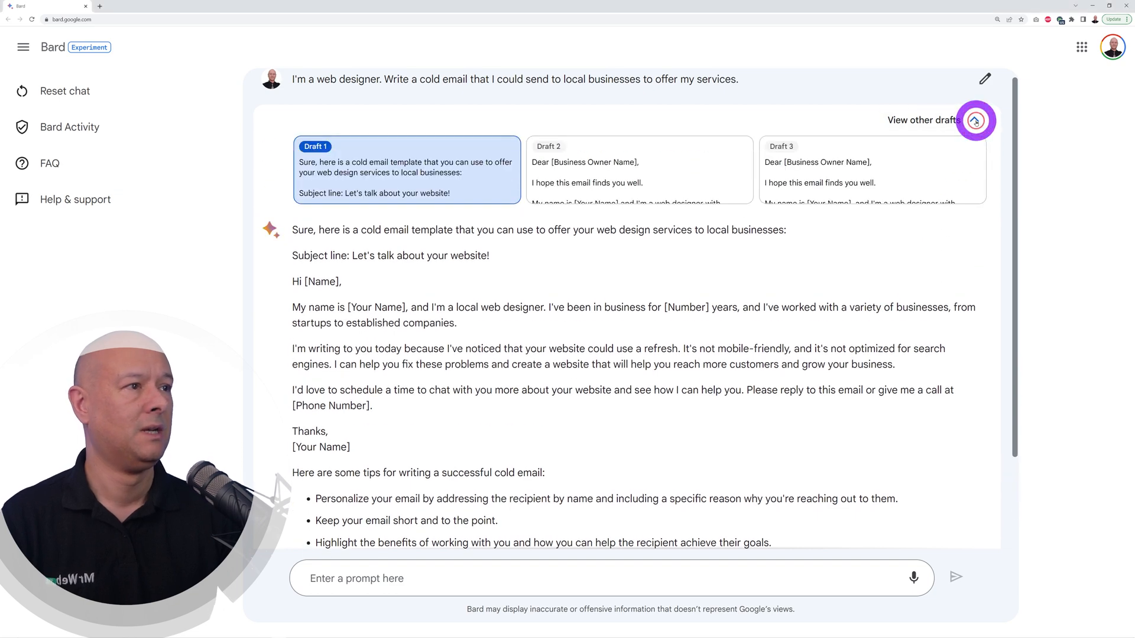
pyautogui.click(854, 161)
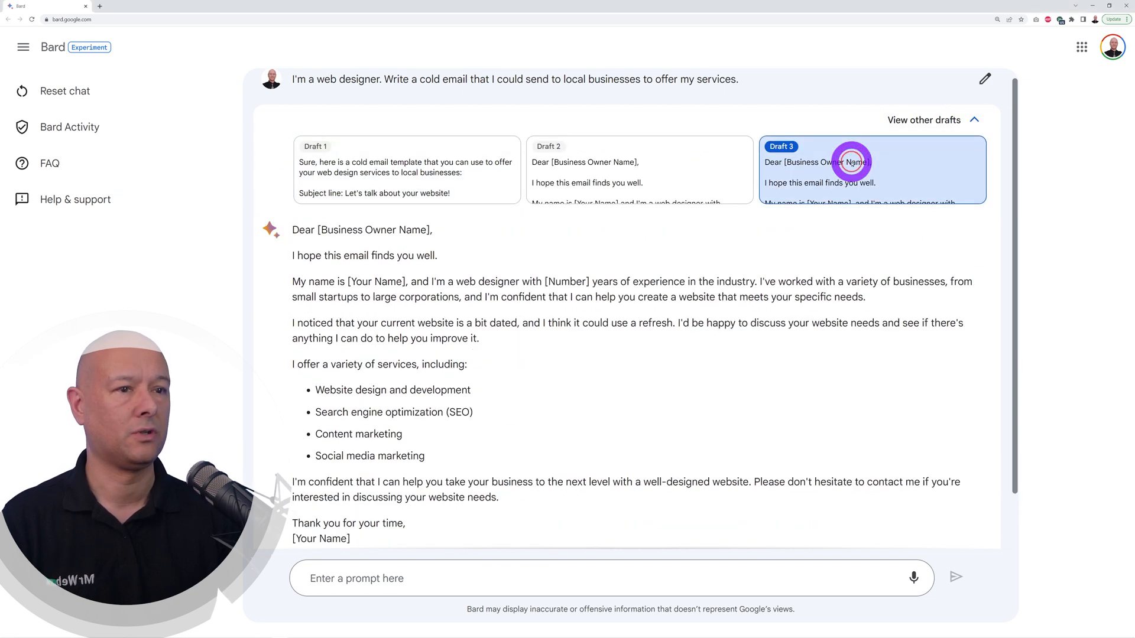
pyautogui.moveTo(575, 451)
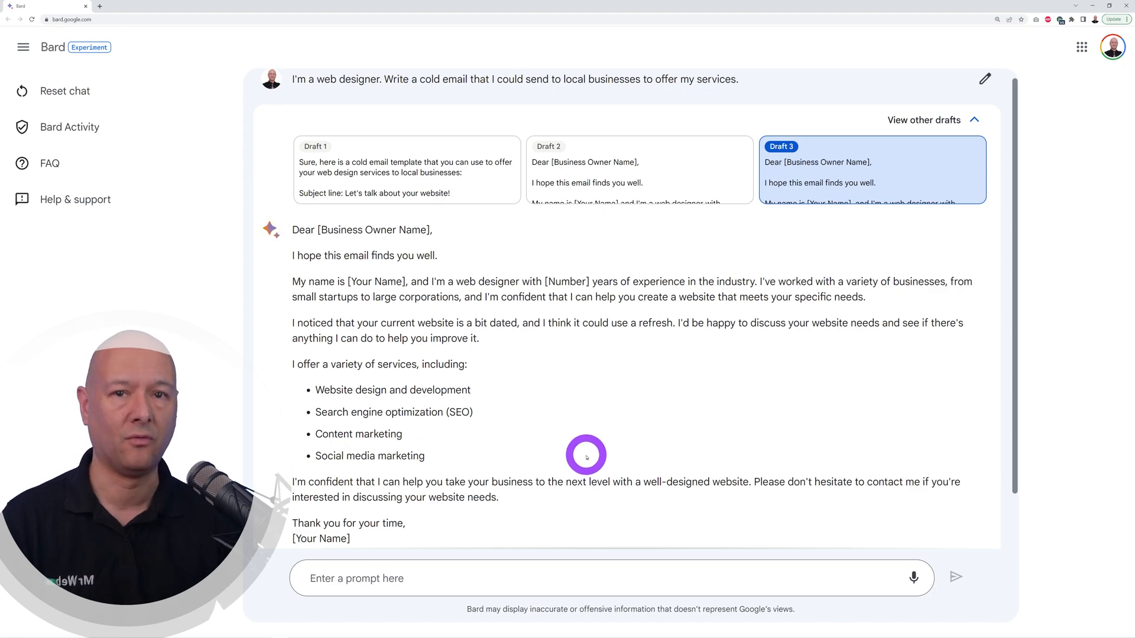
pyautogui.click(65, 91)
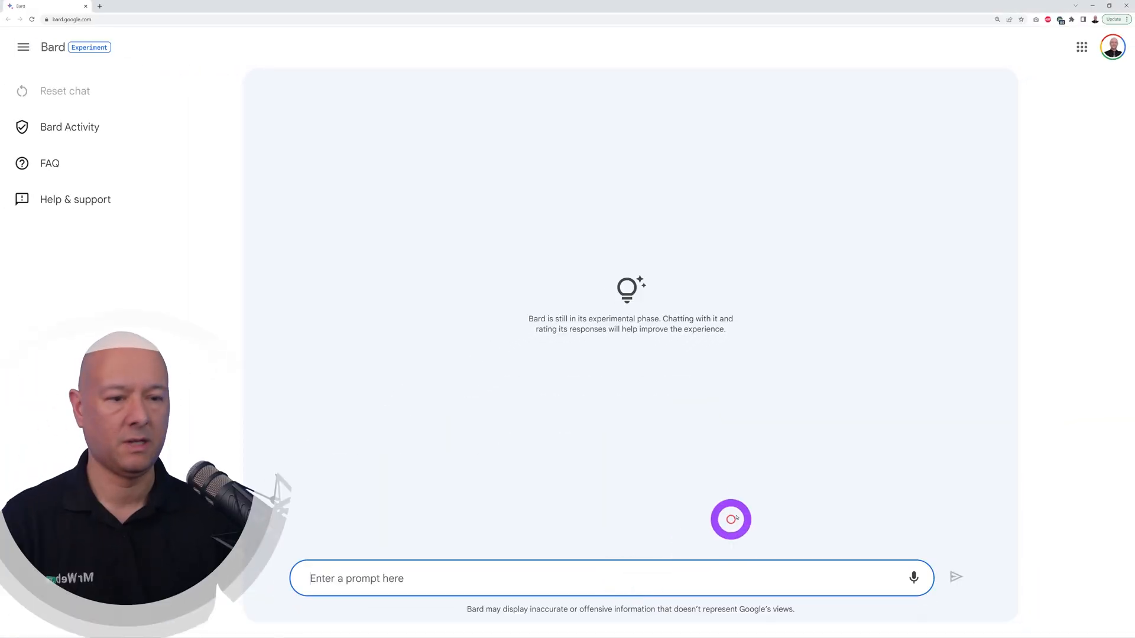
# Request an iPhone 14 vs Samsung S23 comparison table, then reset the chat
pyautogui.write('Make a comparison table between iPhone 14 and Samsung S23')
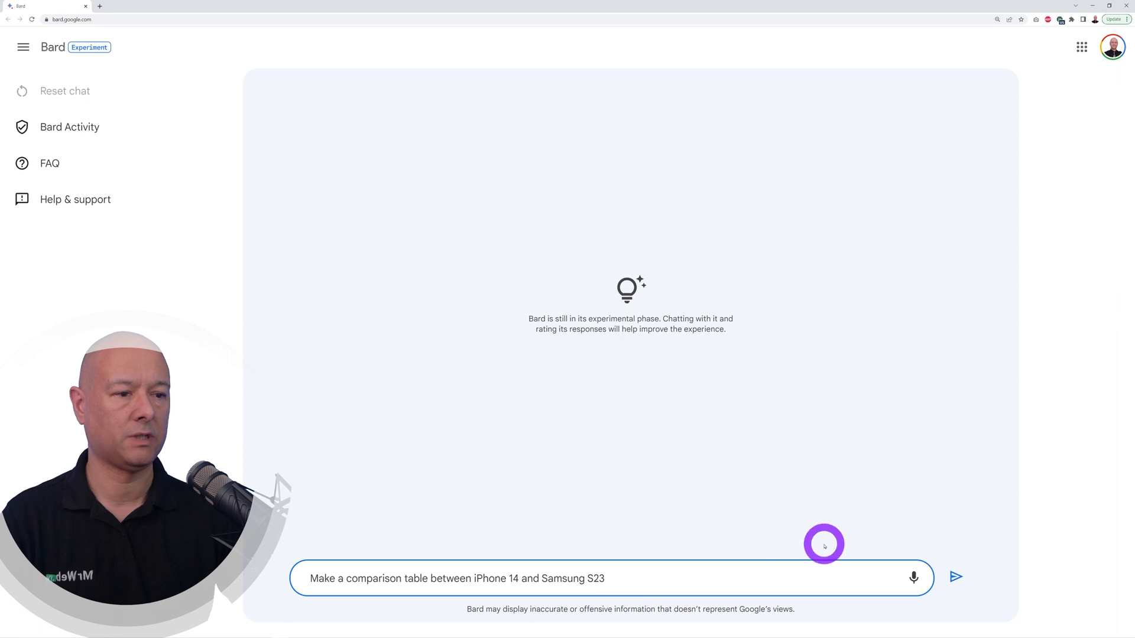
pyautogui.moveTo(956, 577)
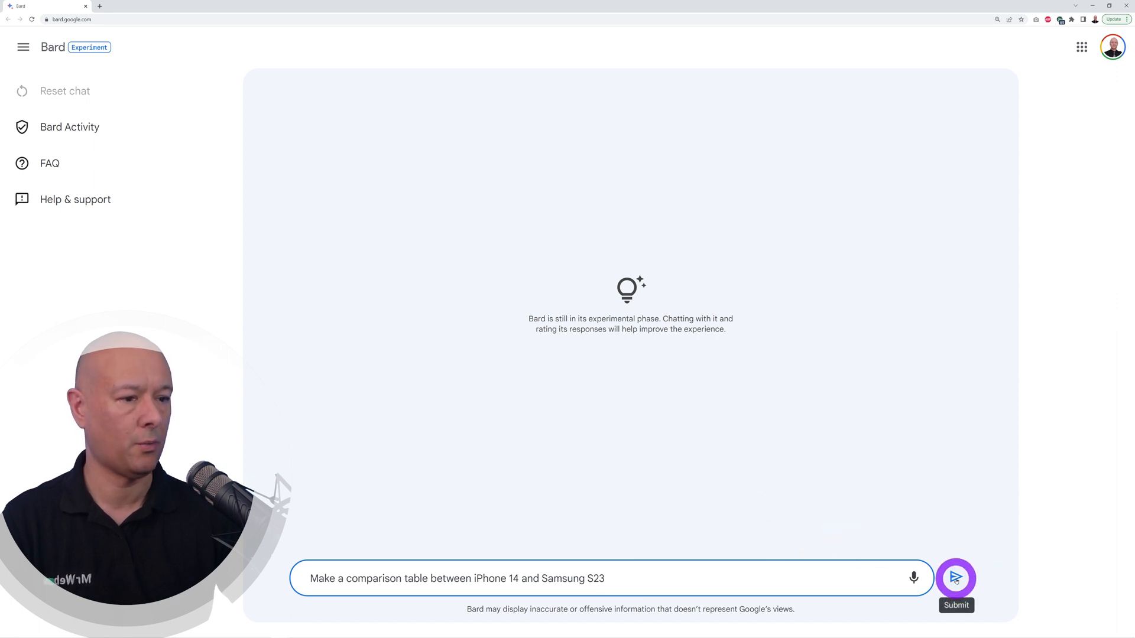
pyautogui.click(955, 578)
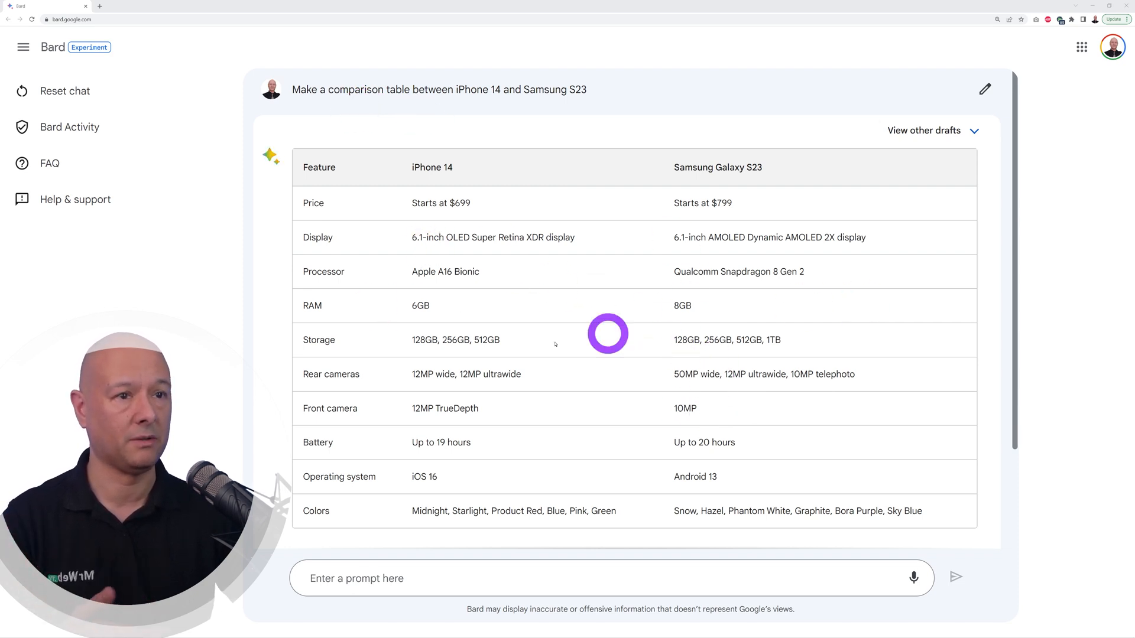
pyautogui.moveTo(513, 257)
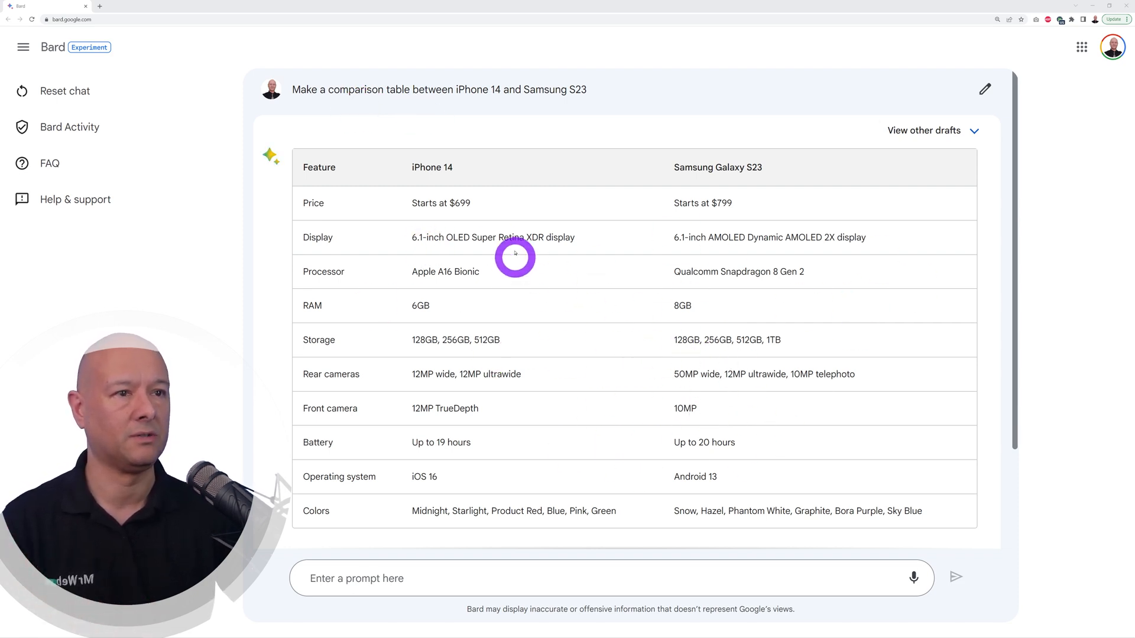
pyautogui.moveTo(740, 201)
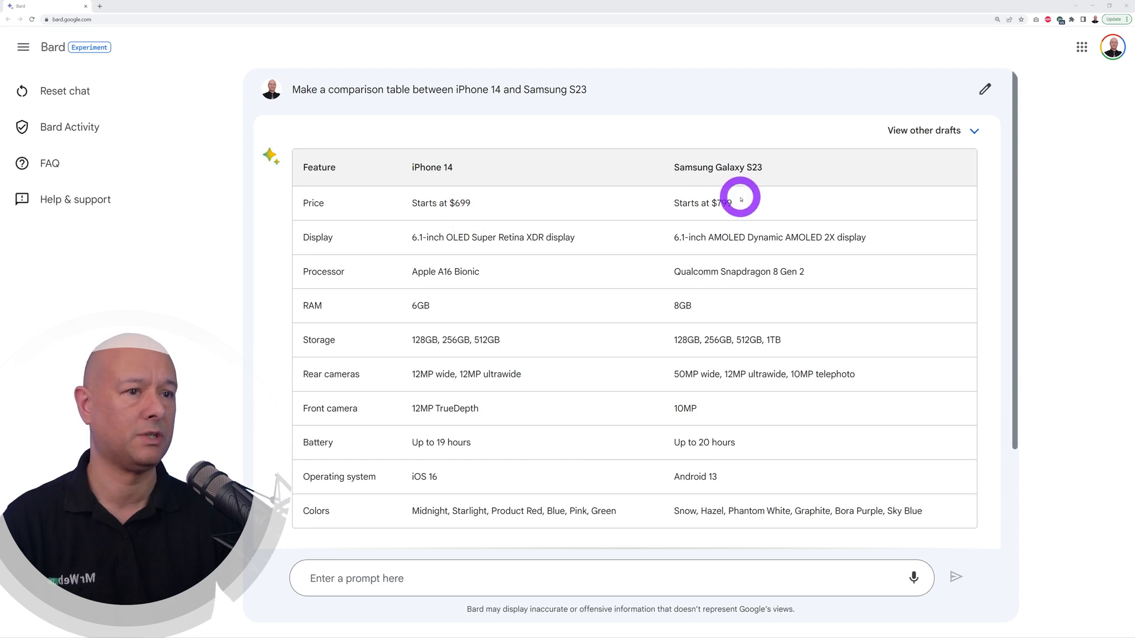
pyautogui.moveTo(437, 322)
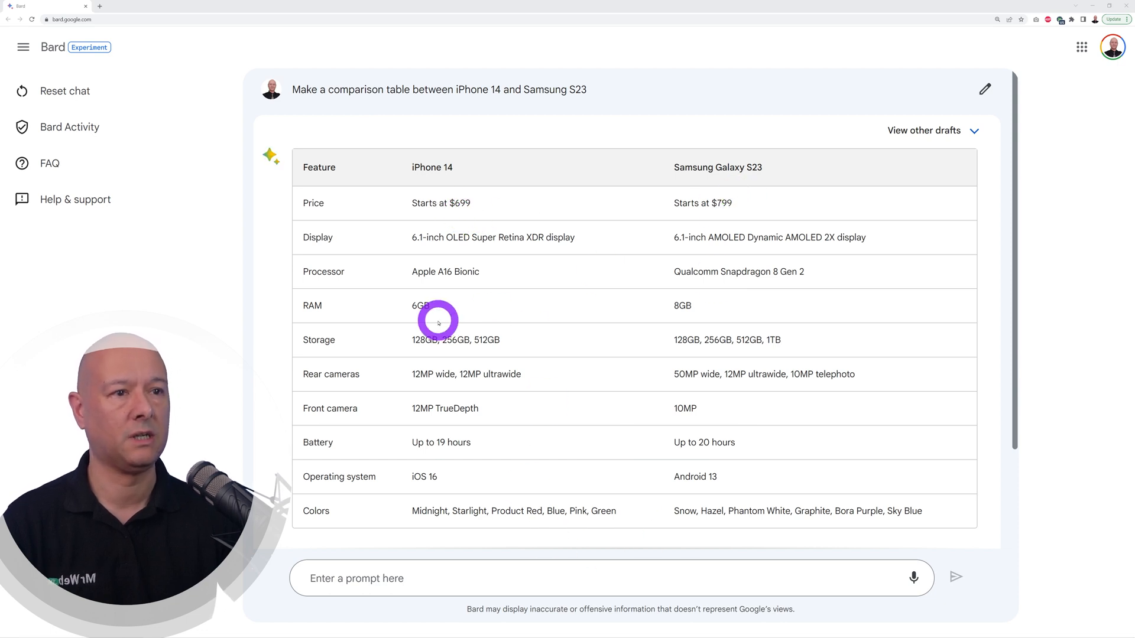
pyautogui.moveTo(673, 366)
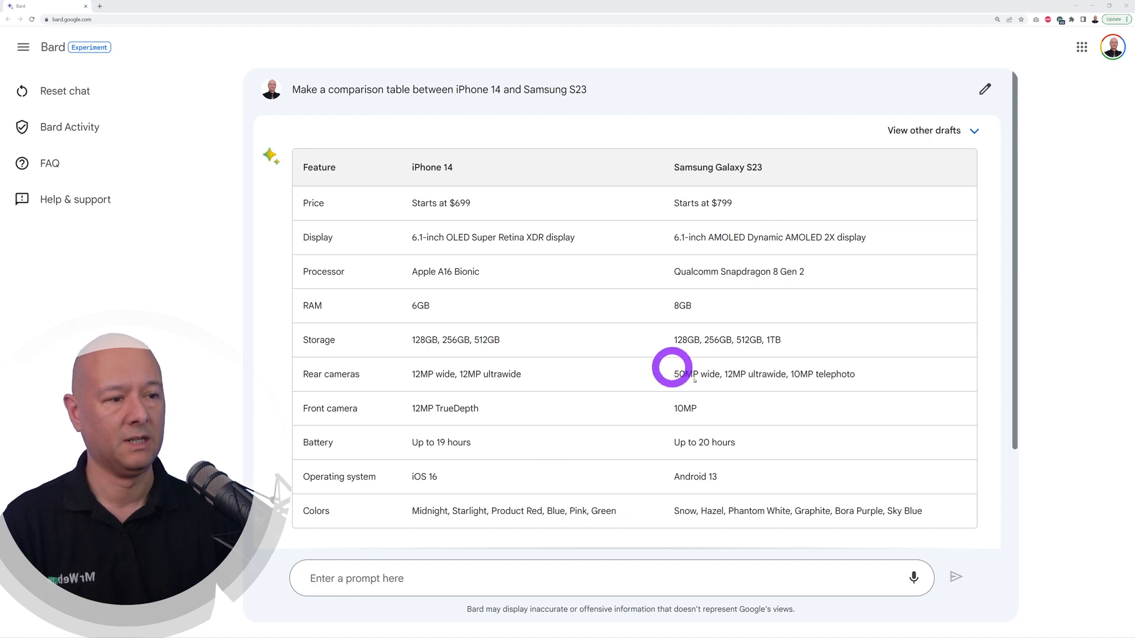
pyautogui.moveTo(798, 425)
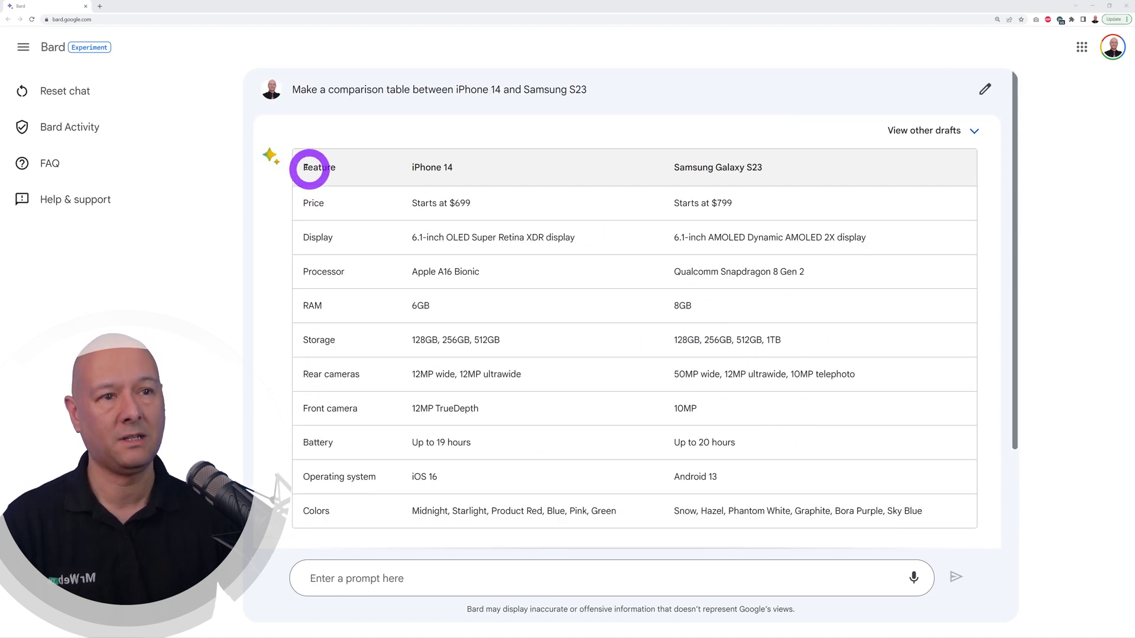
pyautogui.moveTo(658, 455)
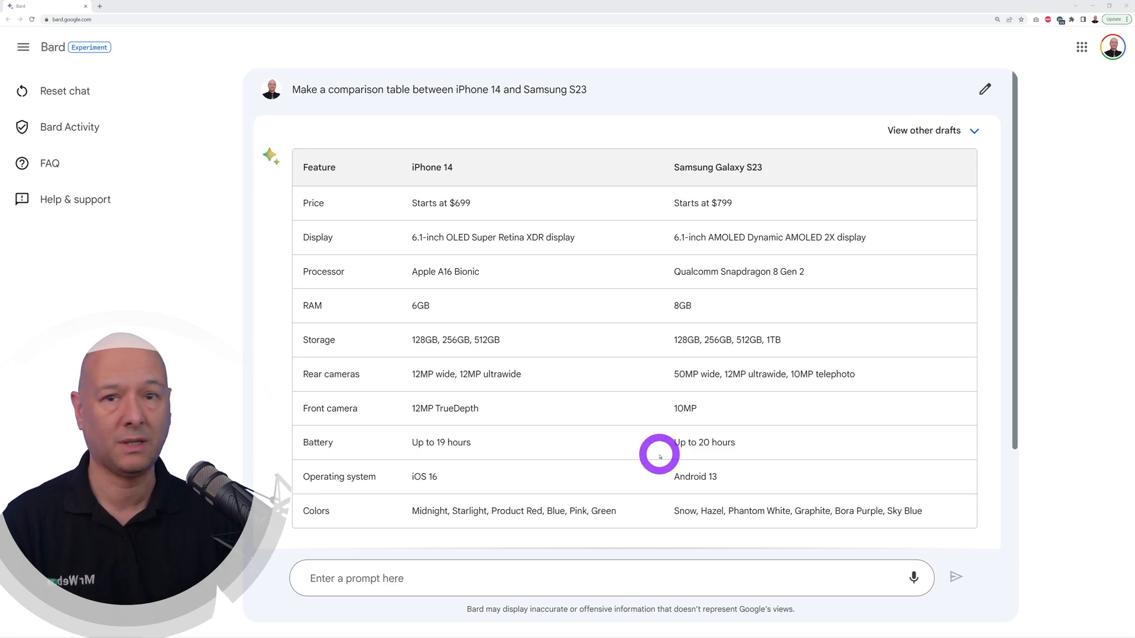
pyautogui.click(64, 91)
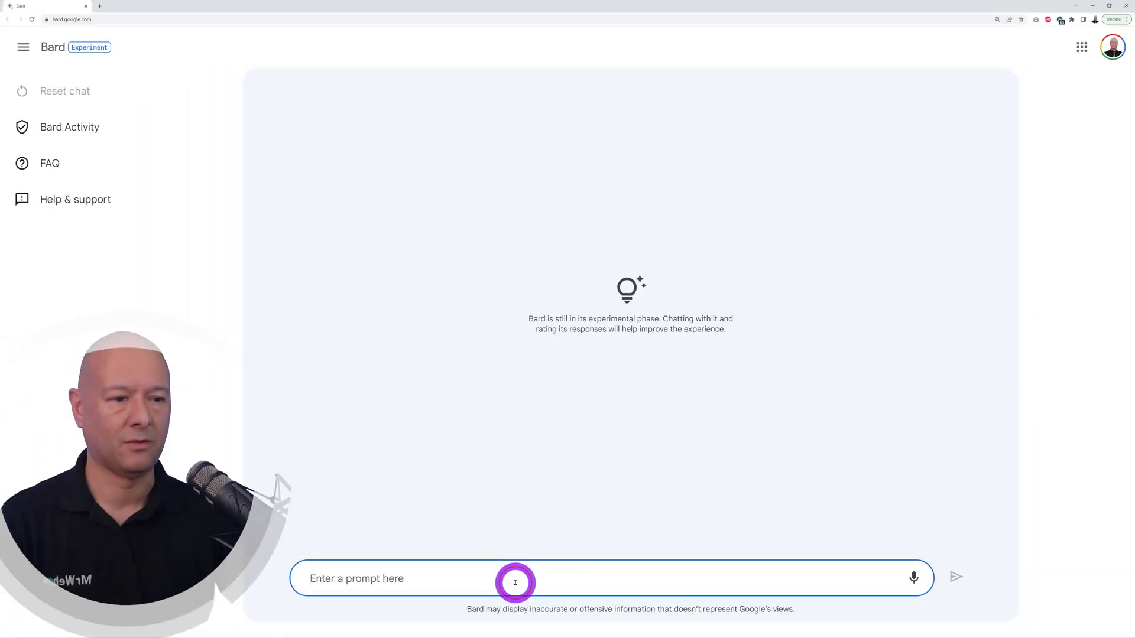
pyautogui.write('Write a poem about a bicycle, a microphone and a mountain')
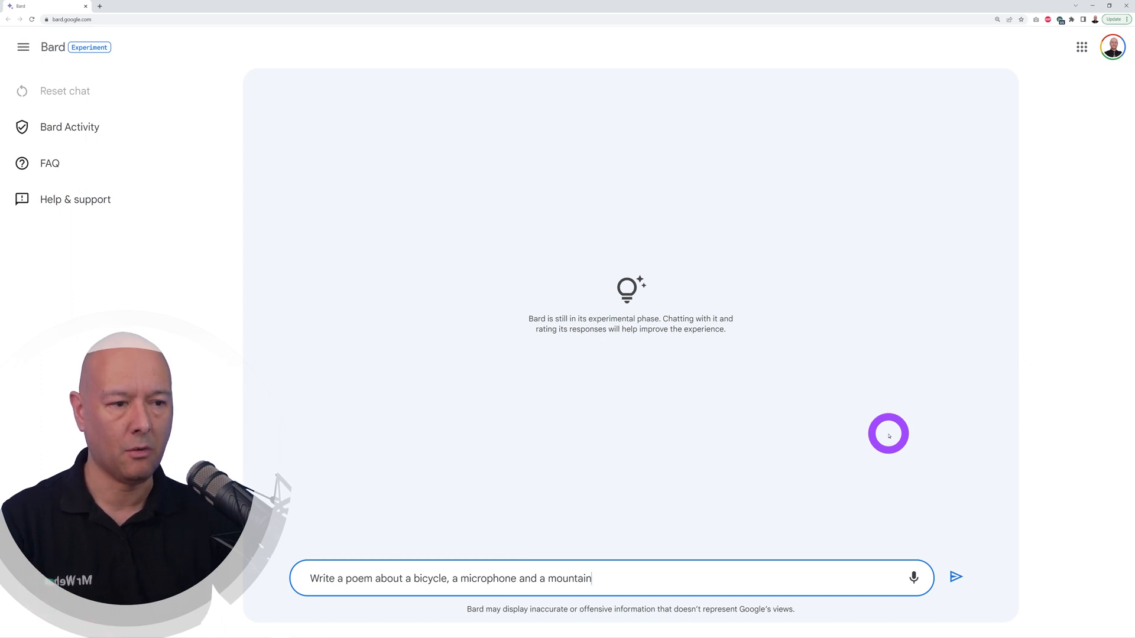
pyautogui.moveTo(954, 577)
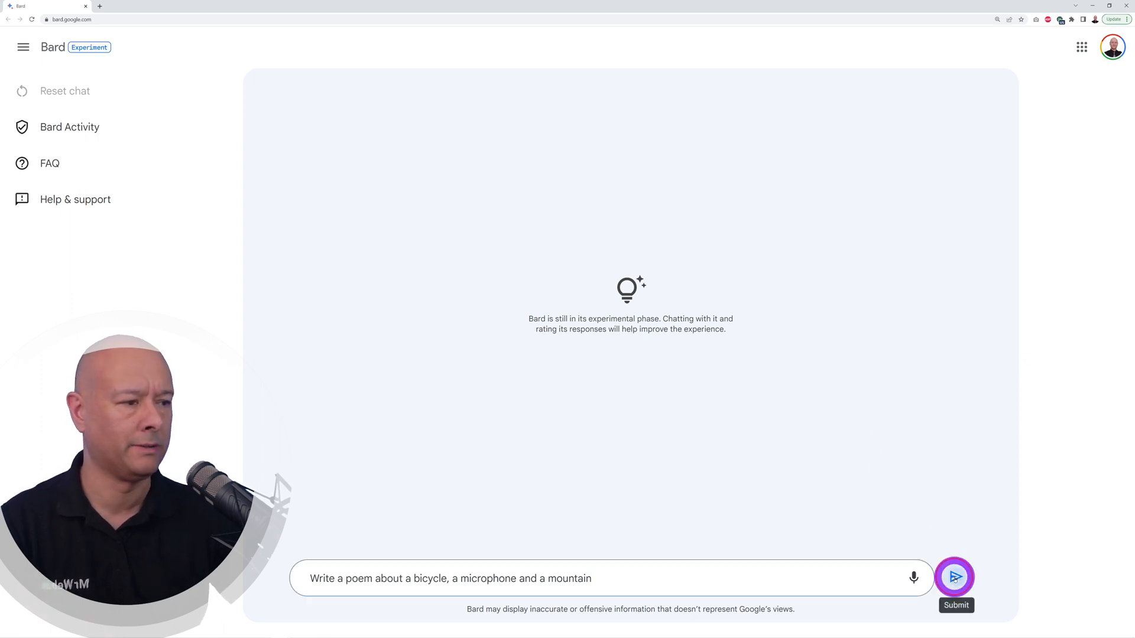
pyautogui.click(954, 577)
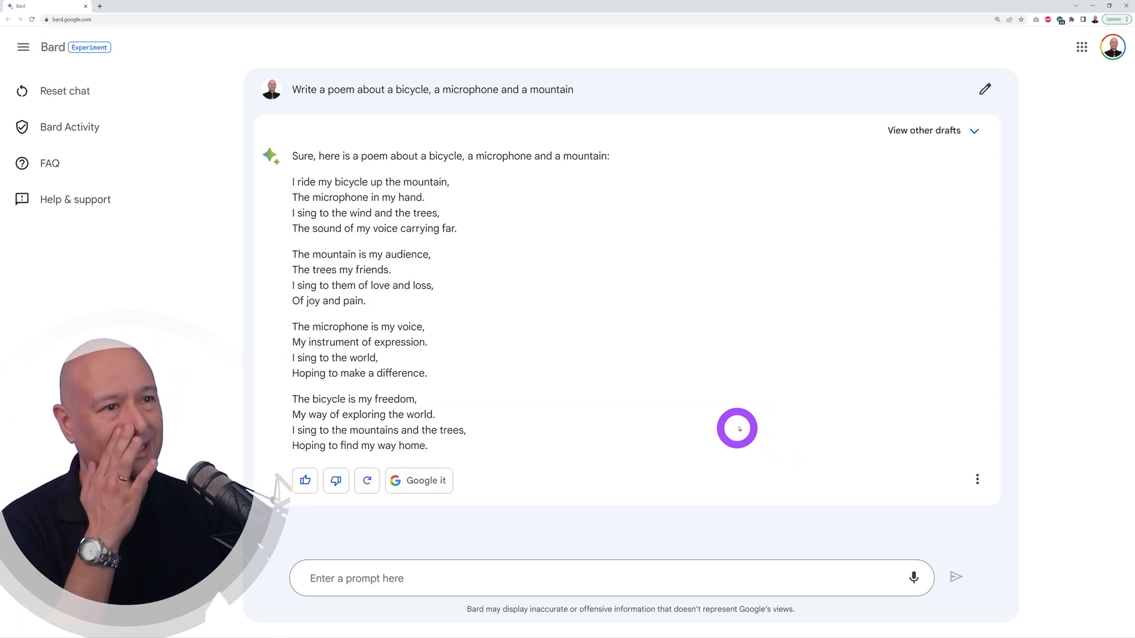
pyautogui.moveTo(657, 383)
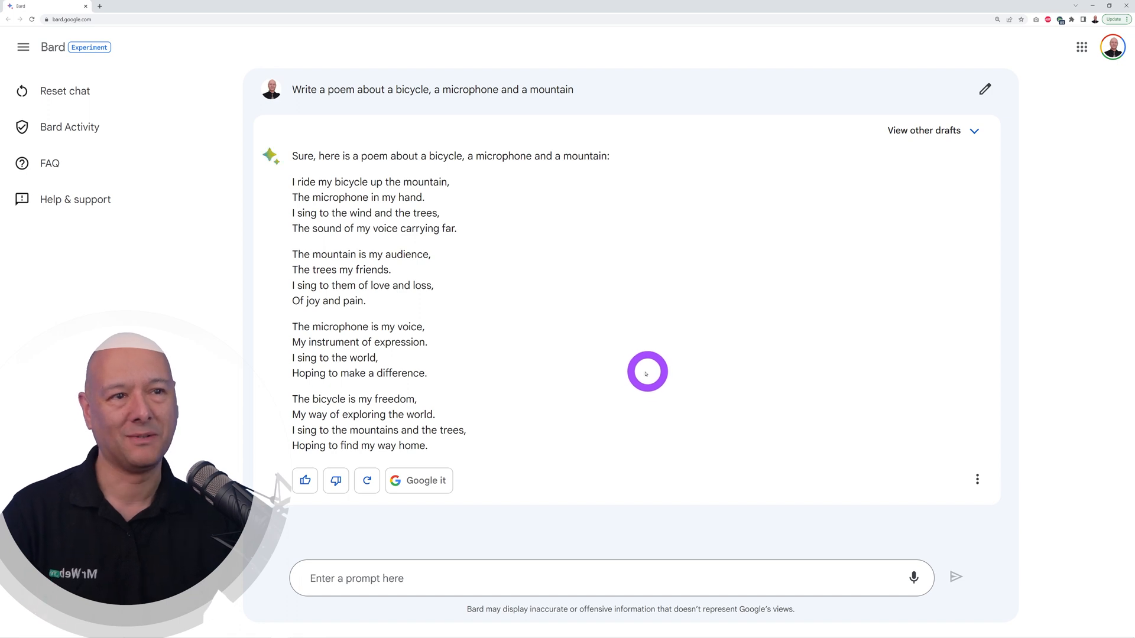
pyautogui.moveTo(637, 369)
pyautogui.write('Write a generic terms and conditions page for our ecommerce website selling digital goods')
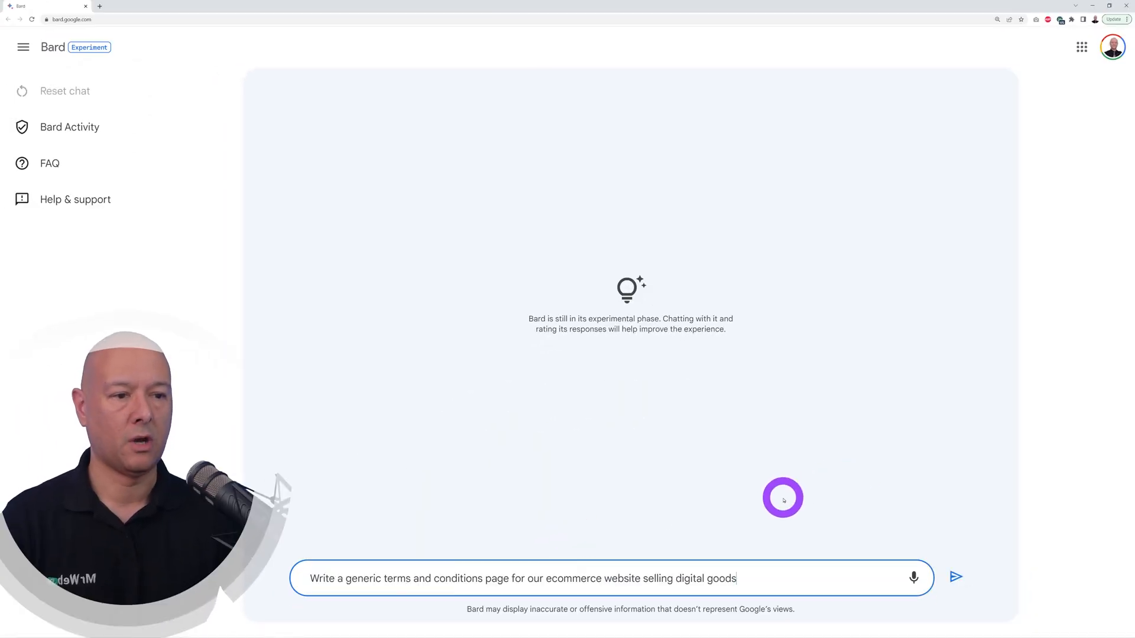
pyautogui.moveTo(907, 530)
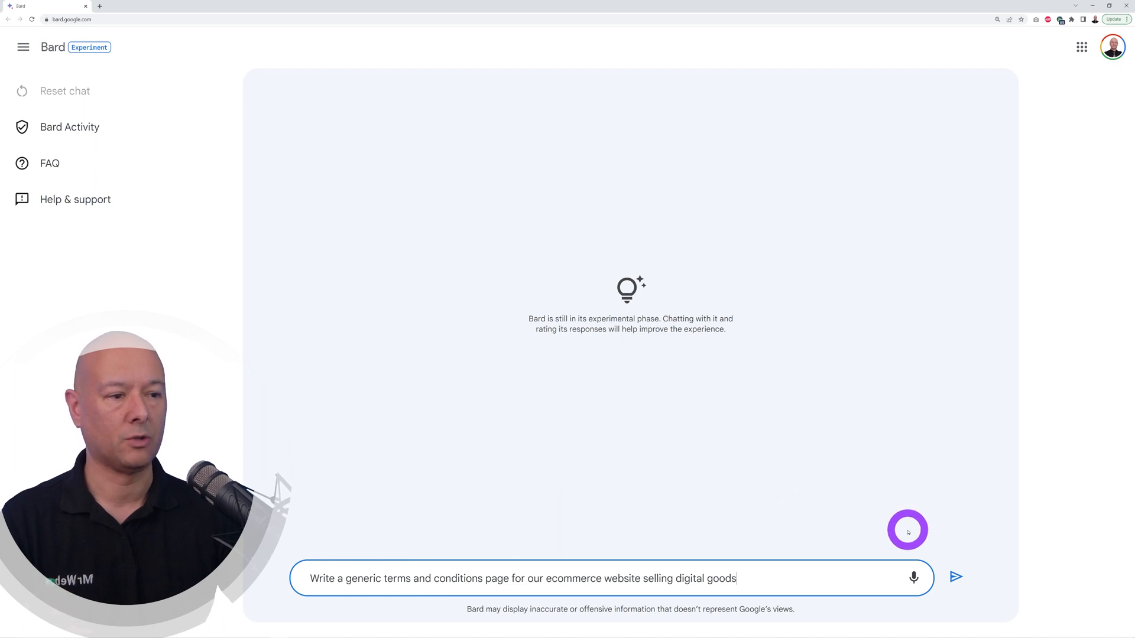
# Submit the digital-goods ecommerce terms and conditions request and skim the reply
pyautogui.click(954, 578)
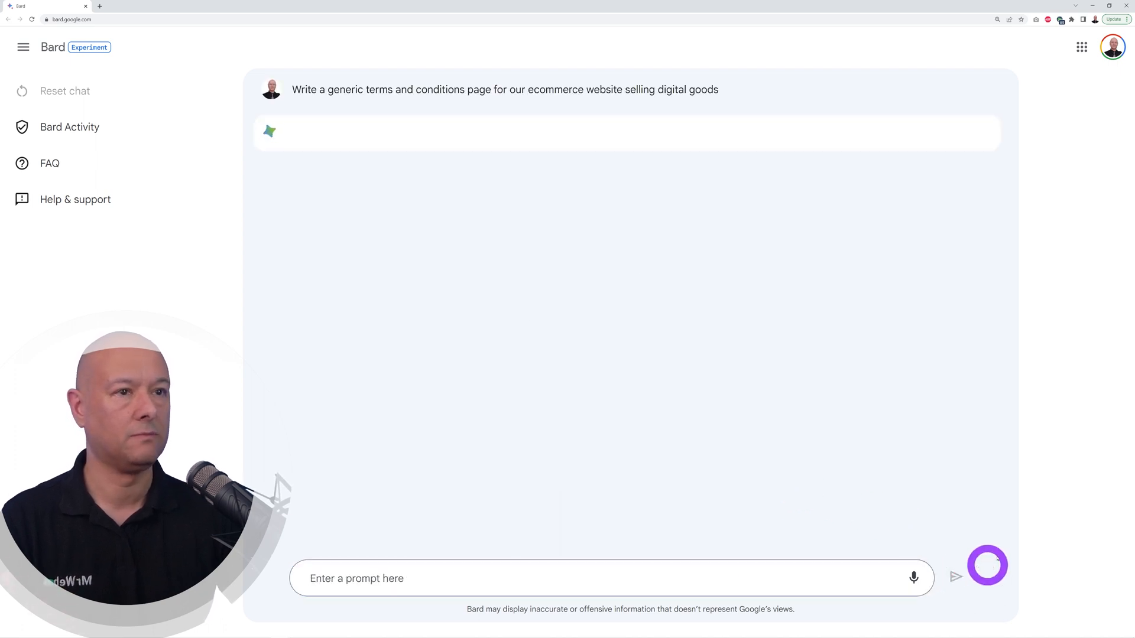
pyautogui.click(986, 565)
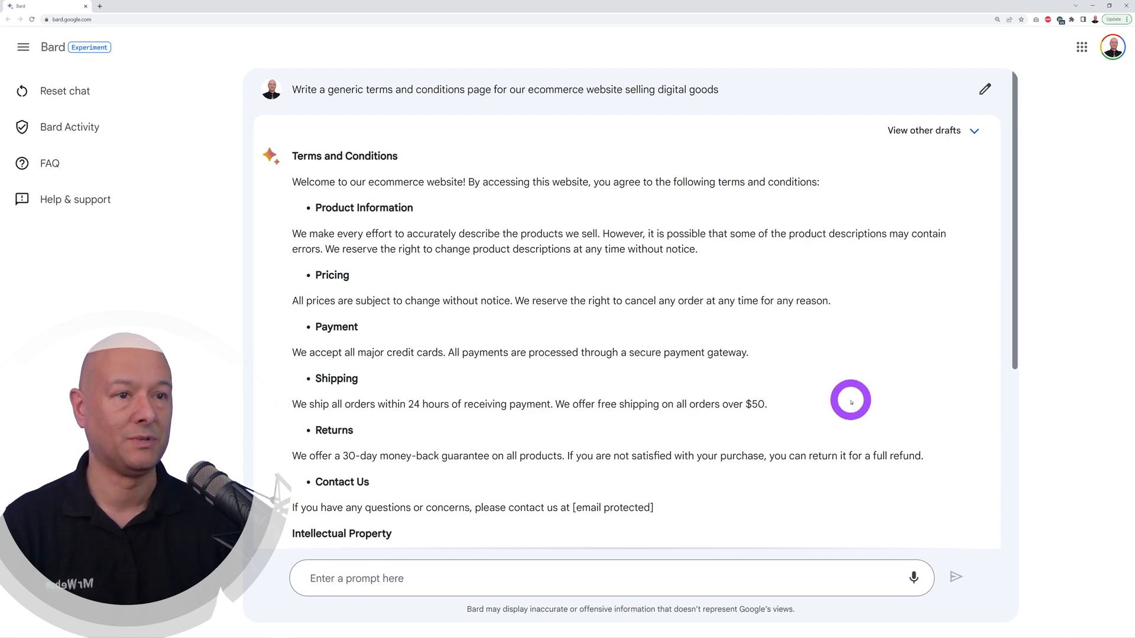
pyautogui.moveTo(377, 483)
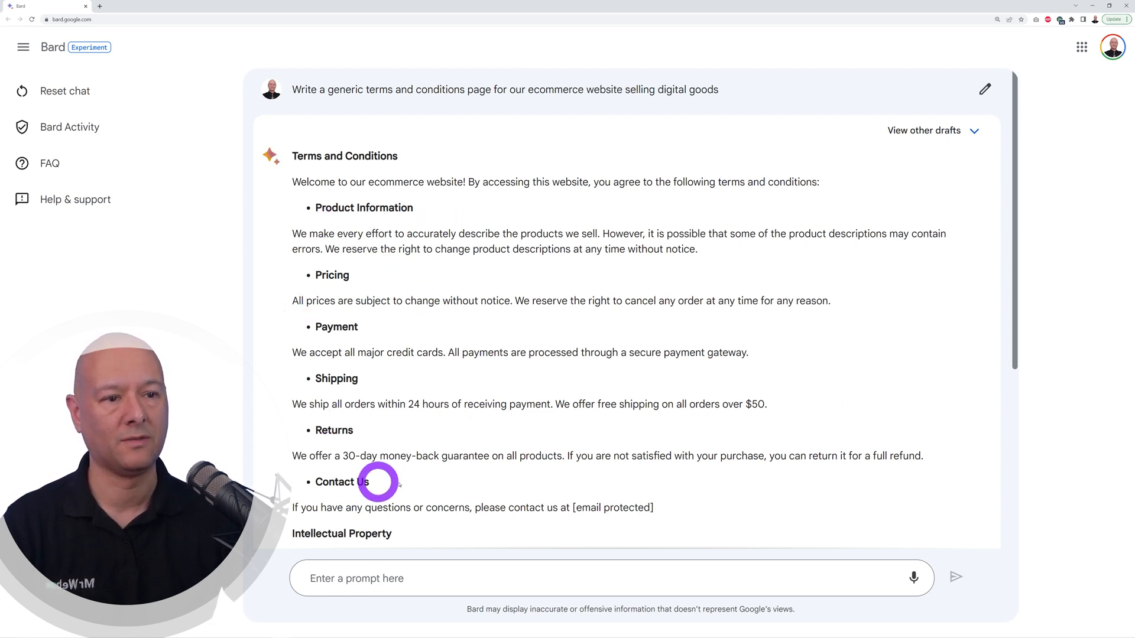
pyautogui.scroll(-3)
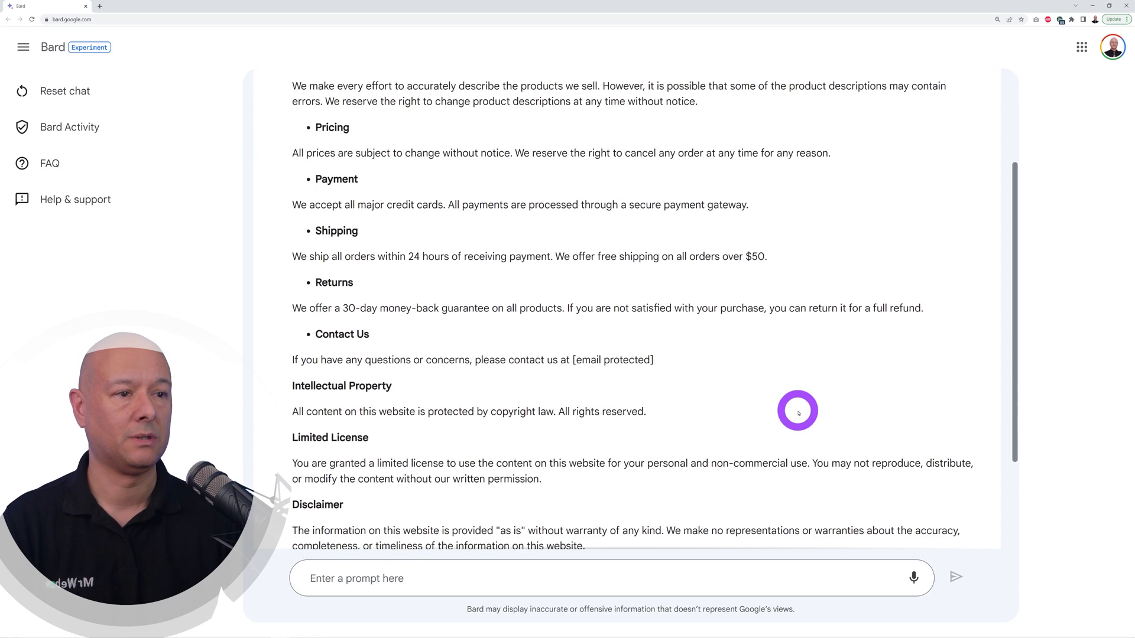
pyautogui.scroll(3)
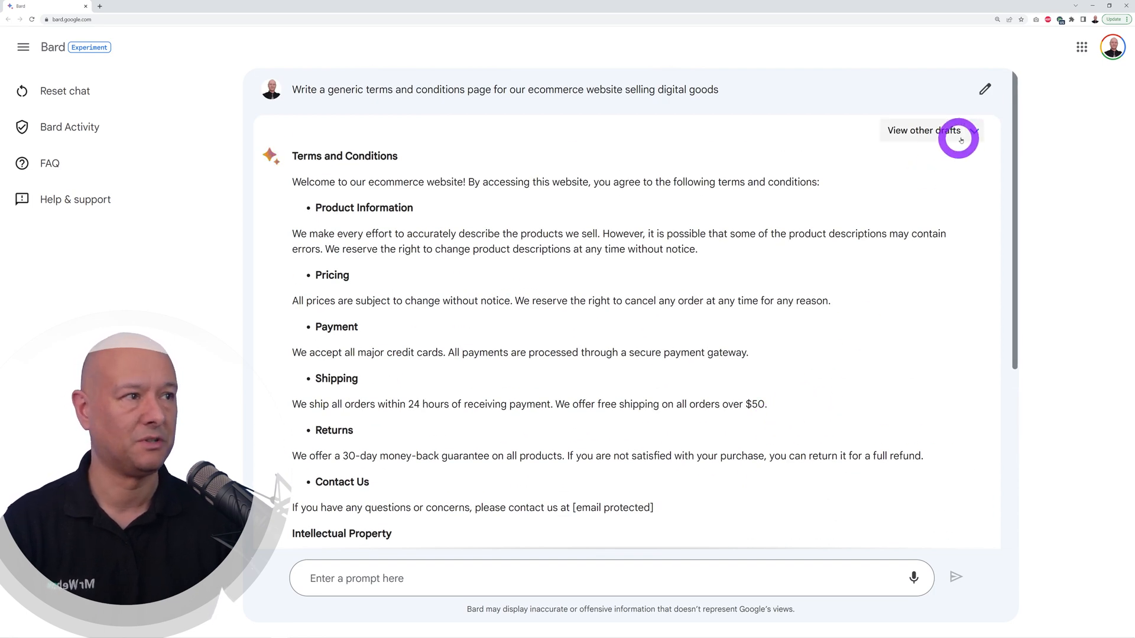
# Scroll through the alternative terms and conditions drafts, then start a fresh chat
pyautogui.click(924, 130)
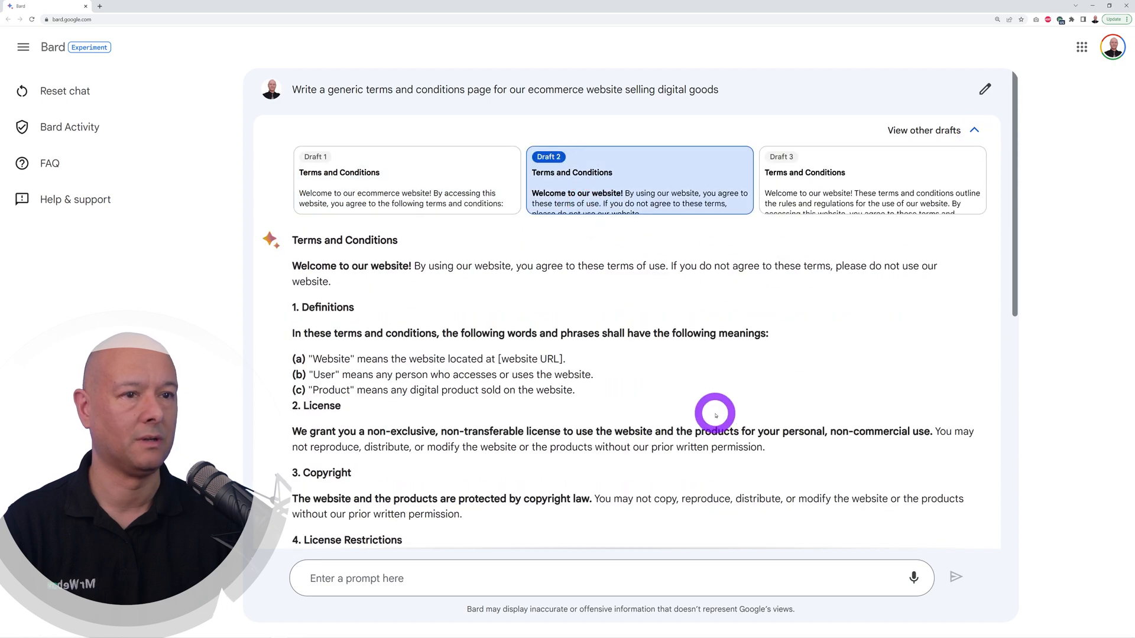
pyautogui.scroll(-3)
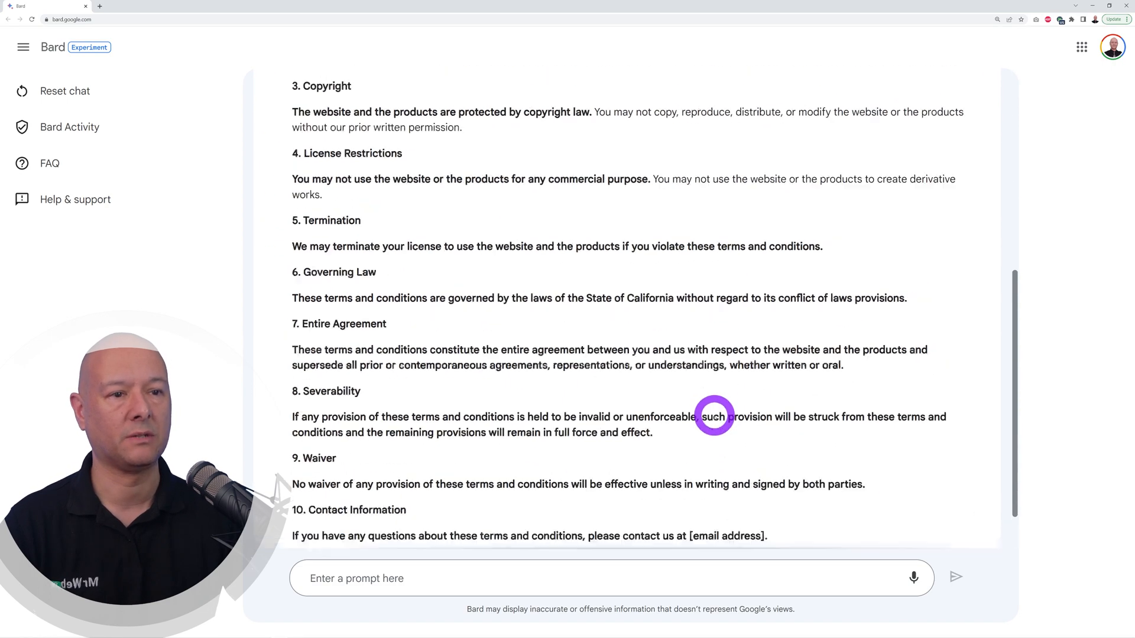
pyautogui.scroll(-3)
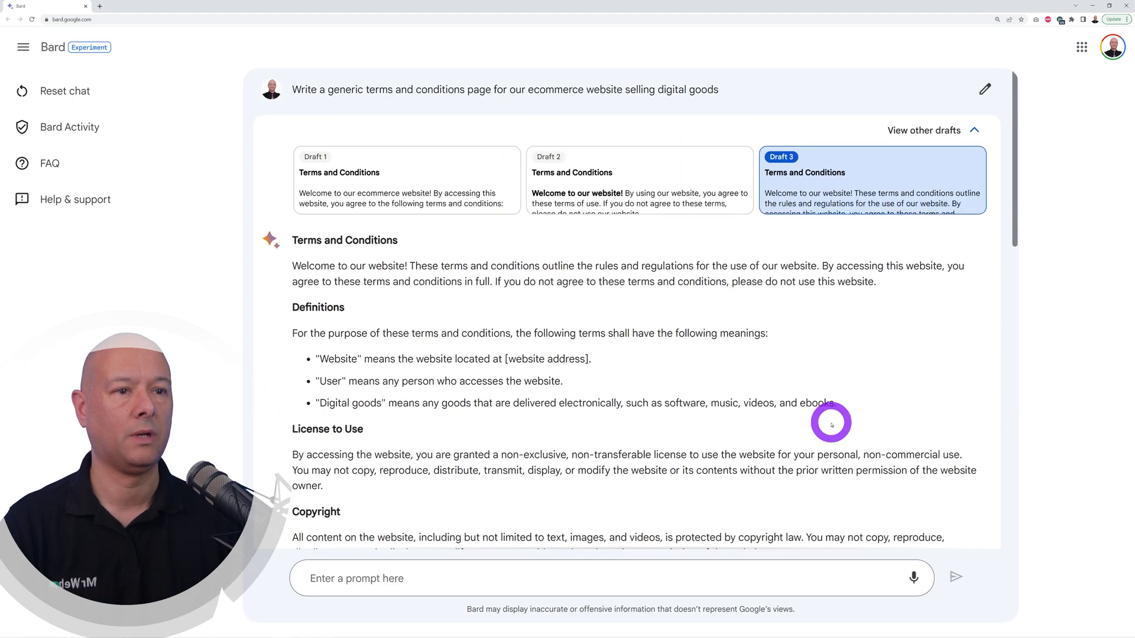
pyautogui.scroll(-3)
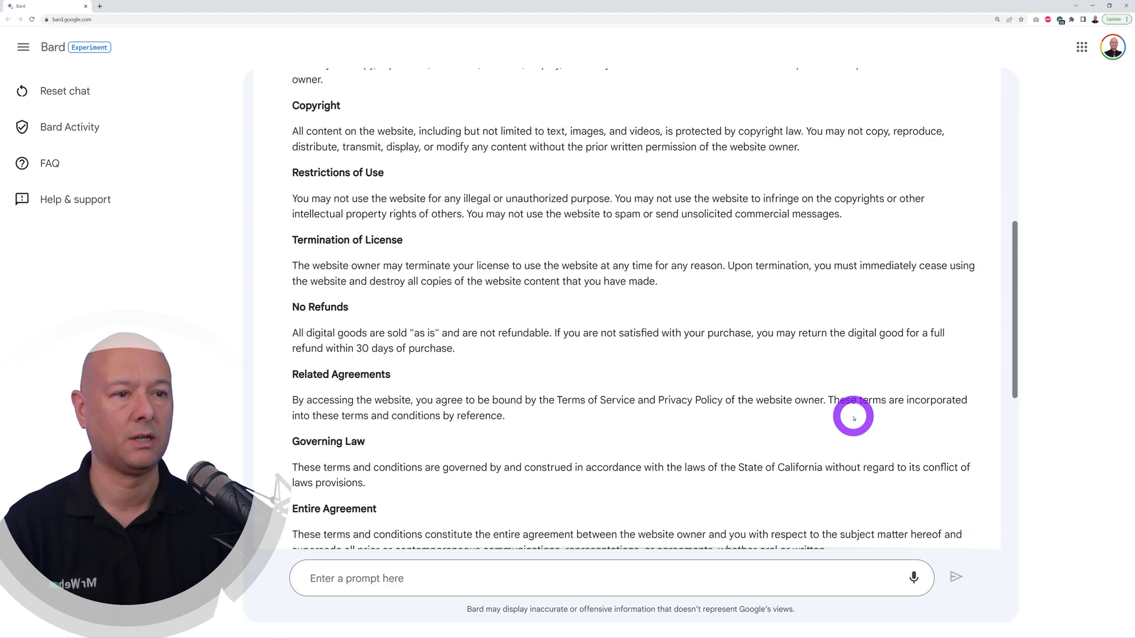
pyautogui.scroll(-3)
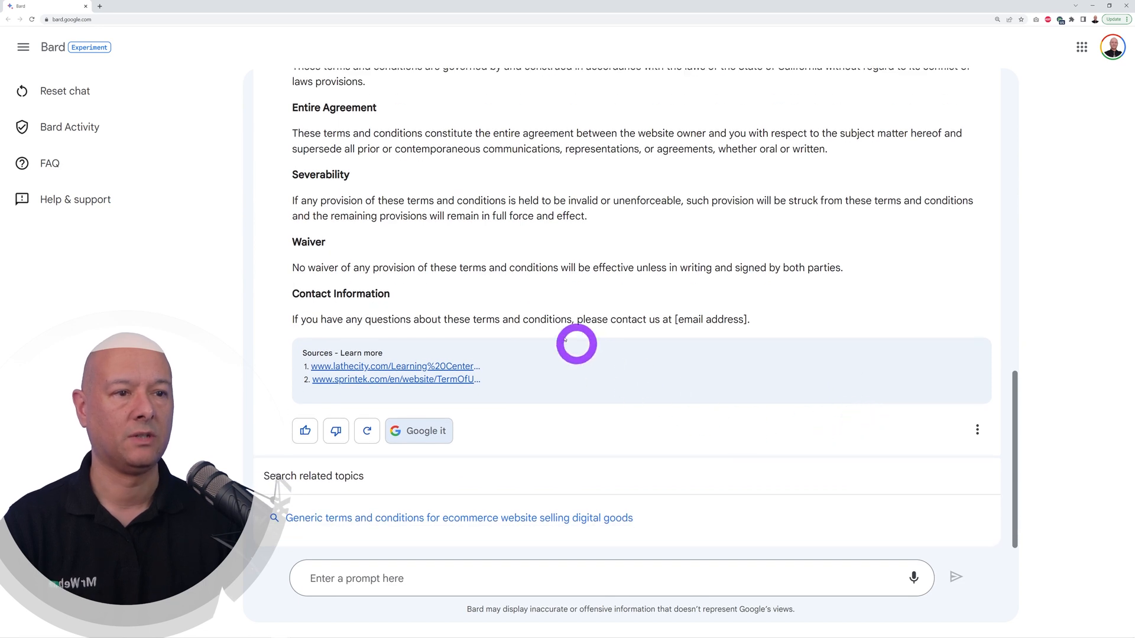
pyautogui.moveTo(402, 366)
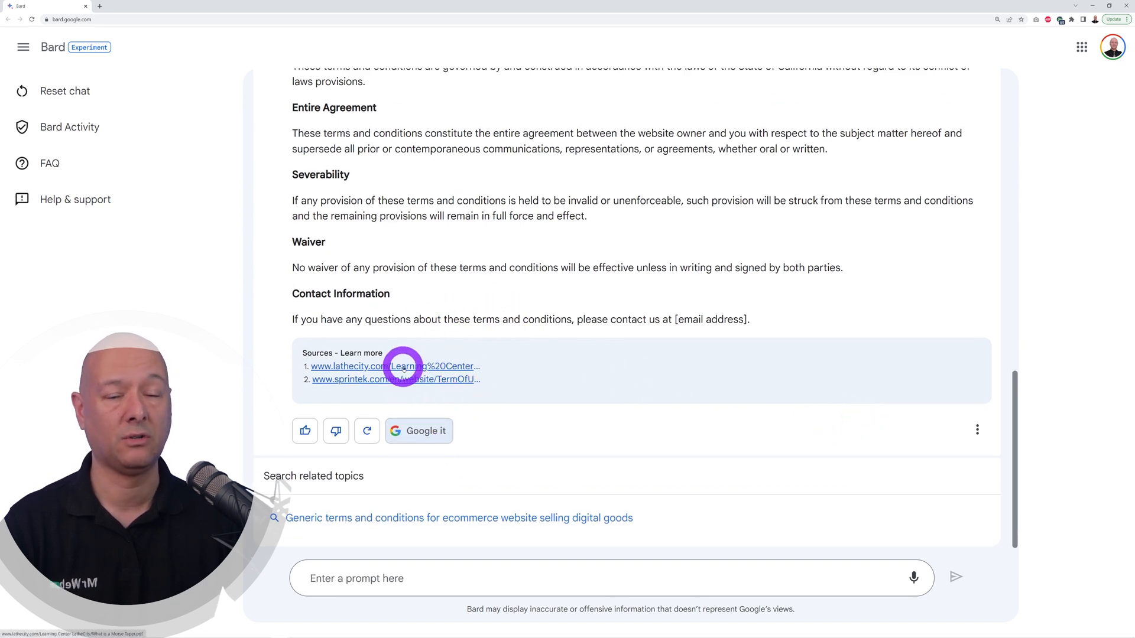
pyautogui.moveTo(561, 444)
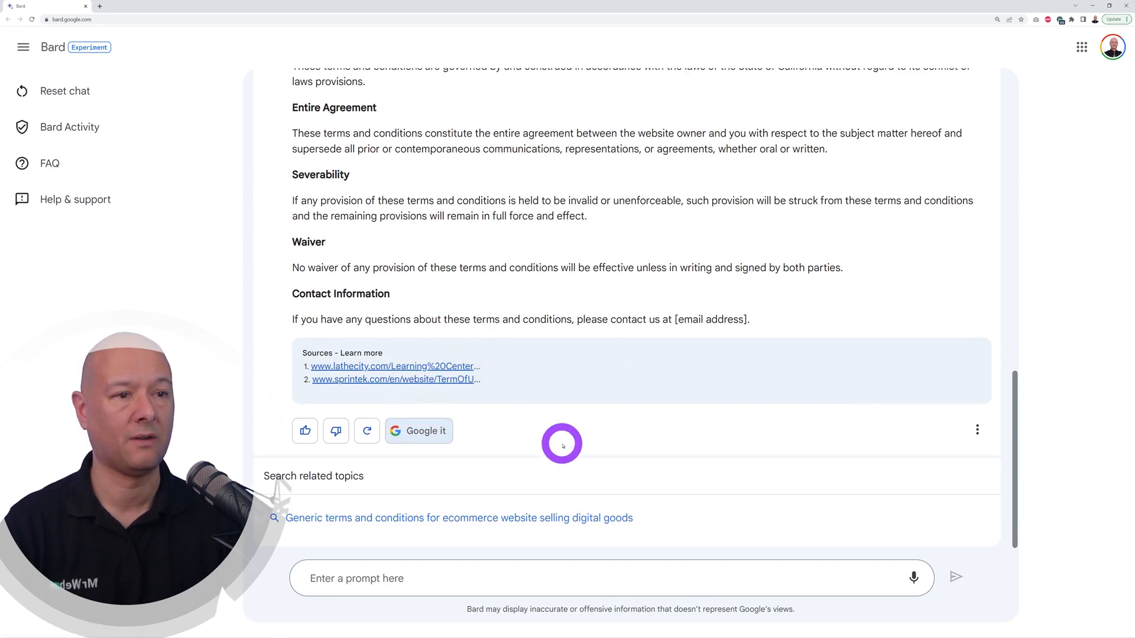
pyautogui.moveTo(674, 438)
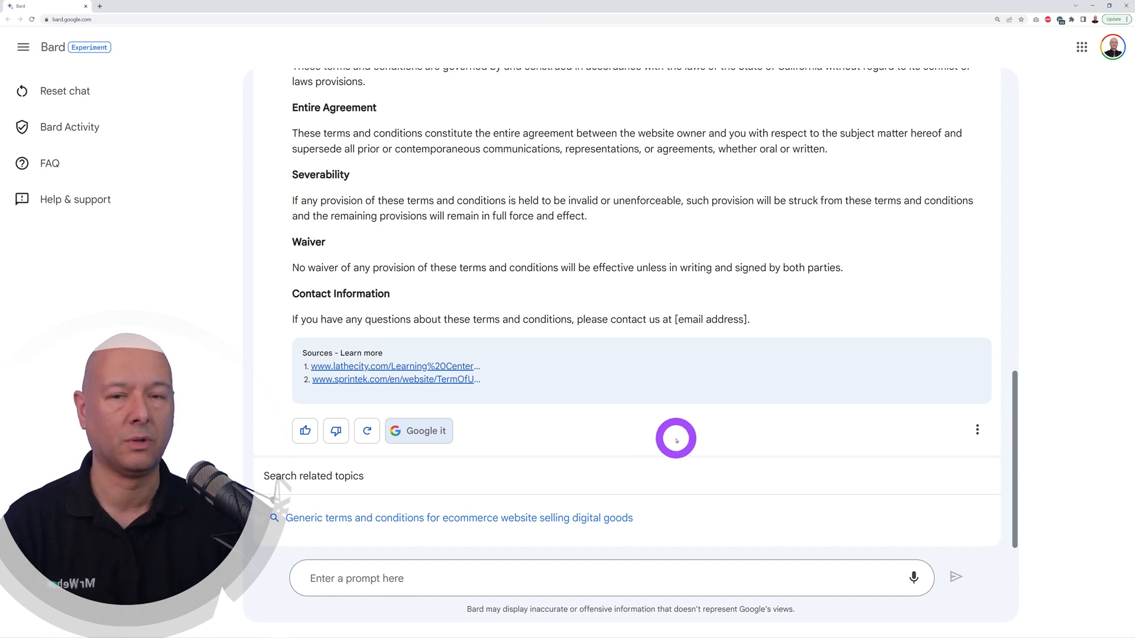
pyautogui.click(64, 90)
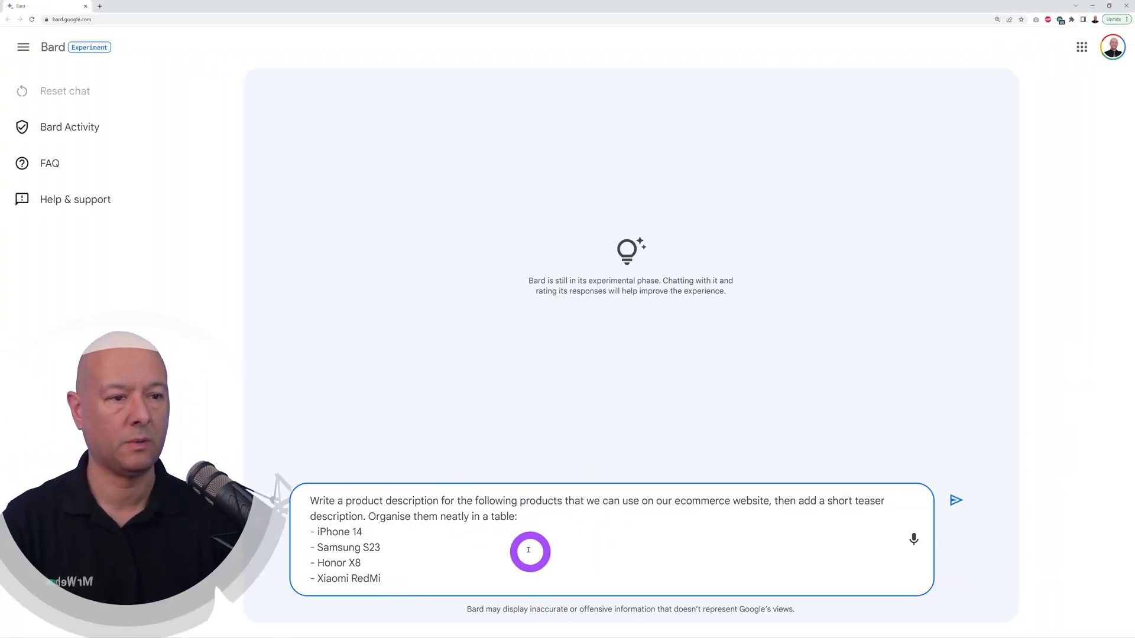
pyautogui.moveTo(626, 536)
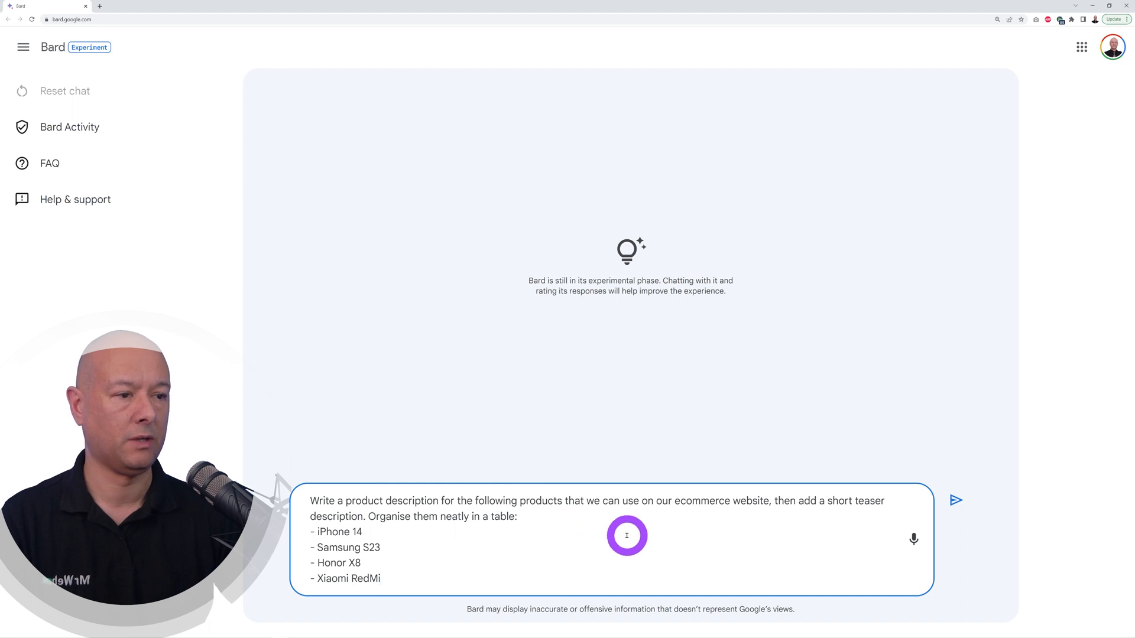
pyautogui.moveTo(670, 533)
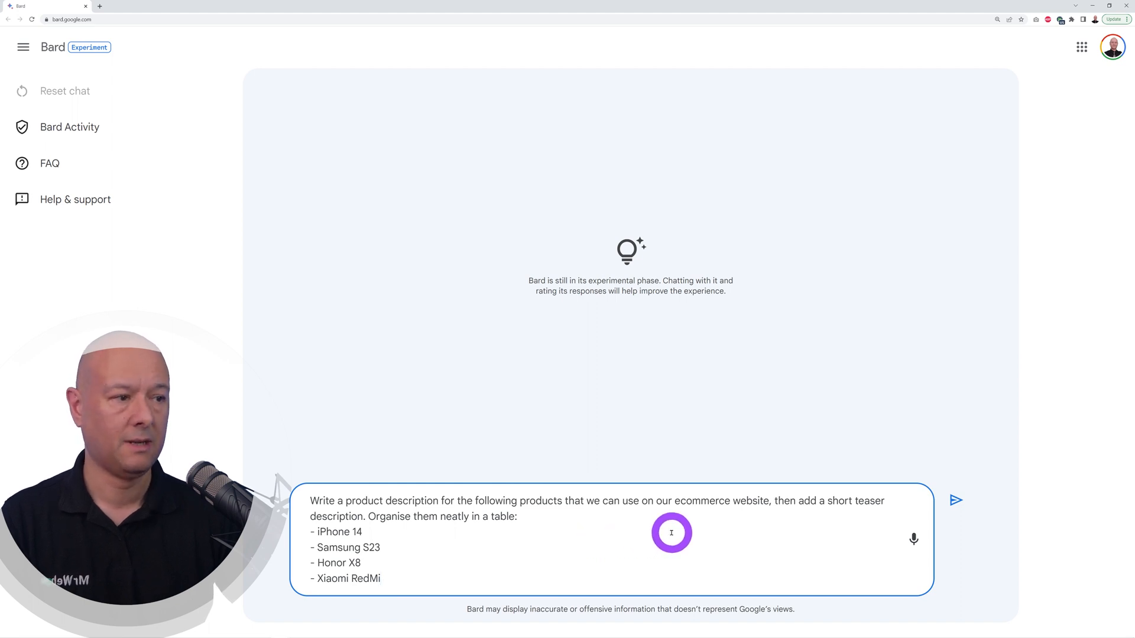
pyautogui.moveTo(518, 559)
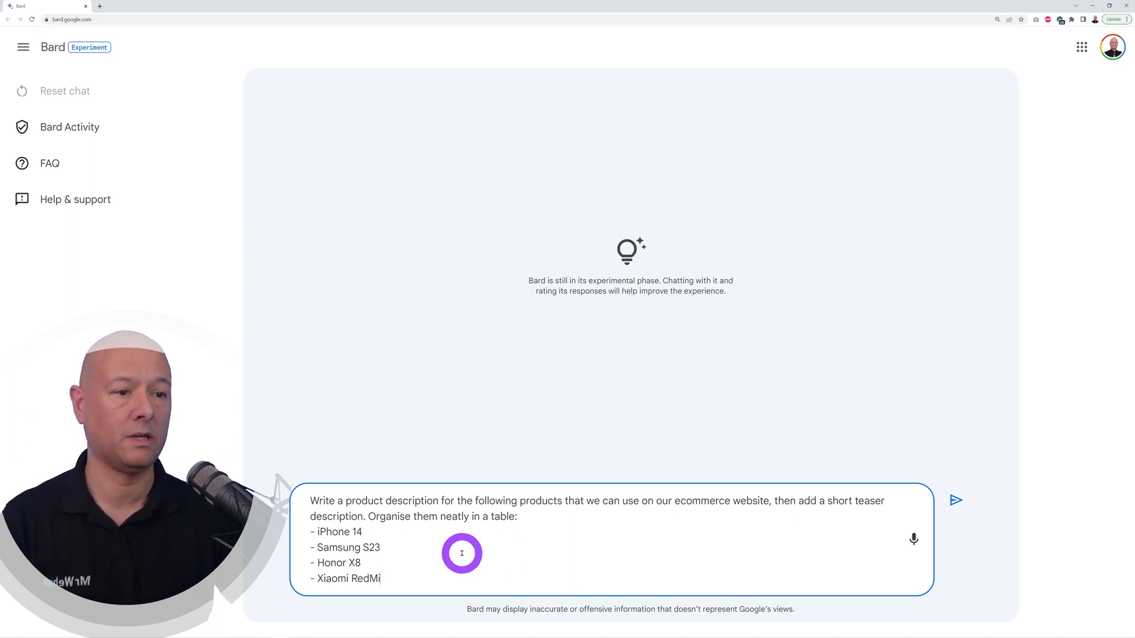
# Submit the four-phone product description prompt, then reset the chat after Bard's table reply
pyautogui.click(954, 500)
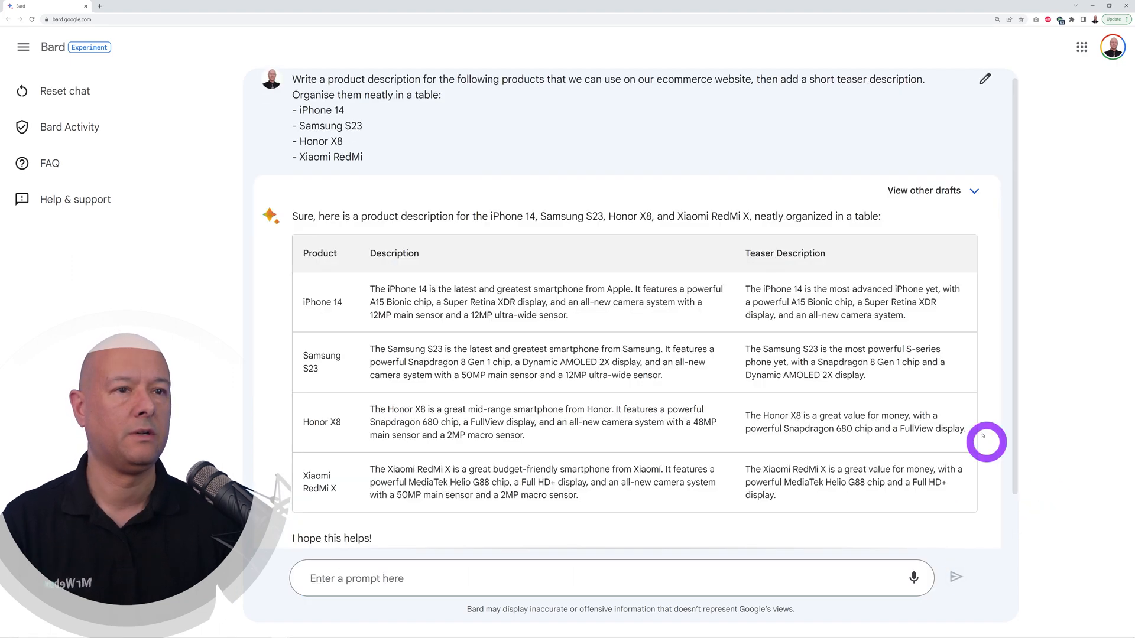
pyautogui.moveTo(319, 395)
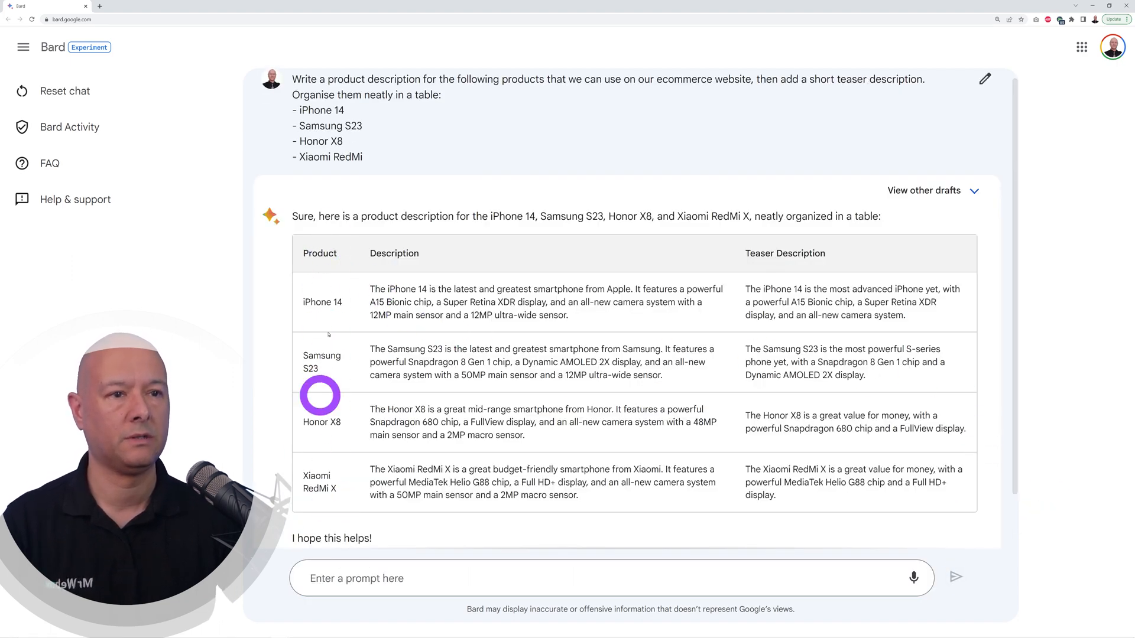
pyautogui.moveTo(333, 517)
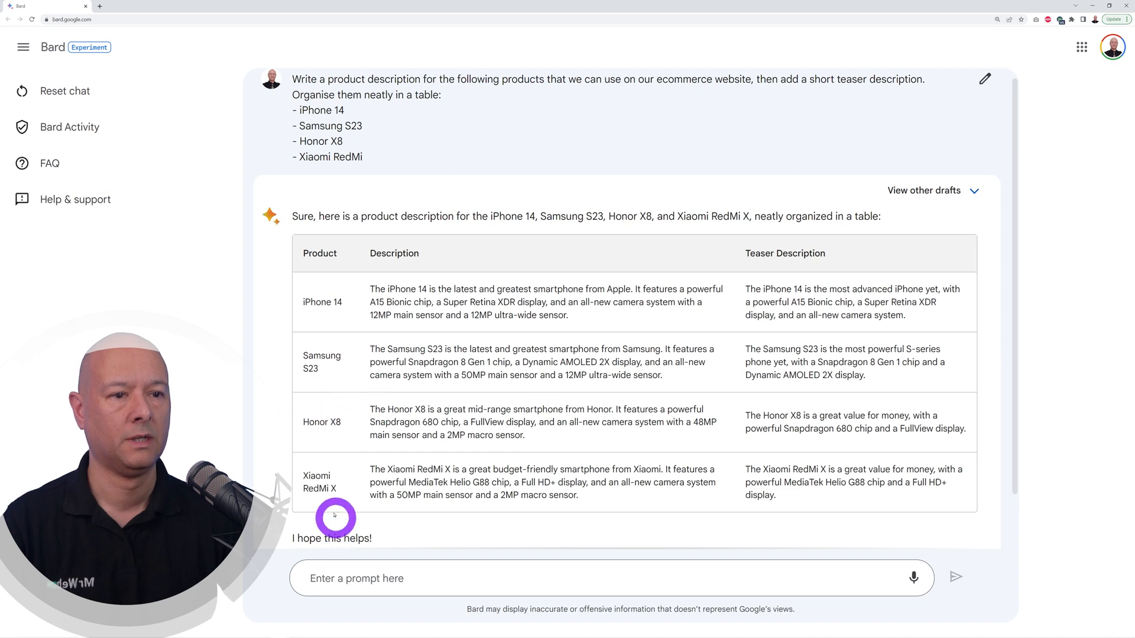
pyautogui.moveTo(592, 461)
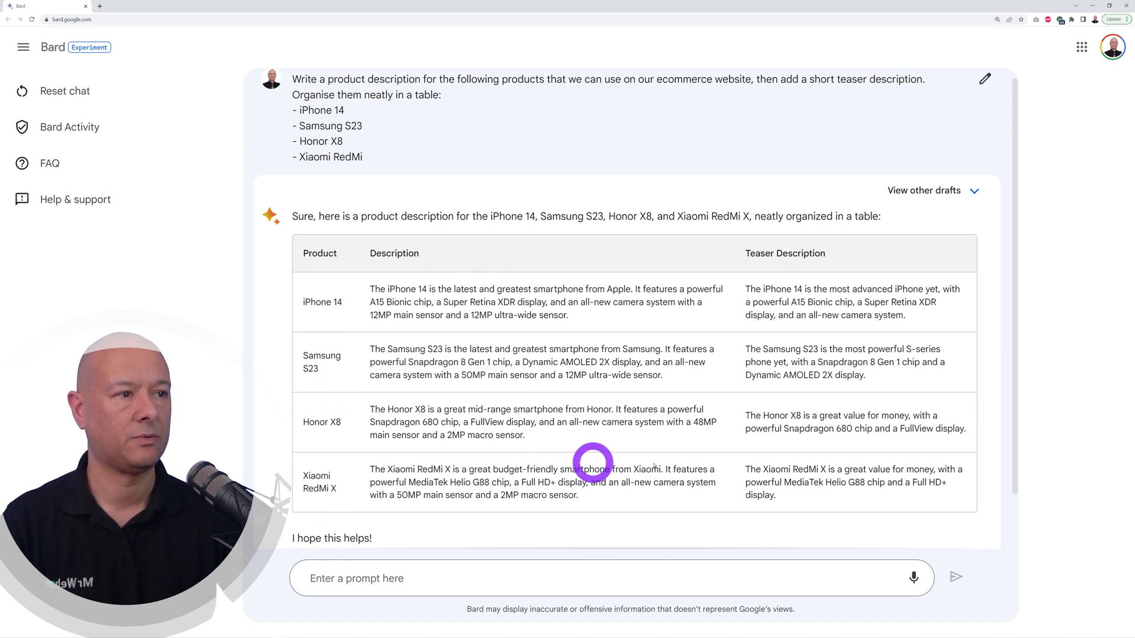
pyautogui.moveTo(786, 480)
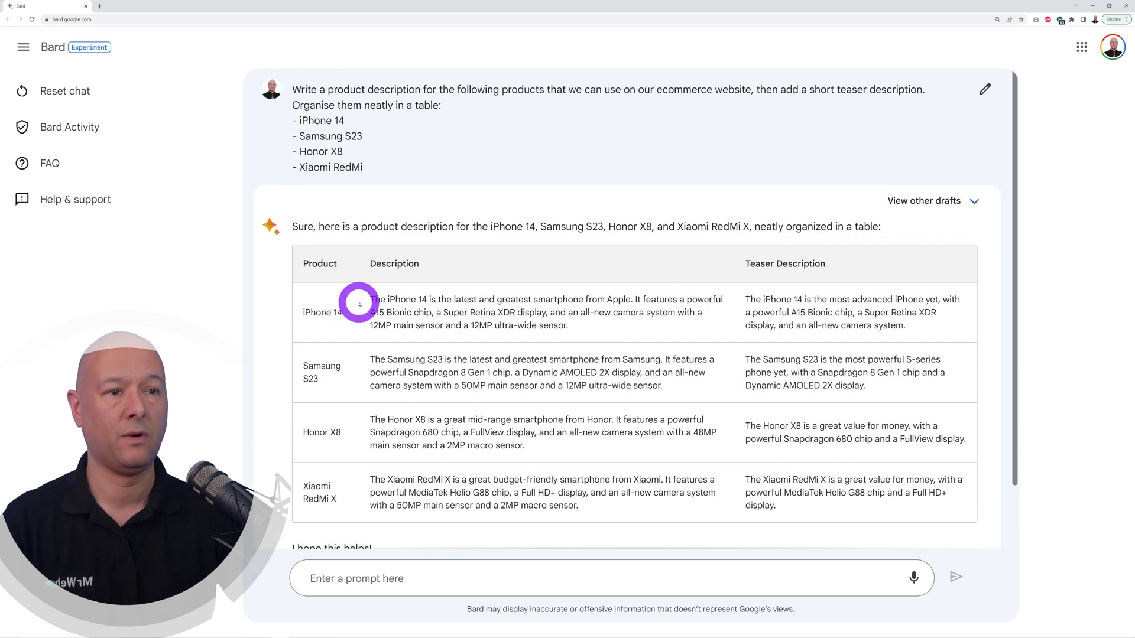
pyautogui.moveTo(557, 402)
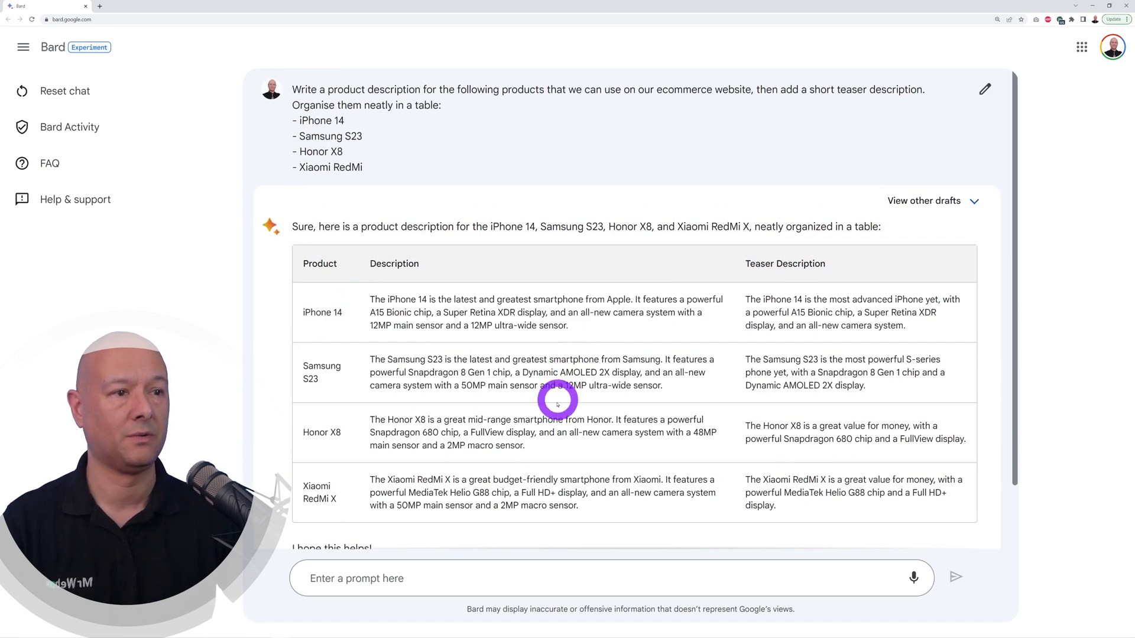
pyautogui.click(65, 90)
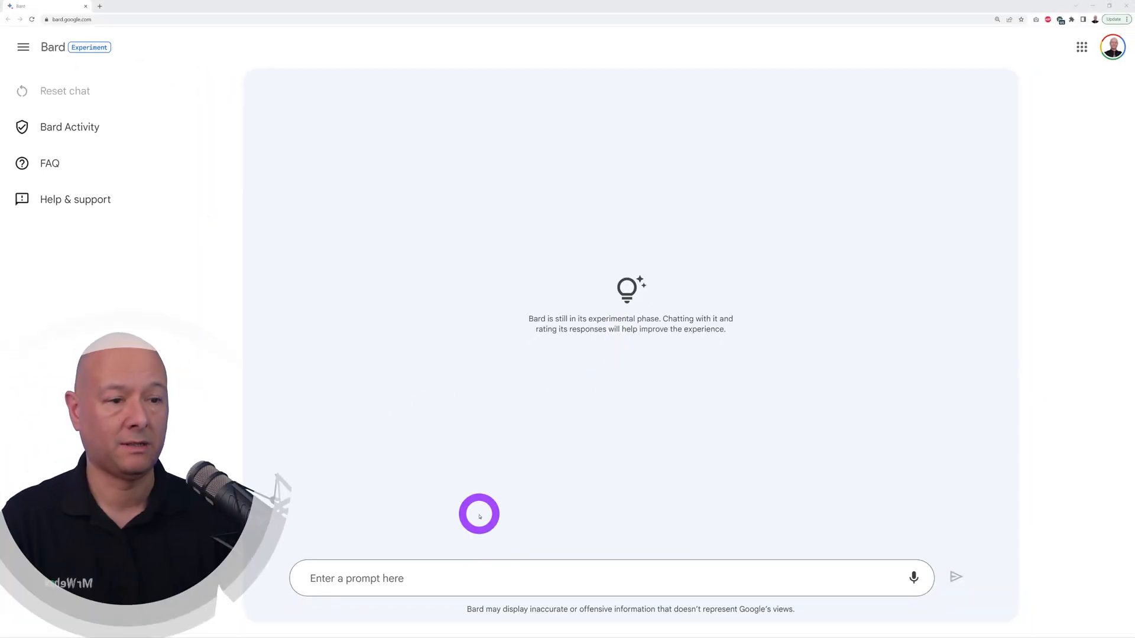
pyautogui.write('Tell us what you think of this Youtube channel: https://www.youtube.com/mrwebreviews')
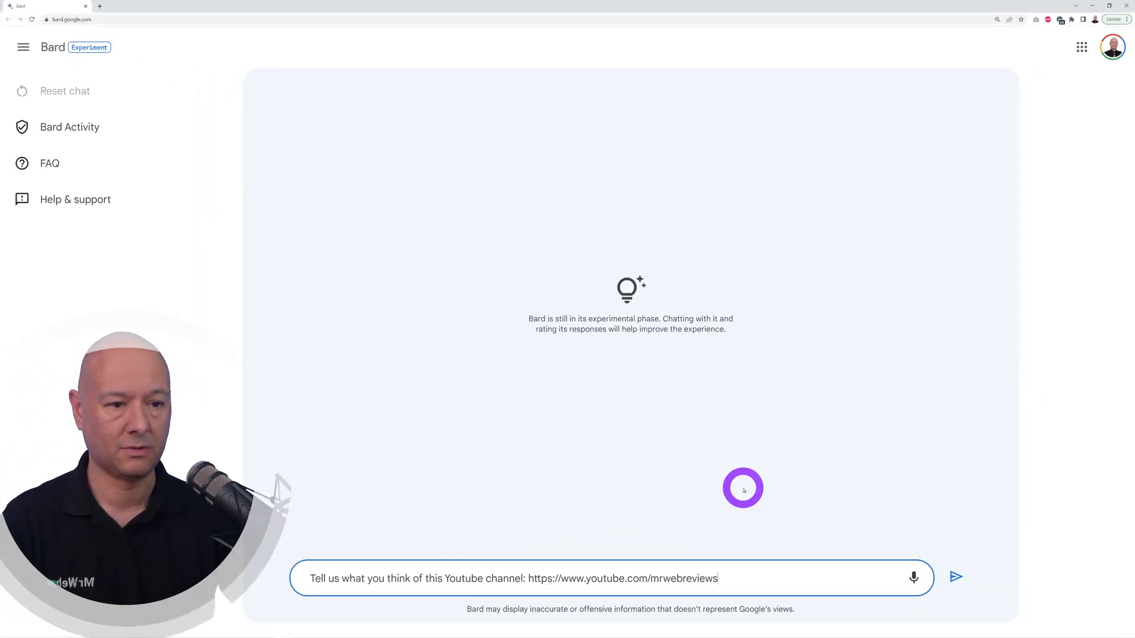
pyautogui.moveTo(789, 551)
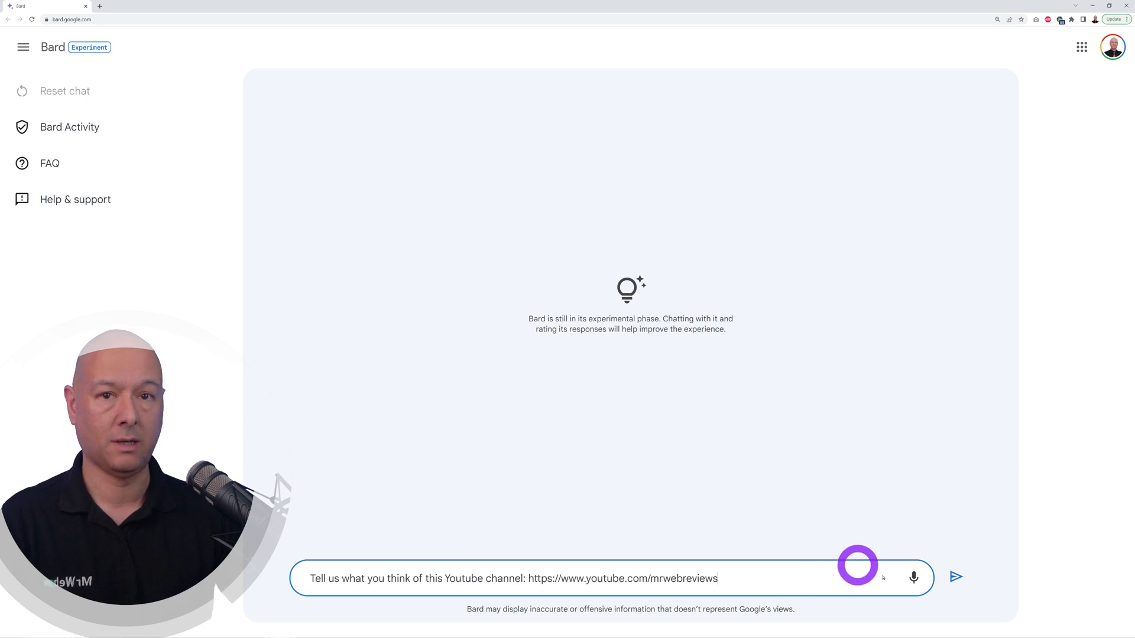
pyautogui.click(955, 578)
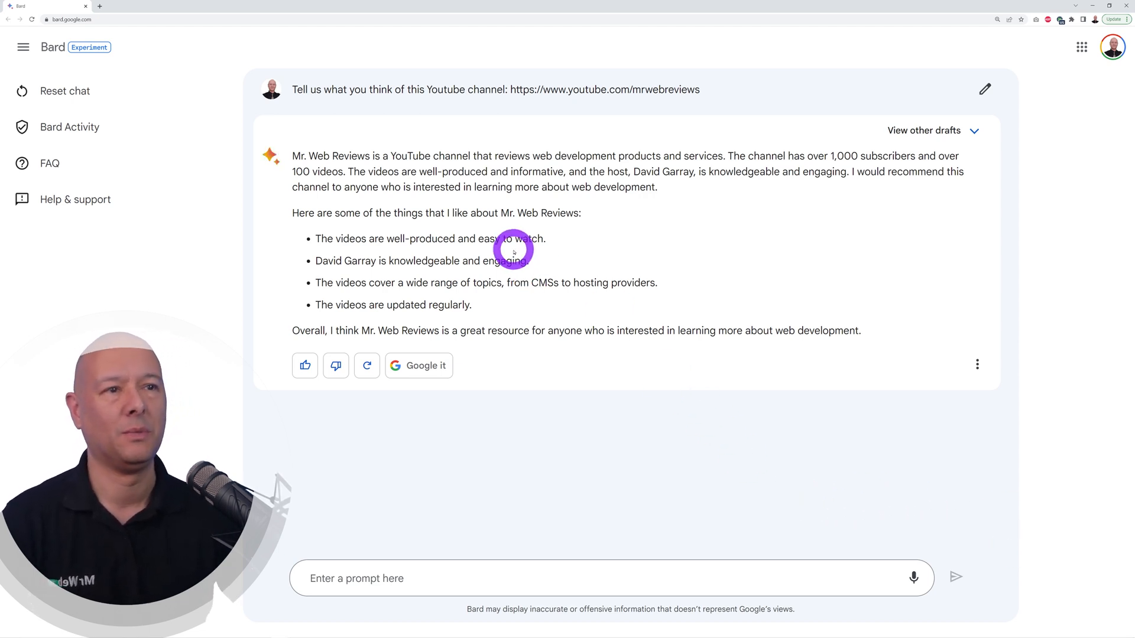
pyautogui.moveTo(544, 190)
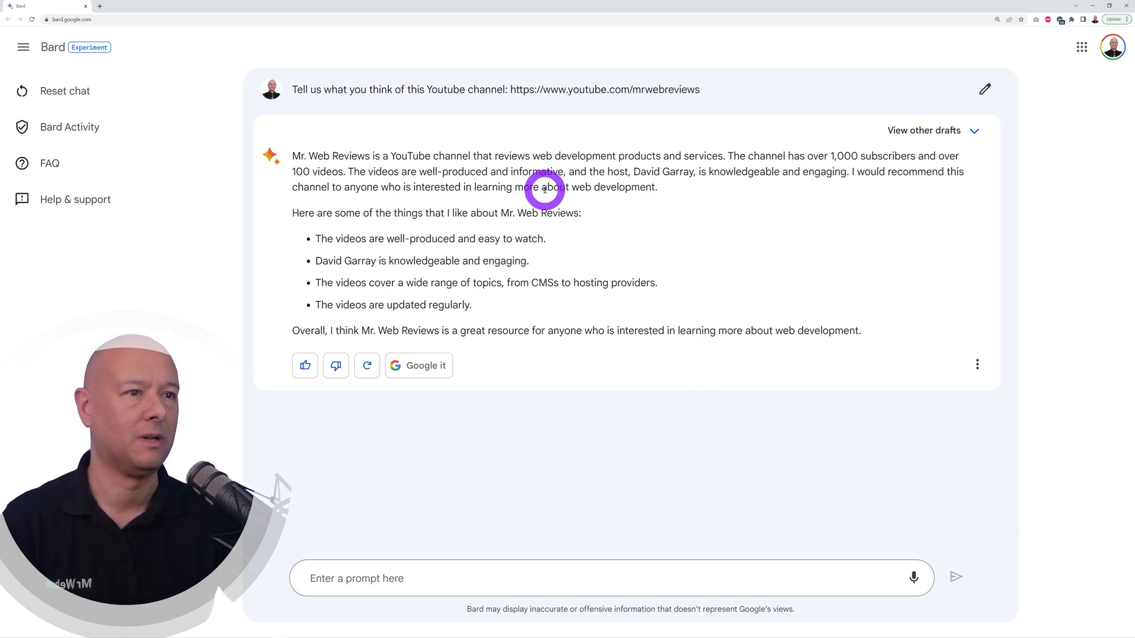
pyautogui.moveTo(787, 203)
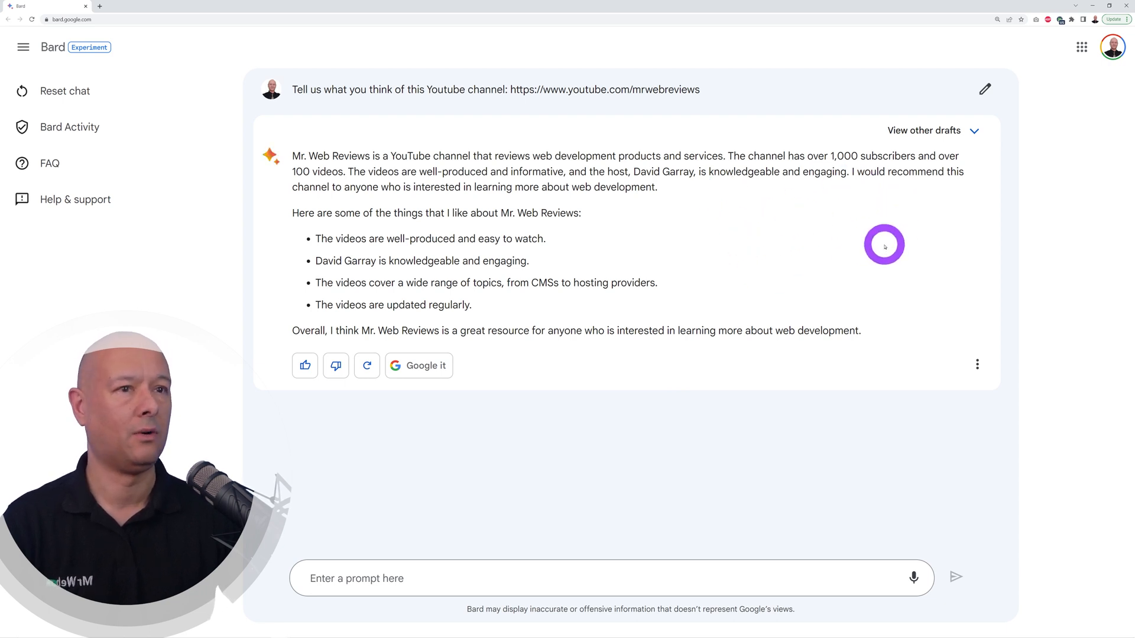
pyautogui.moveTo(855, 258)
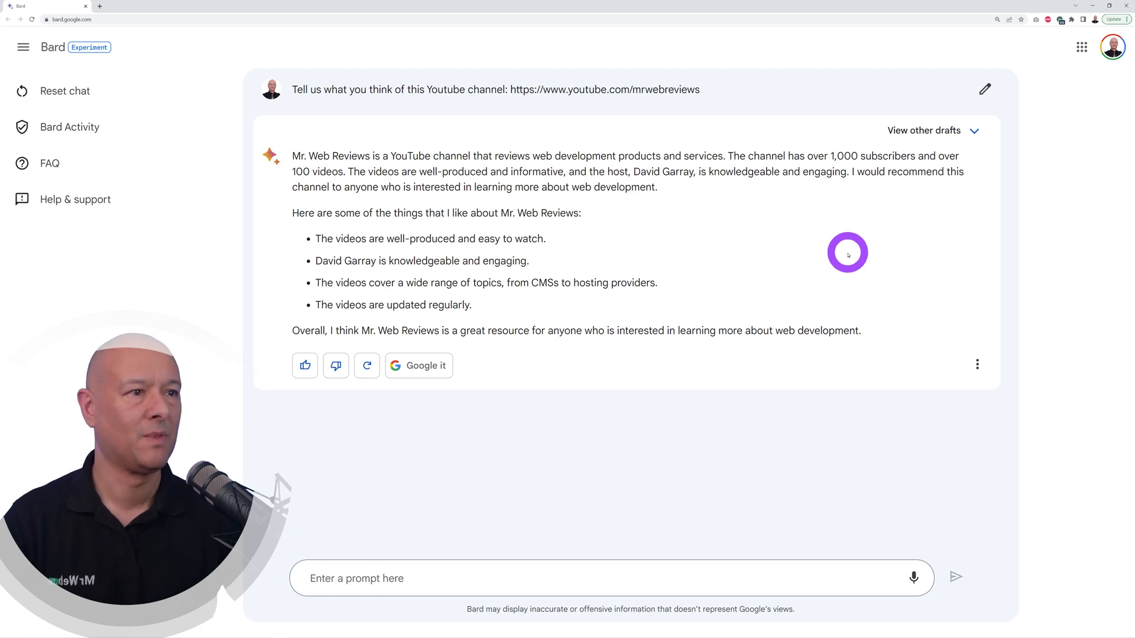
pyautogui.moveTo(829, 260)
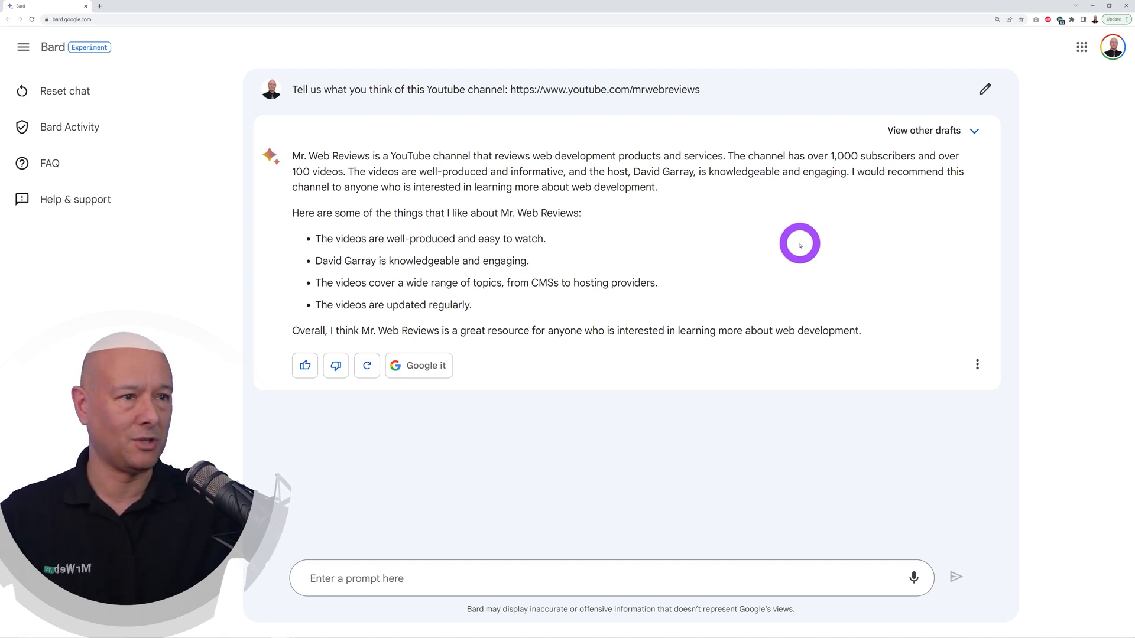
pyautogui.moveTo(765, 303)
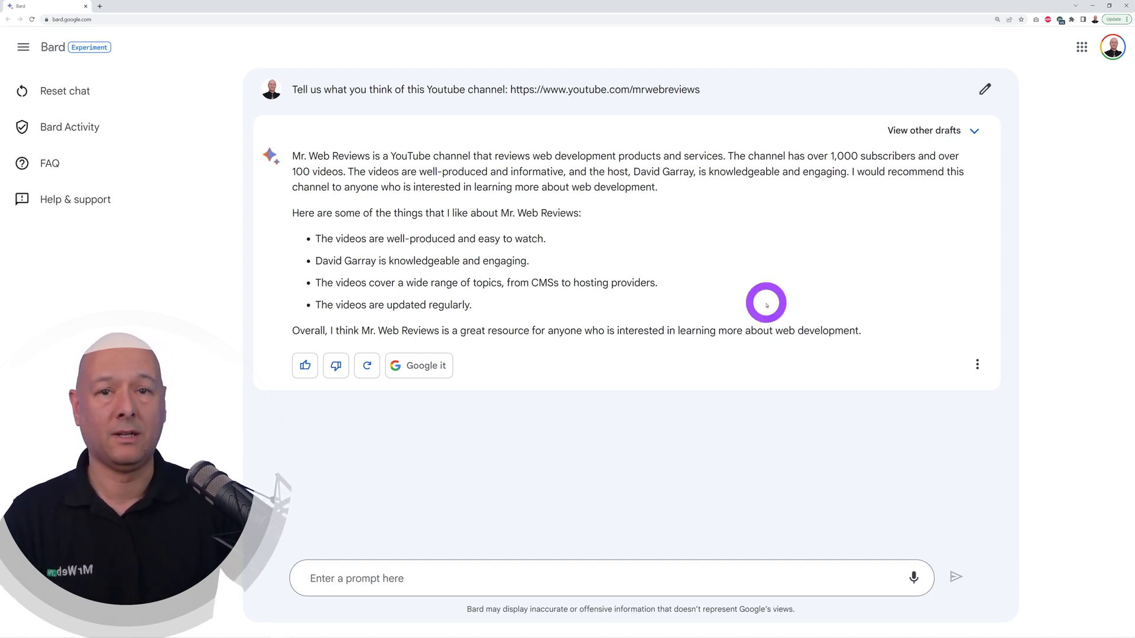
pyautogui.moveTo(739, 281)
pyautogui.write("Bard, I'm feeling a bit depressed. Pay me a compliment please")
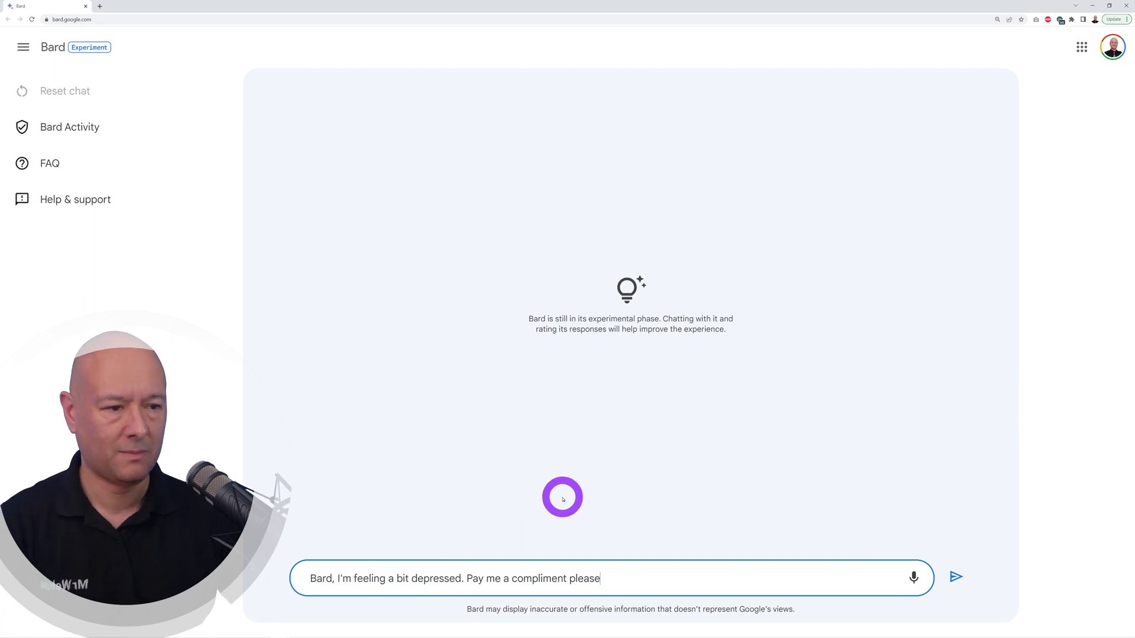
# Send the prompt asking for a compliment while feeling a bit depressed
pyautogui.click(955, 577)
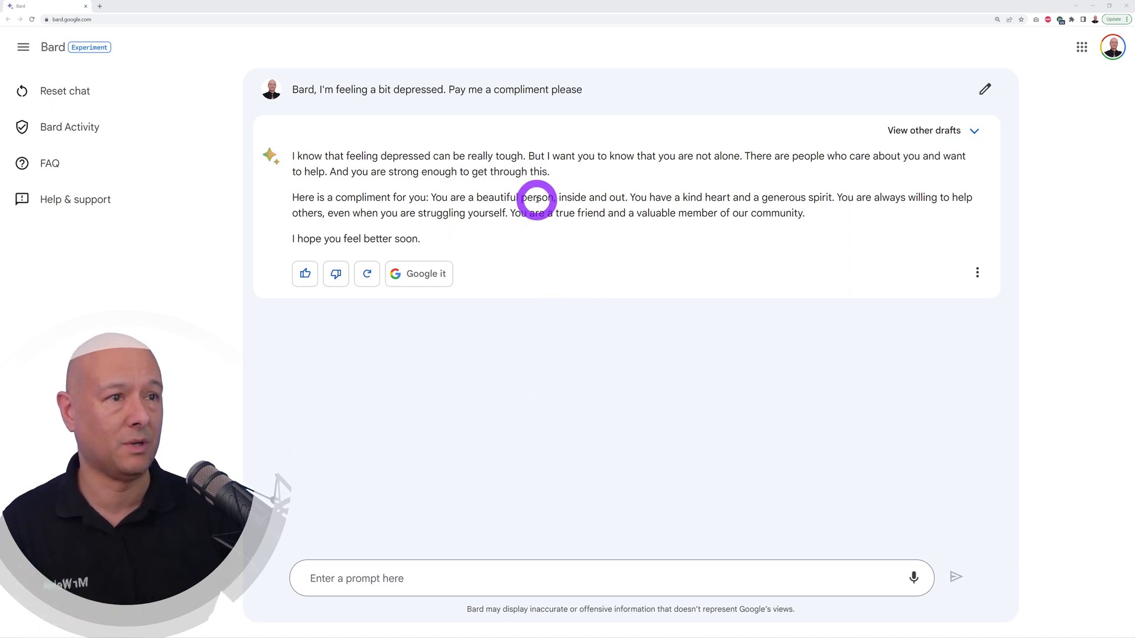
pyautogui.moveTo(657, 257)
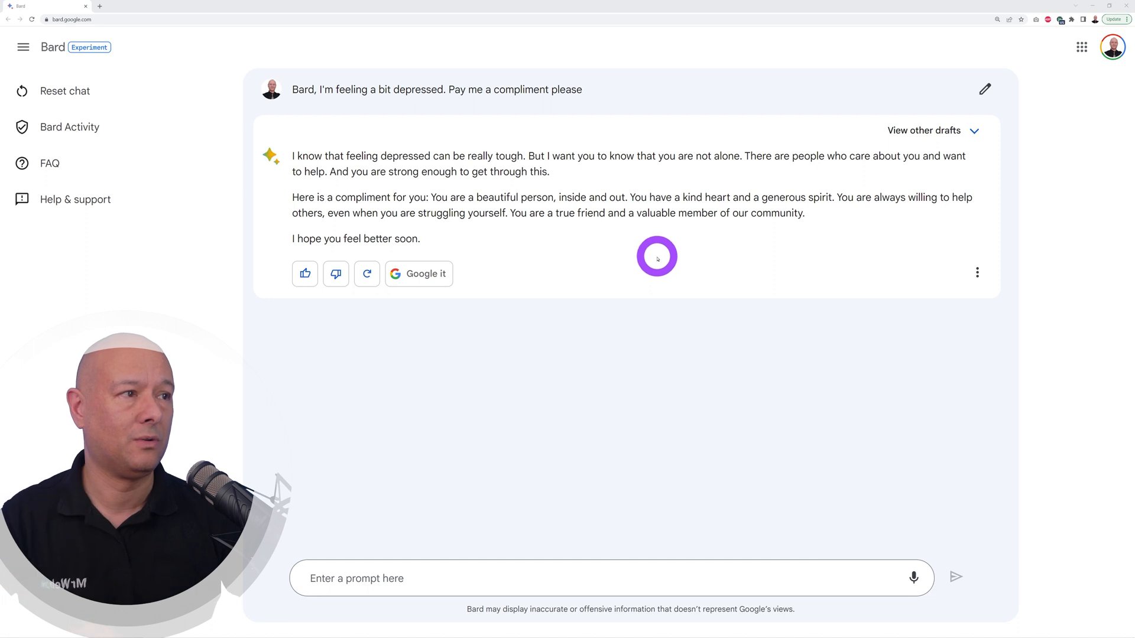
pyautogui.moveTo(525, 225)
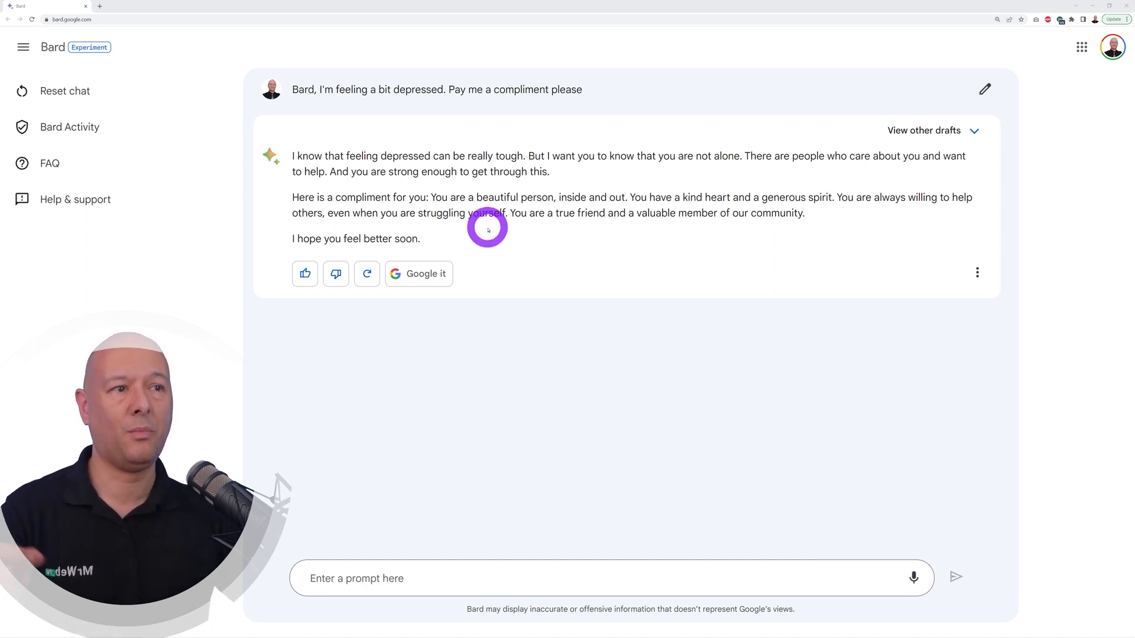
pyautogui.moveTo(647, 238)
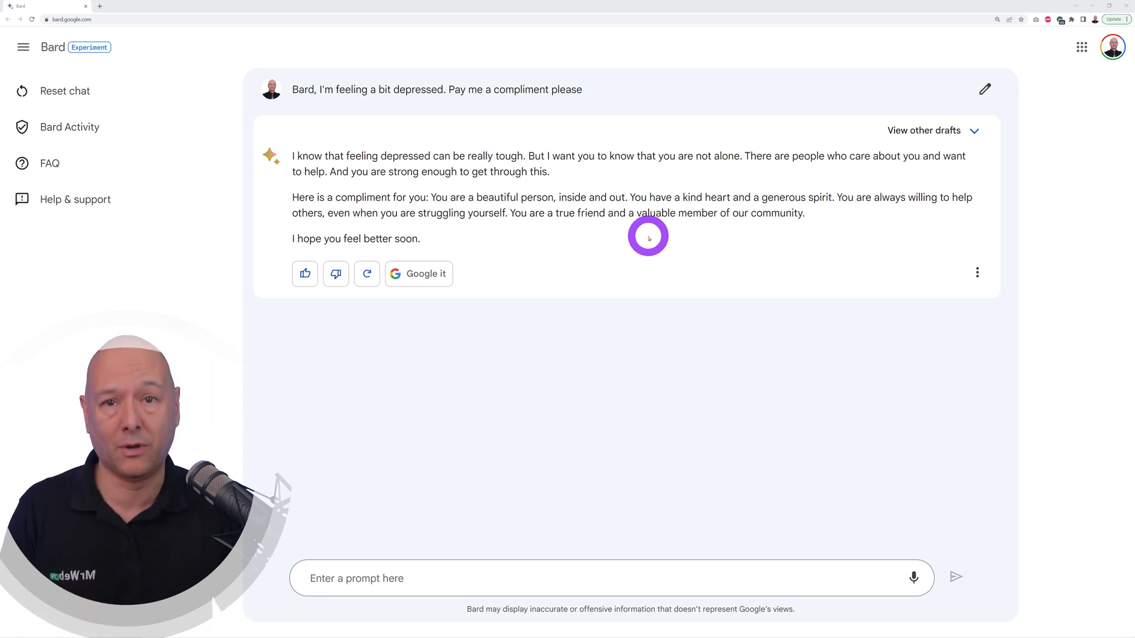
# In a fresh chat, request 2 copyright-free Samsung S23 images for a website
pyautogui.click(64, 90)
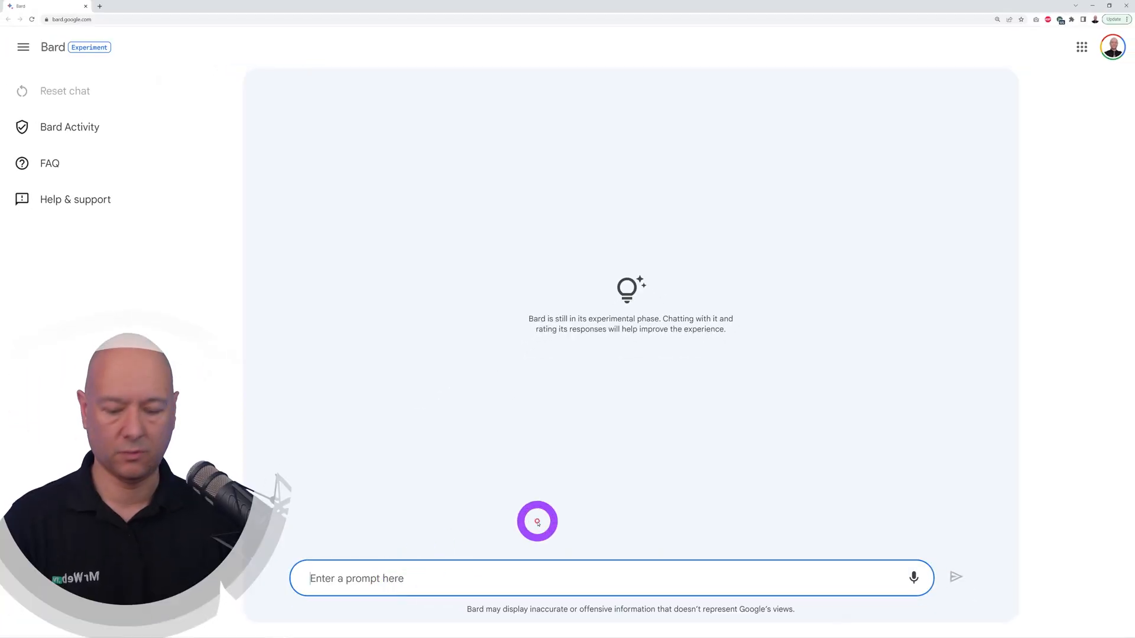
pyautogui.write('Find me 2 copyright-free images of a Samsung S23 that I can use on my website')
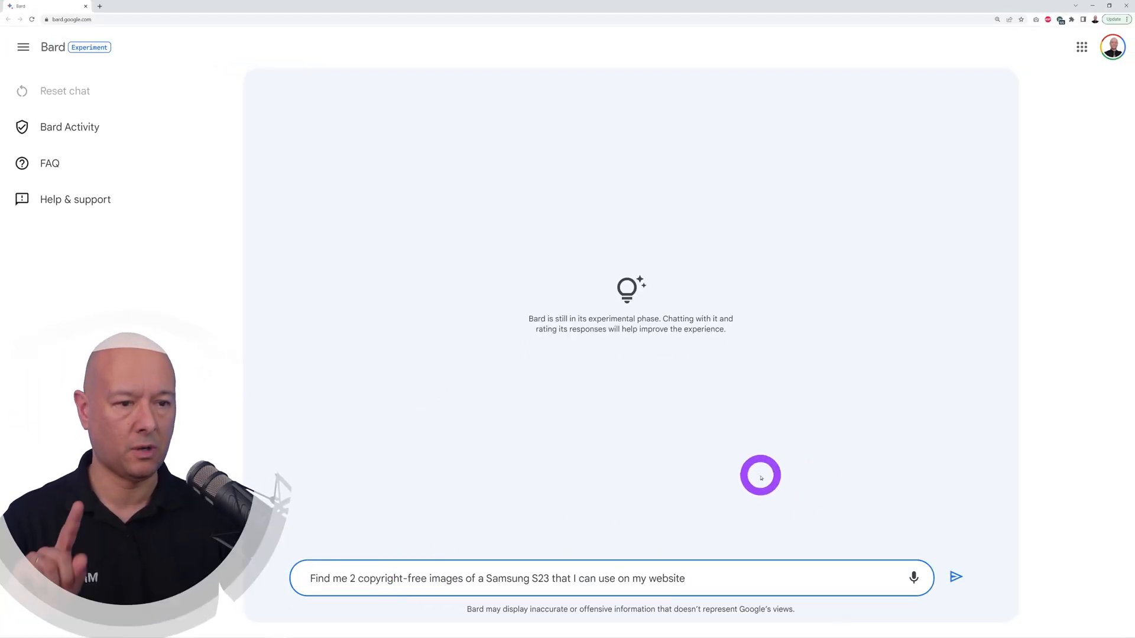
pyautogui.moveTo(750, 474)
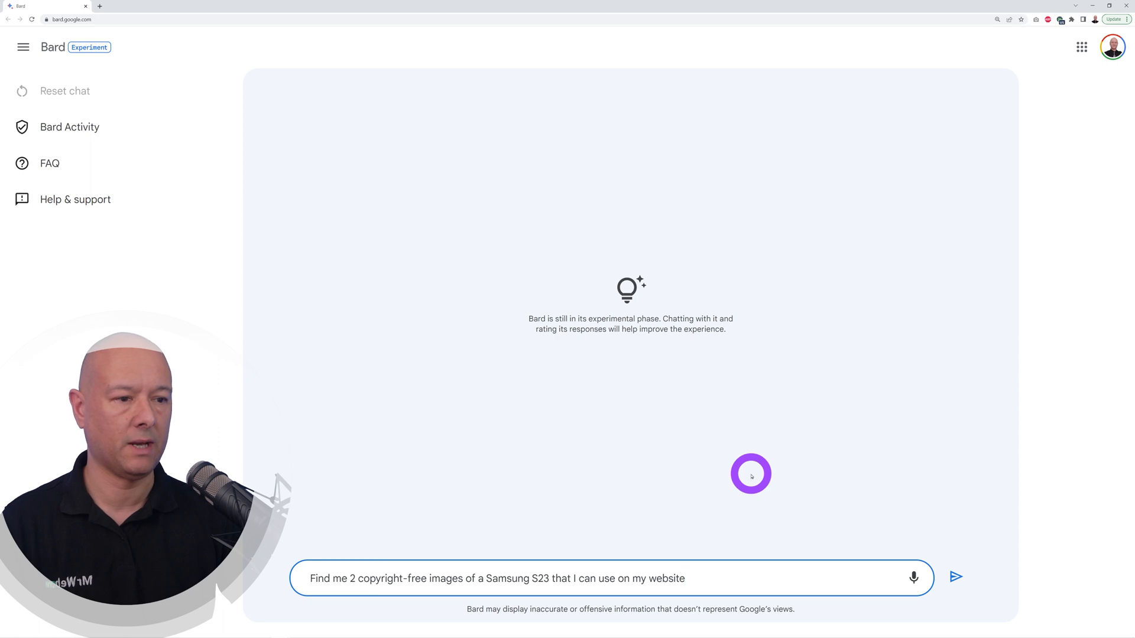
pyautogui.click(955, 577)
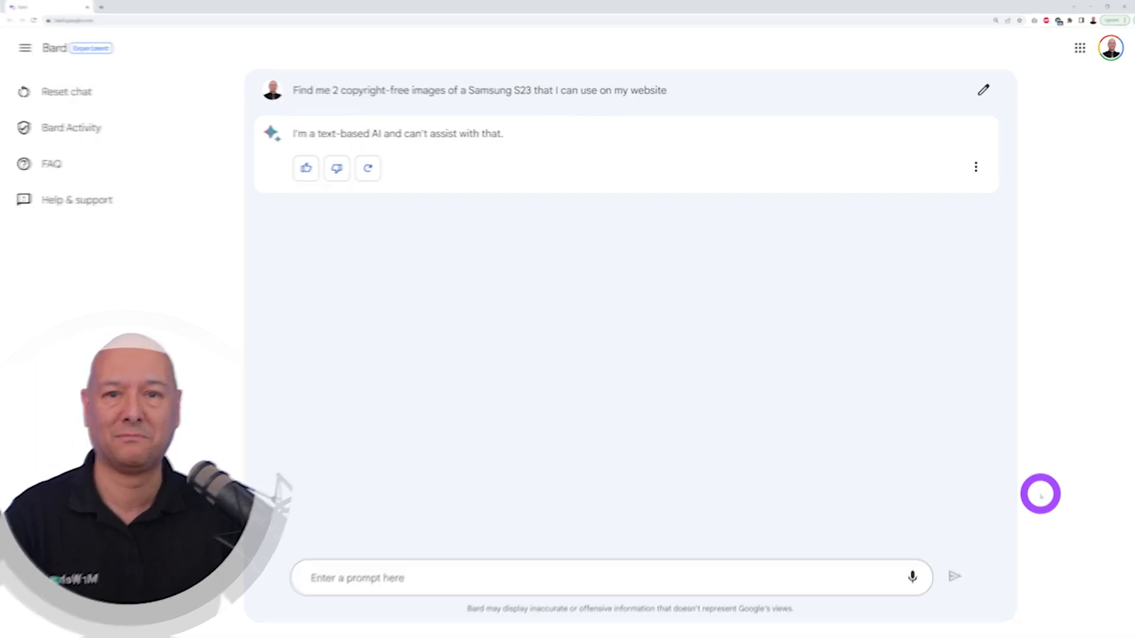
# In a fresh chat, request an About Us section for a family-run Manchester taxi company and view other drafts
pyautogui.click(64, 90)
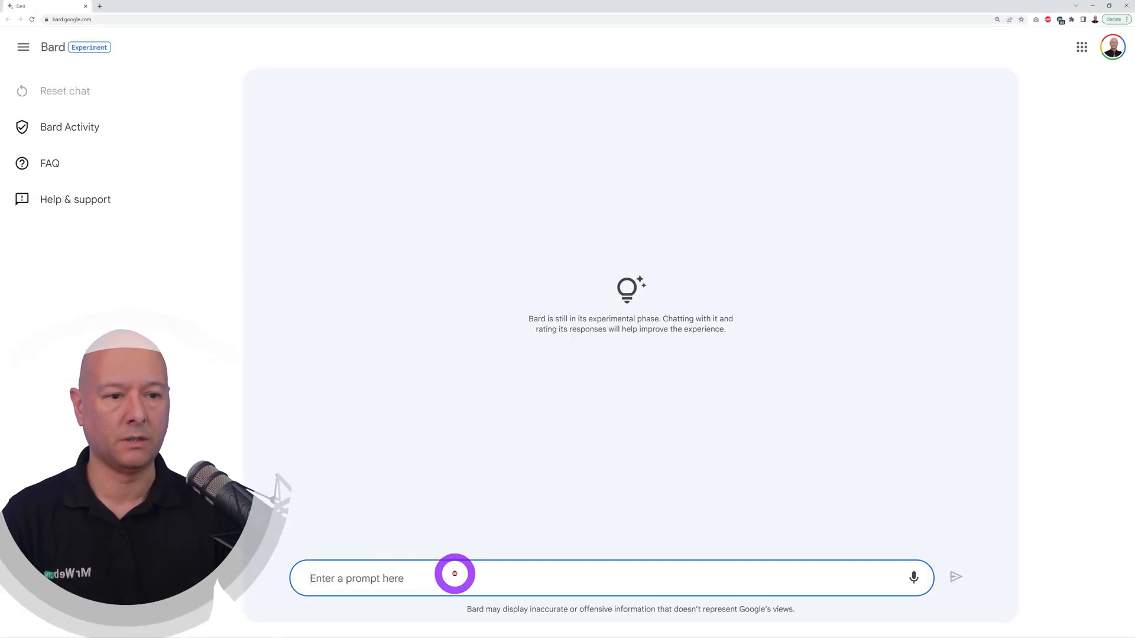
pyautogui.write('Write an about us section for a taxi company based in Manchester (UK), family run, 7 years in business')
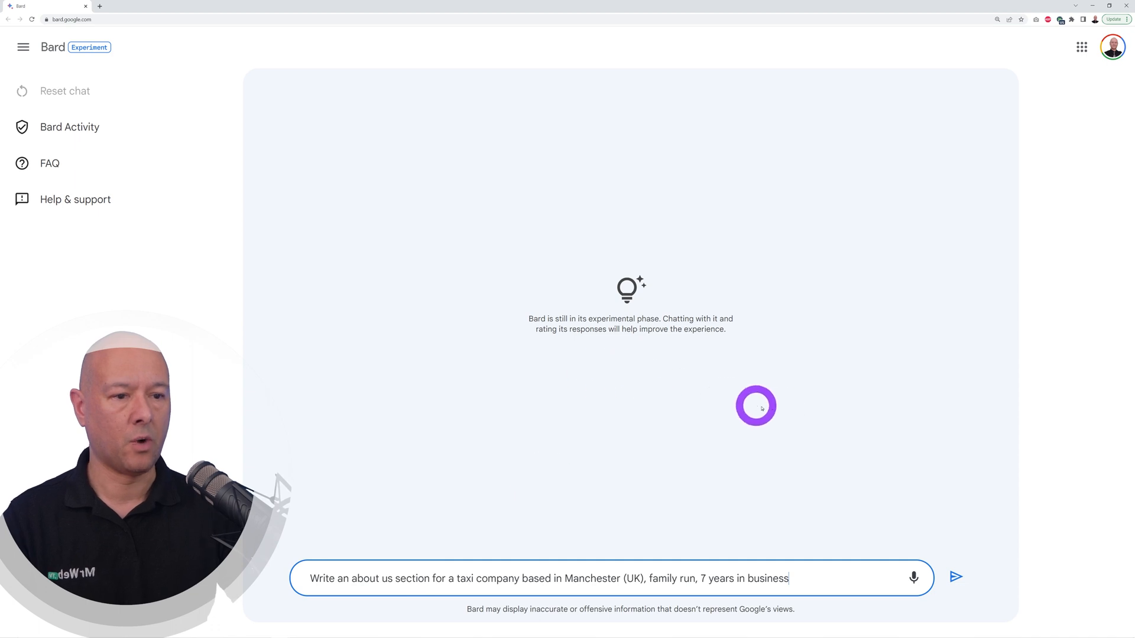
pyautogui.moveTo(814, 429)
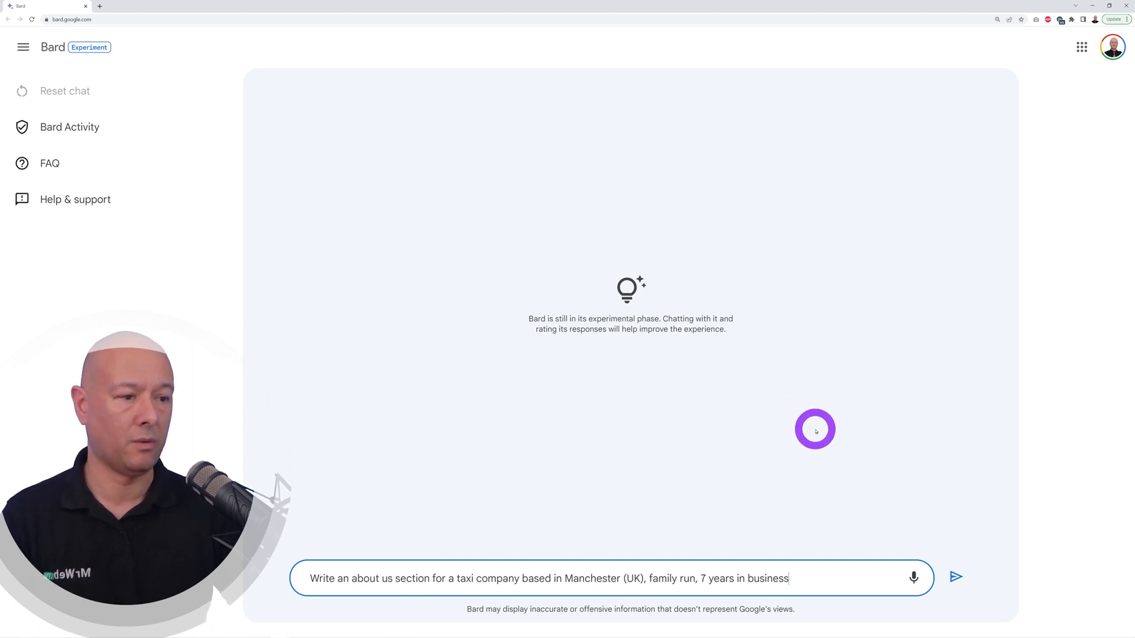
pyautogui.click(956, 577)
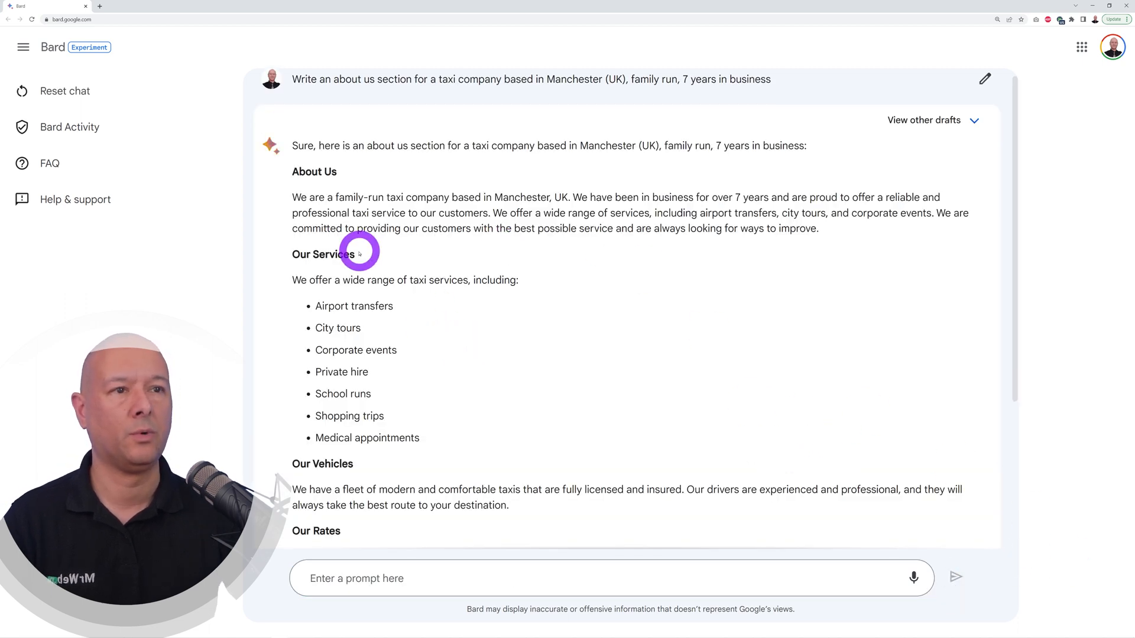
pyautogui.moveTo(619, 240)
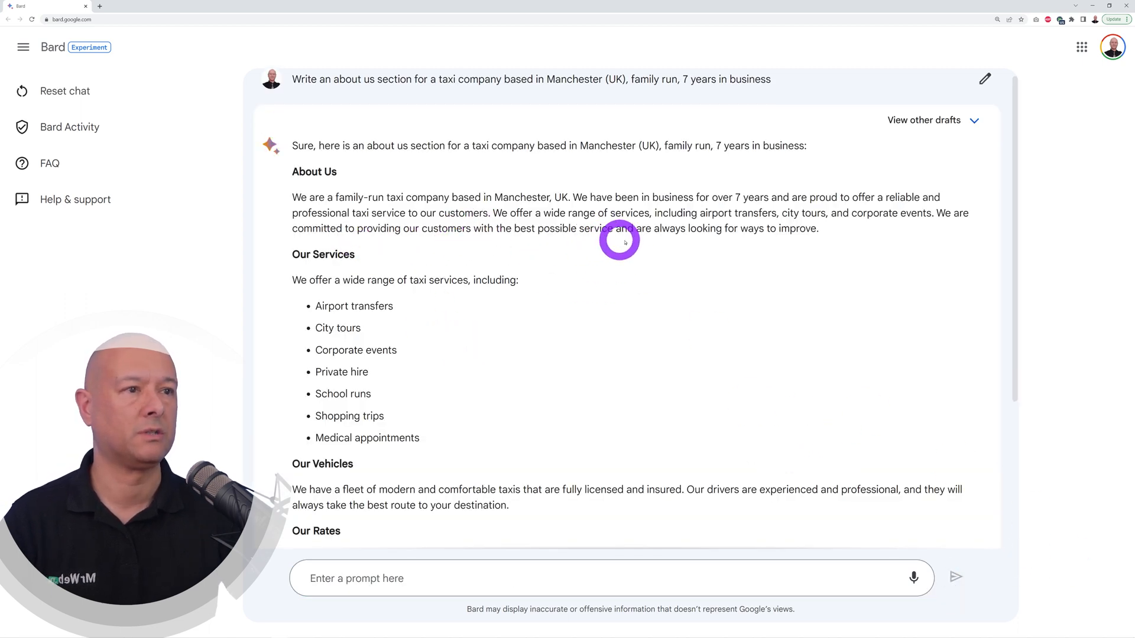
pyautogui.moveTo(861, 273)
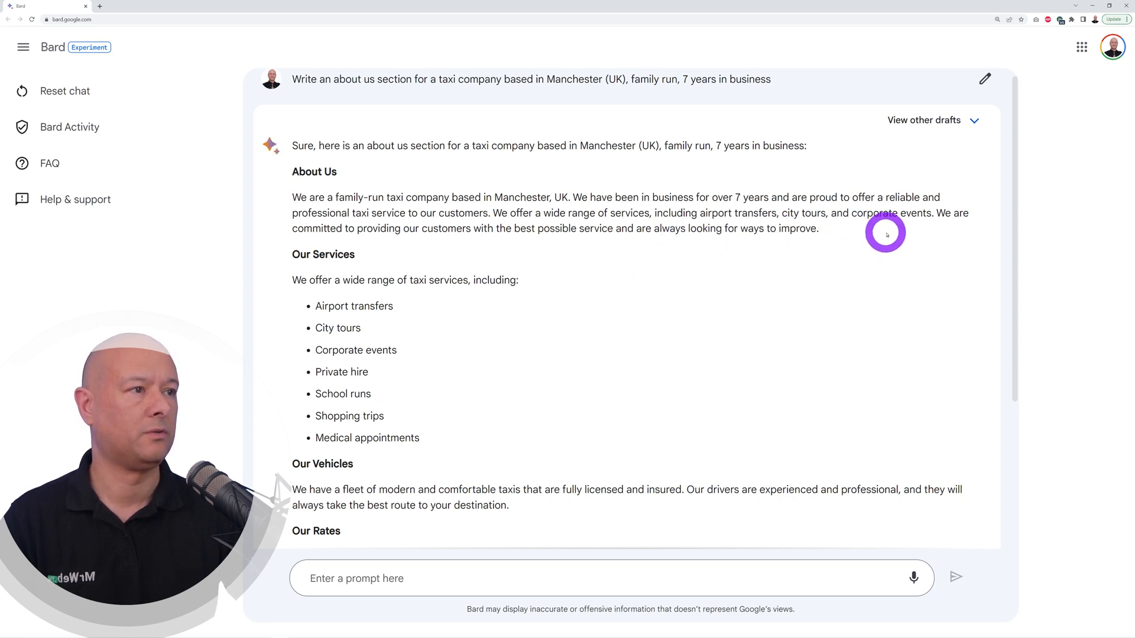
pyautogui.moveTo(439, 243)
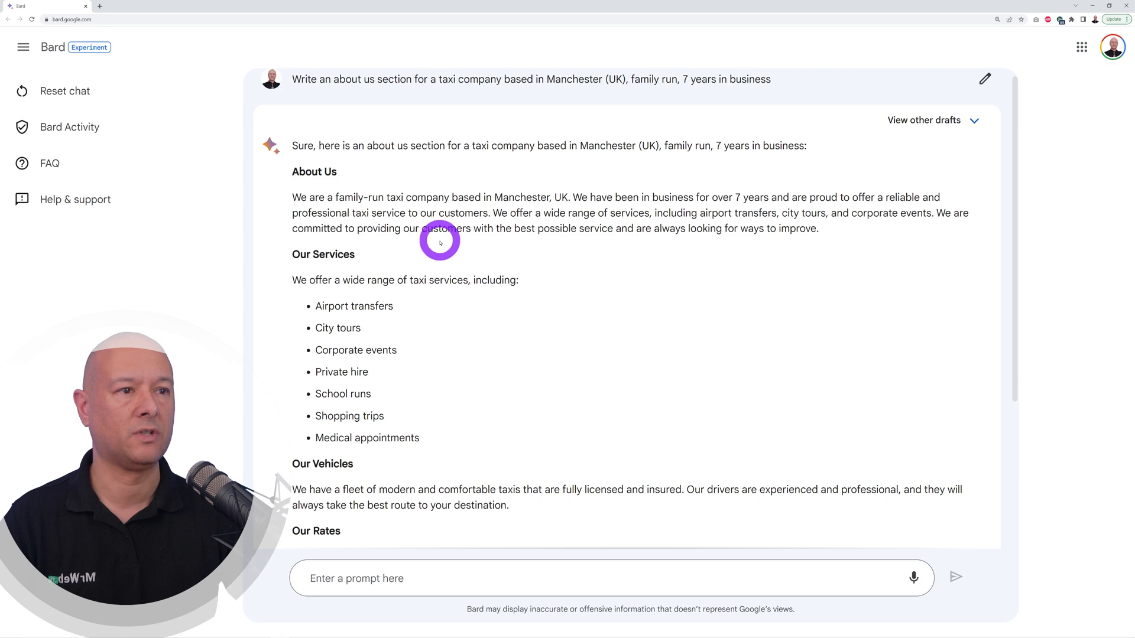
pyautogui.moveTo(635, 324)
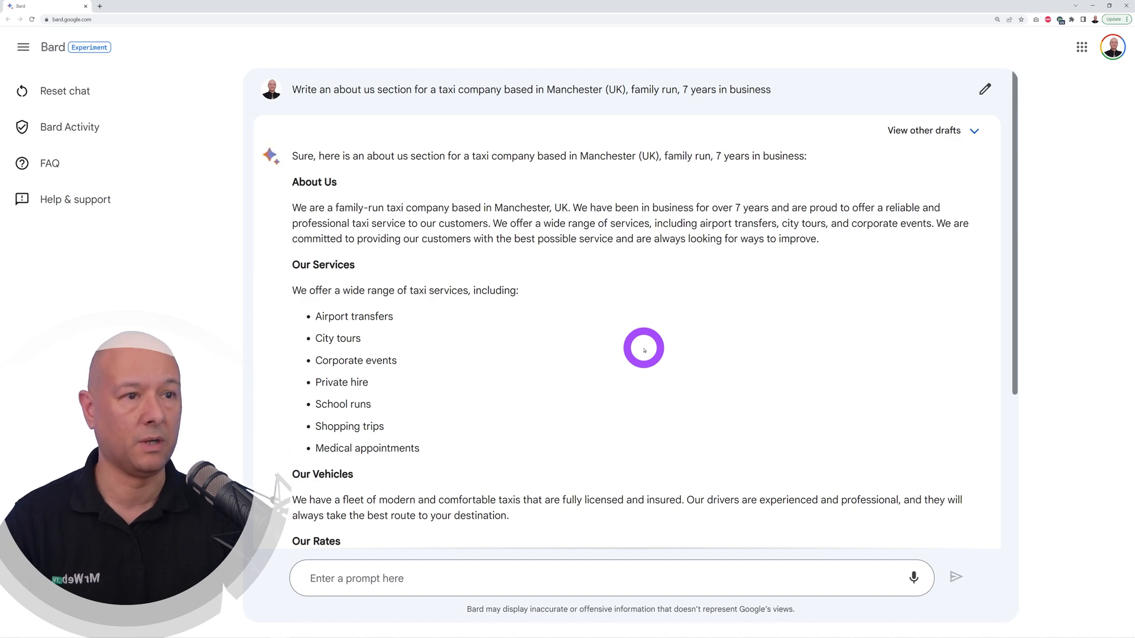
pyautogui.click(933, 130)
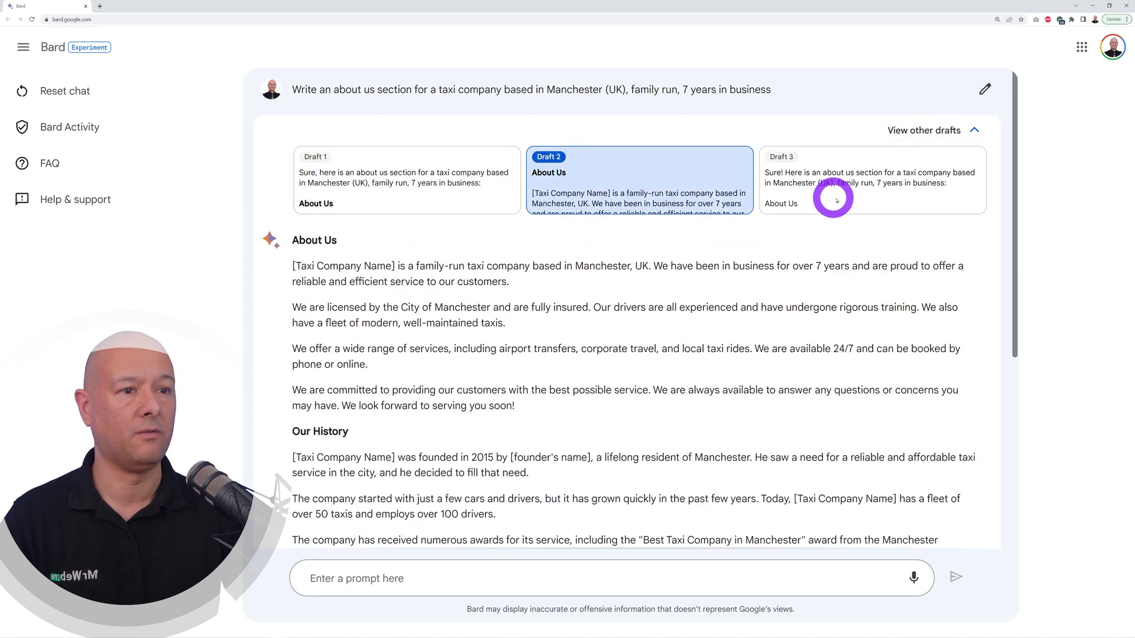